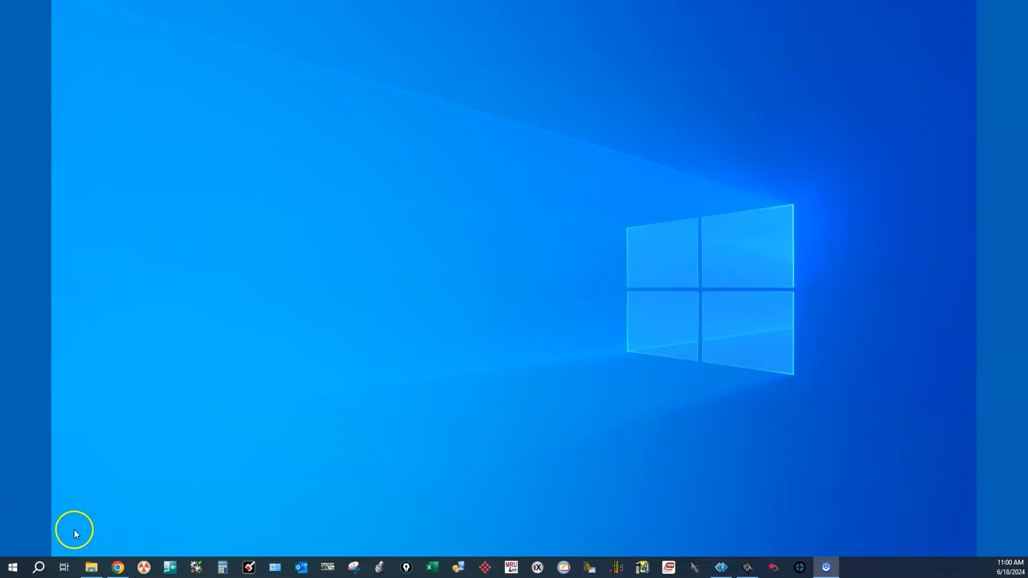
mouse_move(78, 533)
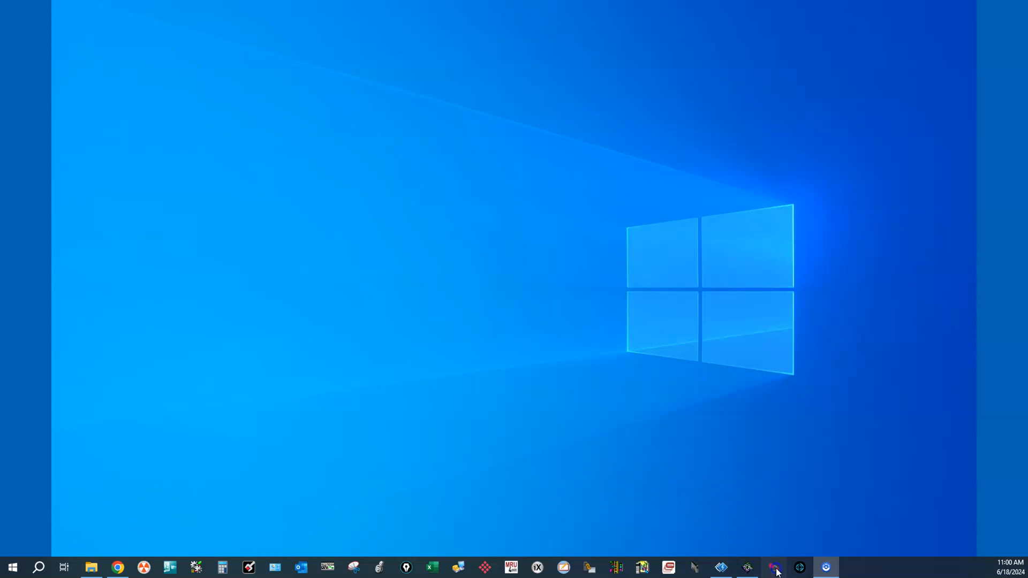
Launch Connected Components Workbench from its taskbar icon to reach the start page.
left_click(773, 567)
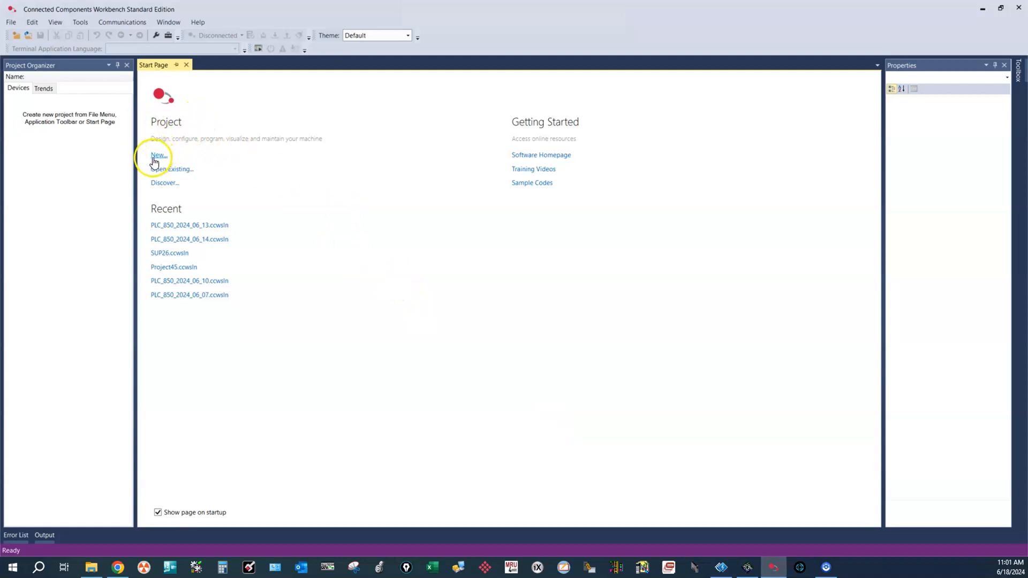
Create a new project named micro850_2024 from the Start Page.
left_click(157, 155)
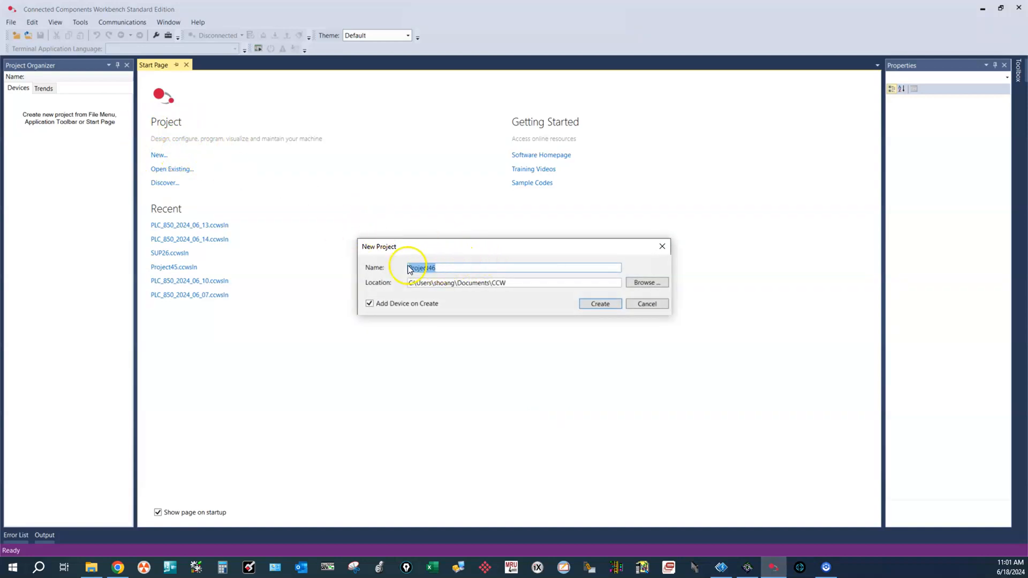
mouse_move(369, 267)
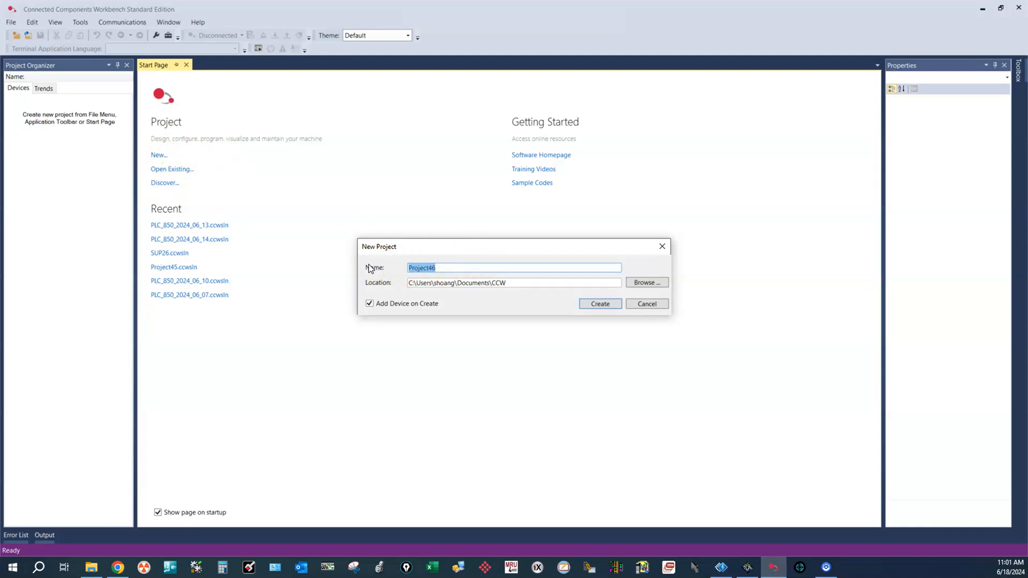
type("micro8")
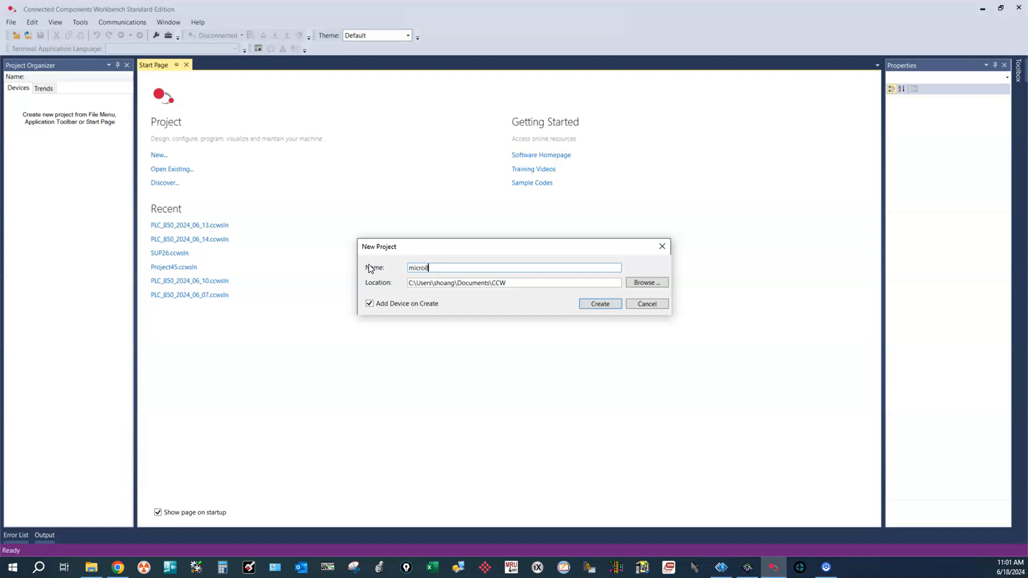
type("50_2024")
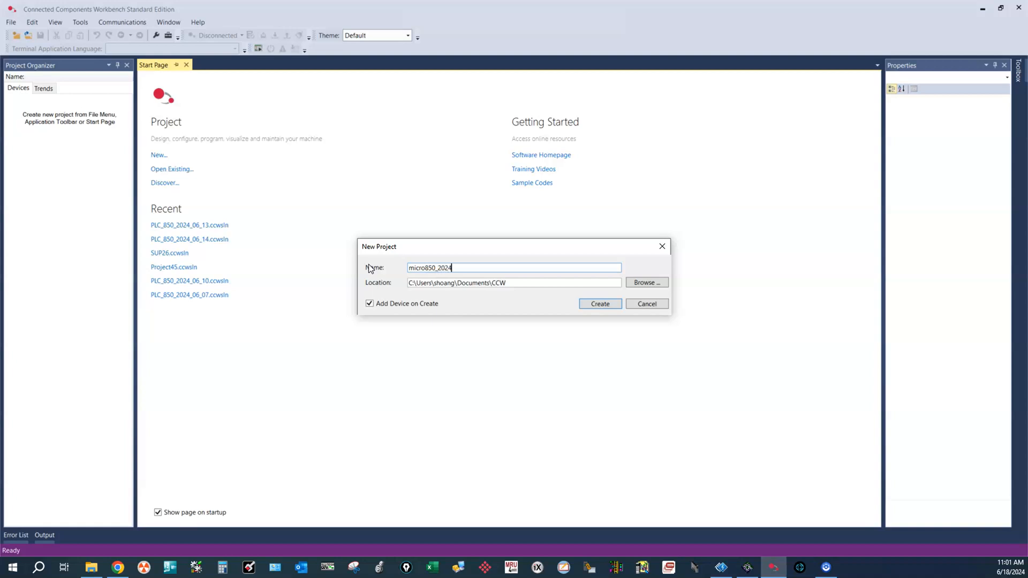
mouse_move(537, 292)
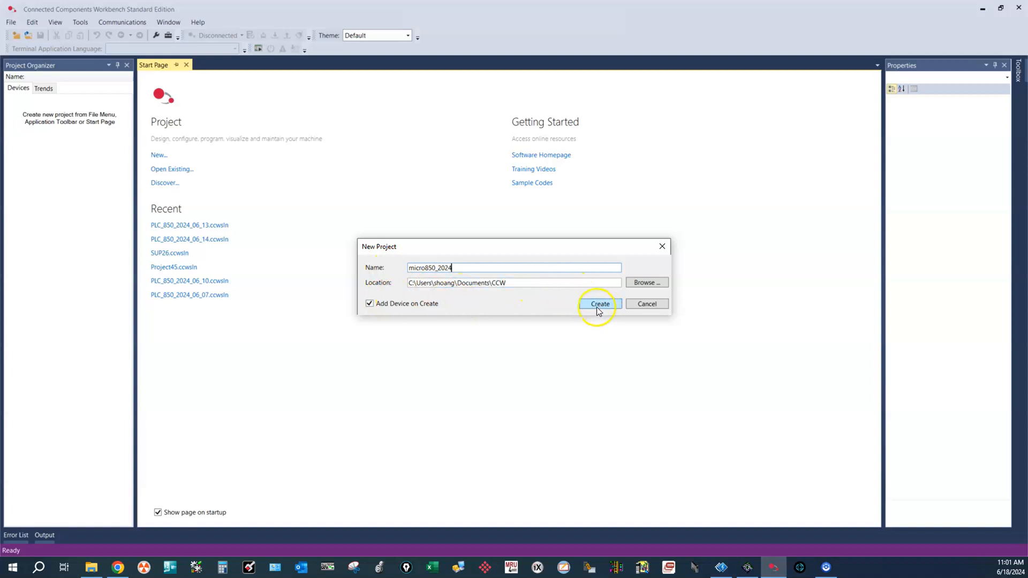
left_click(599, 304)
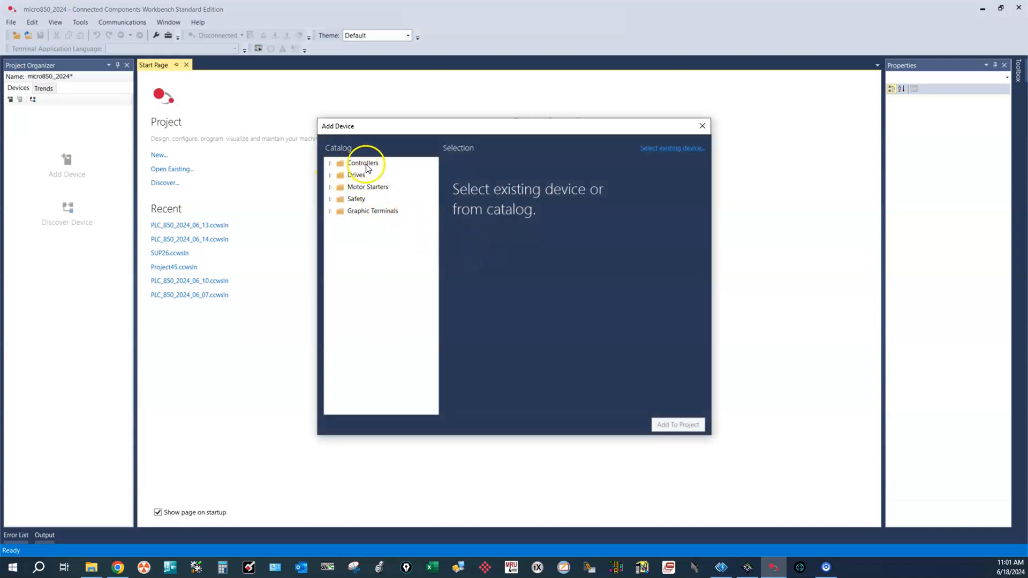
Add the 2080-L50E-48QBB controller from Controllers > Micro850 > L50E, version 20, to the project.
left_click(332, 163)
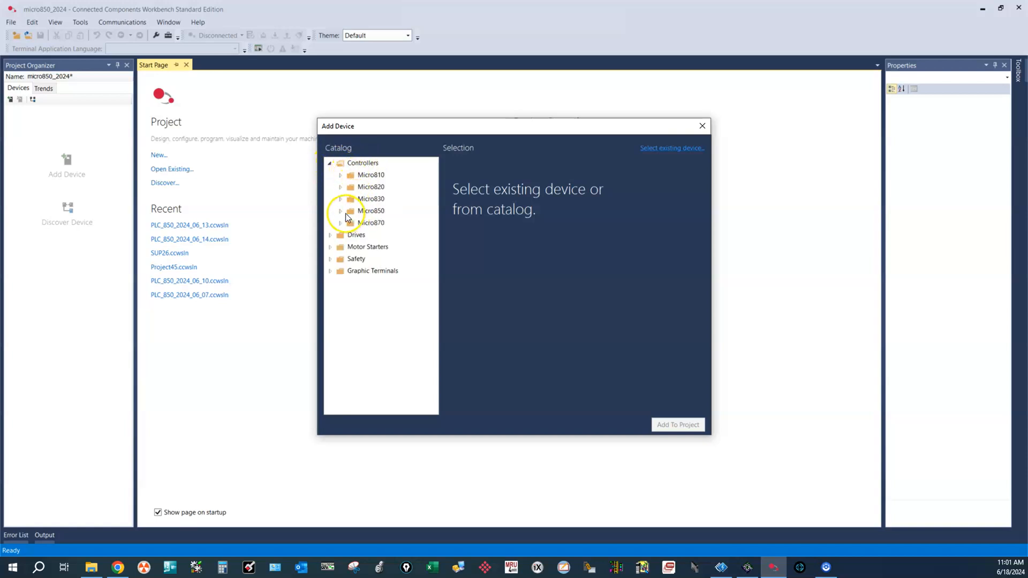
left_click(371, 210)
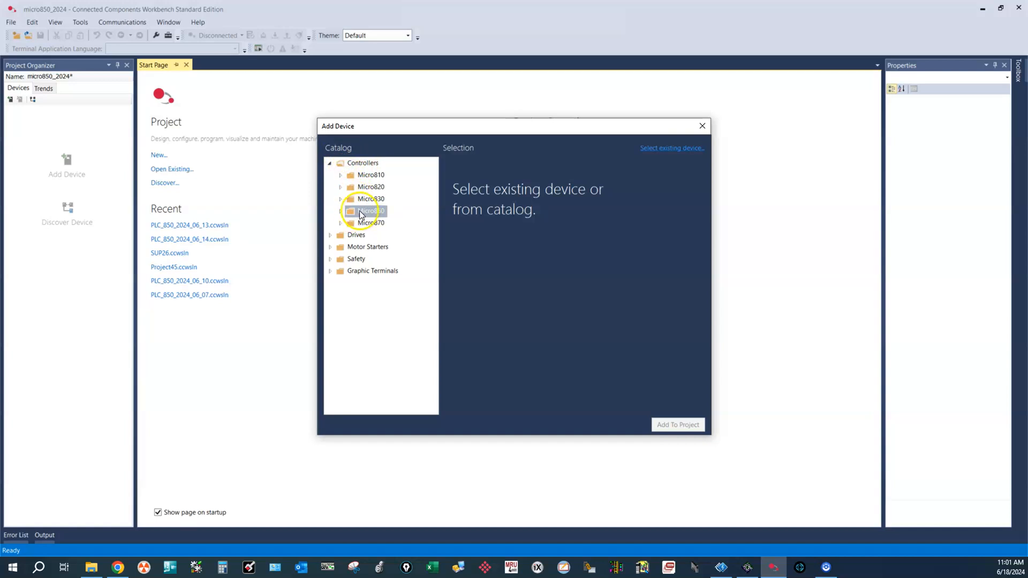
left_click(340, 211)
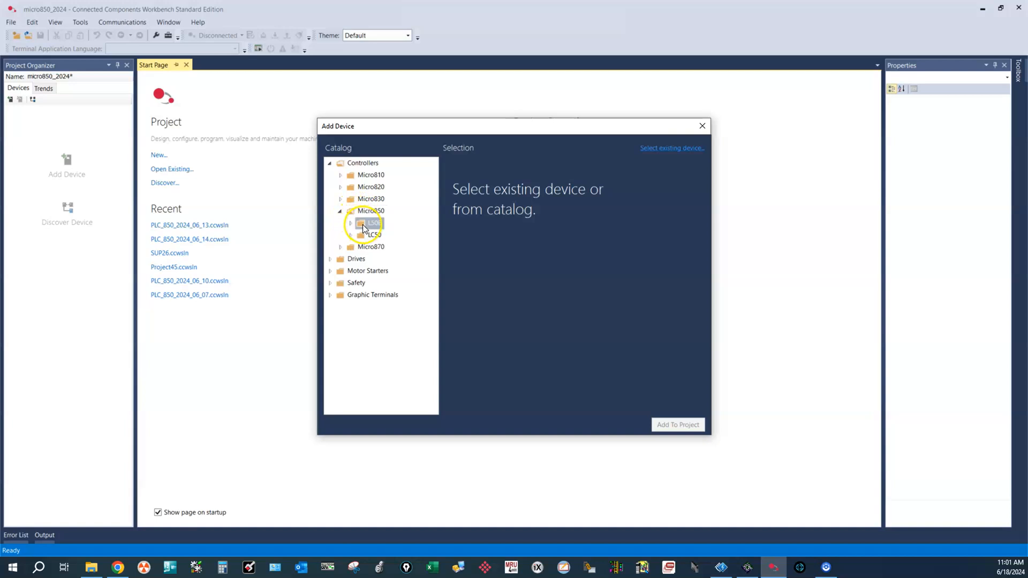
left_click(350, 223)
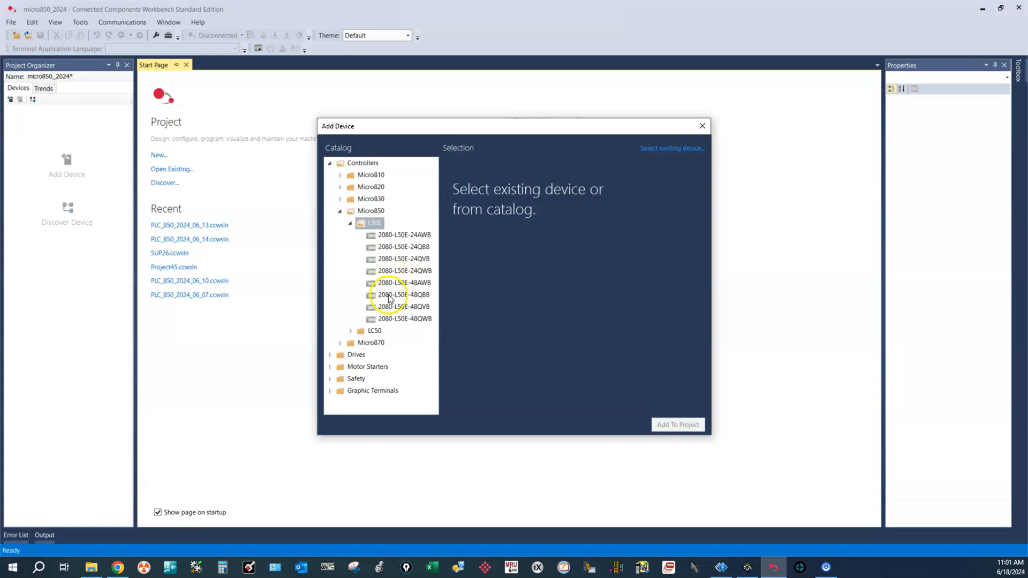
left_click(404, 294)
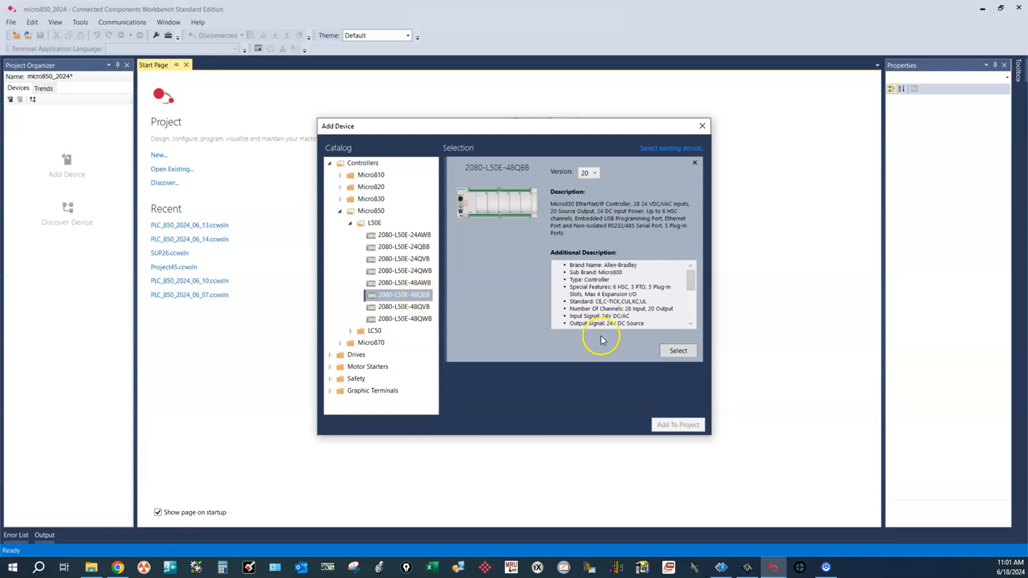
left_click(678, 350)
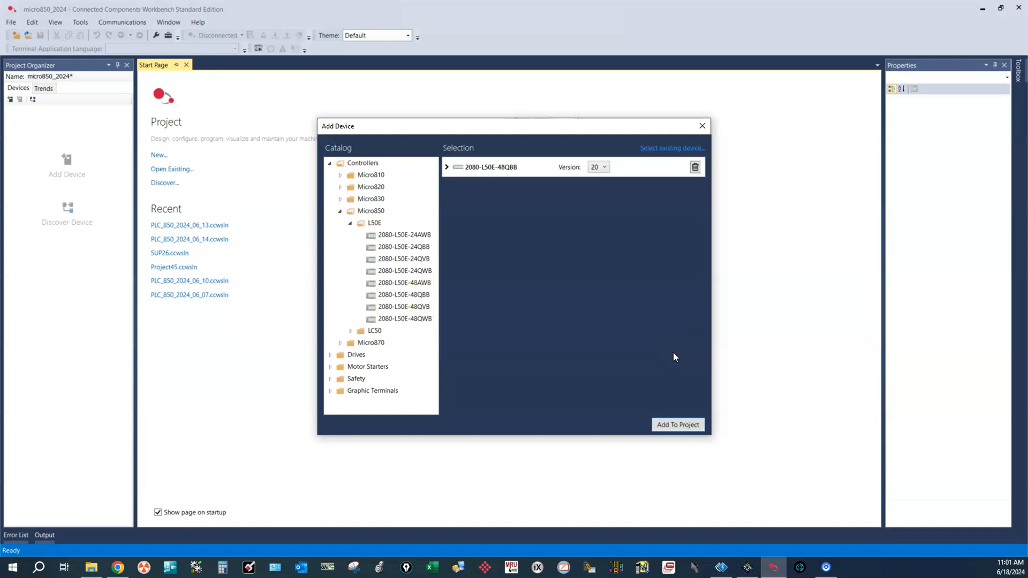
left_click(678, 424)
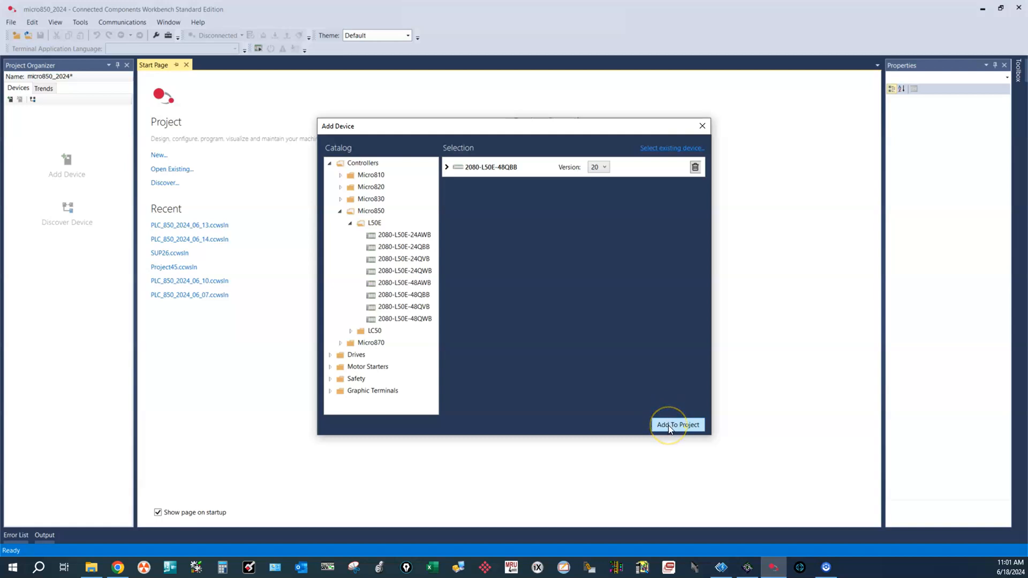
left_click(677, 424)
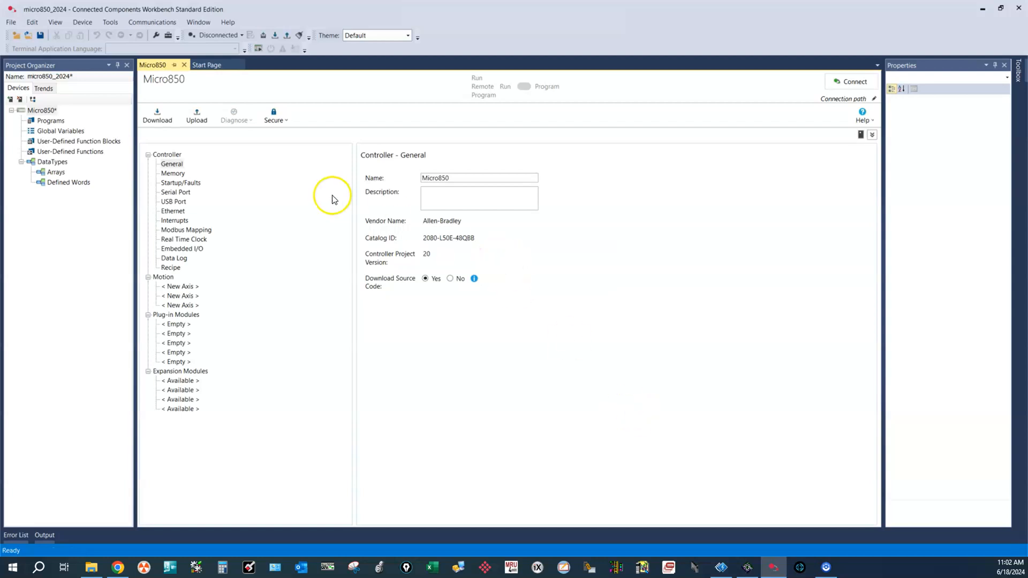
mouse_move(306, 177)
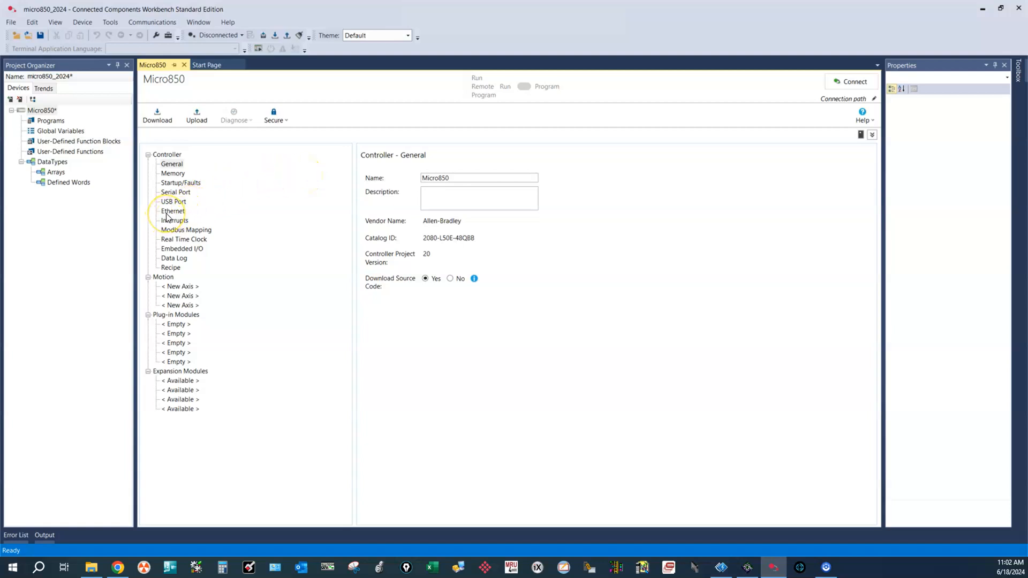
Set the Micro850 Ethernet port to static IP 192.168.0.90 with subnet mask 255.255.255.0.
left_click(173, 210)
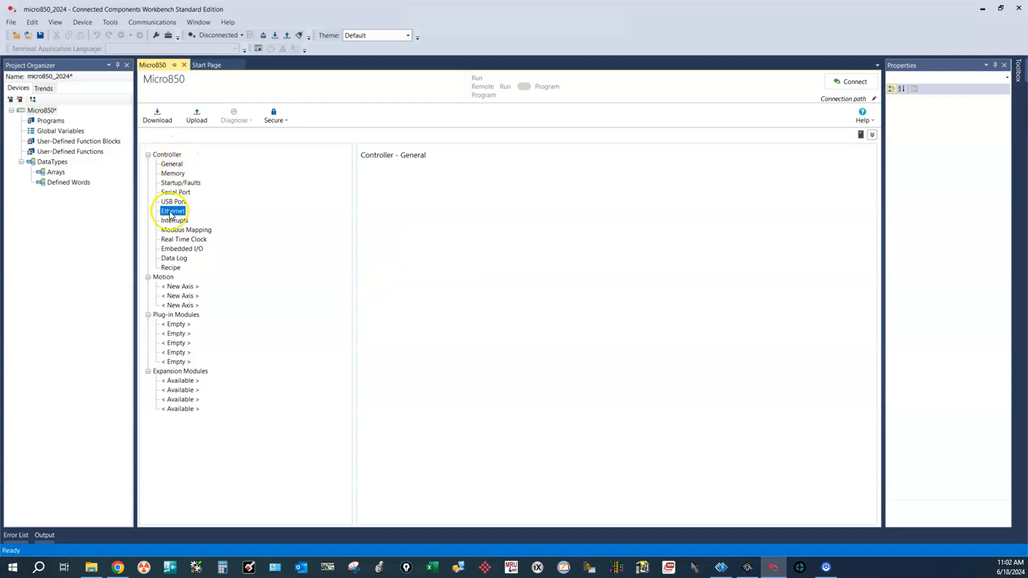
left_click(173, 210)
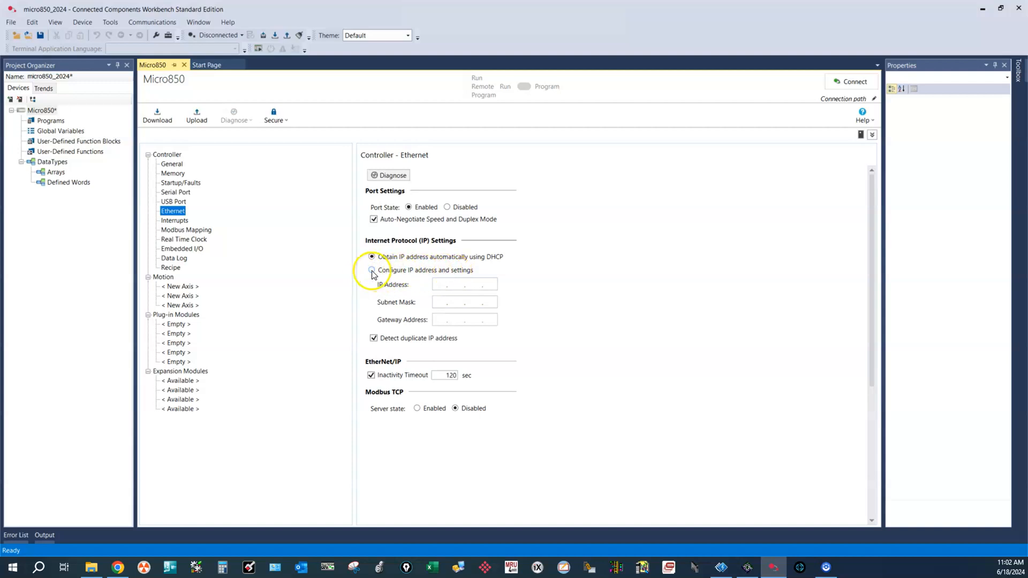
left_click(371, 269)
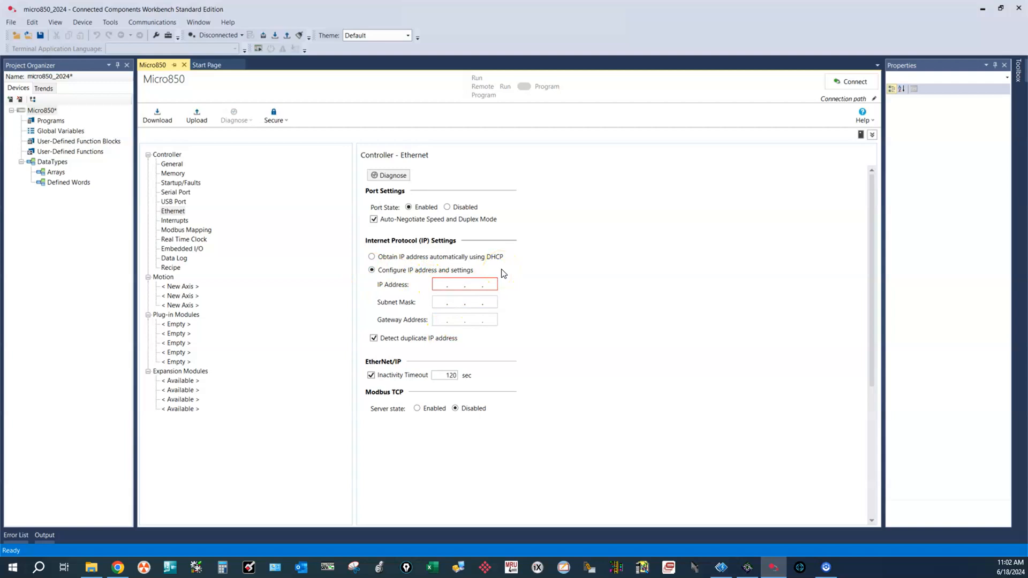
type("192")
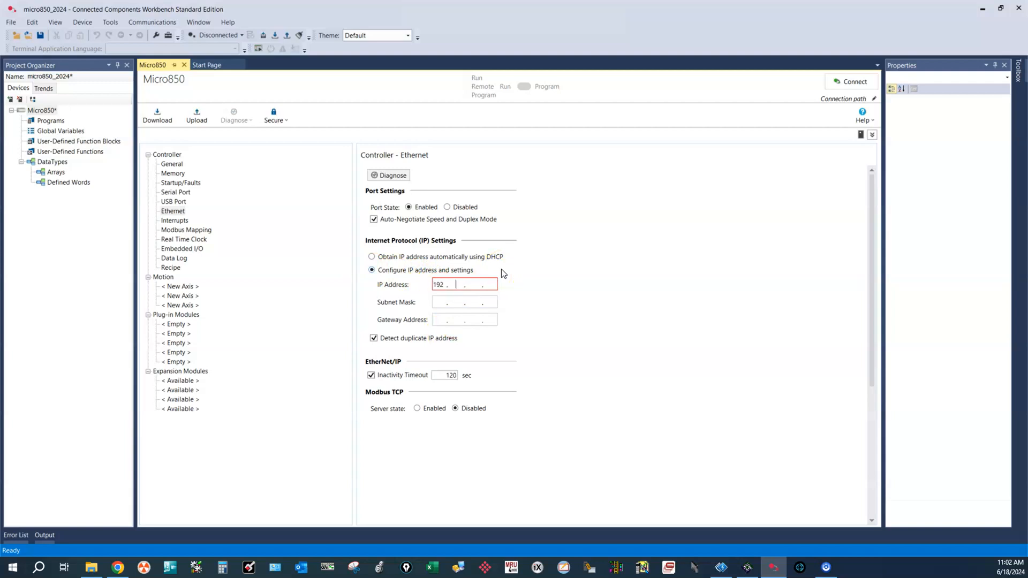
type("168")
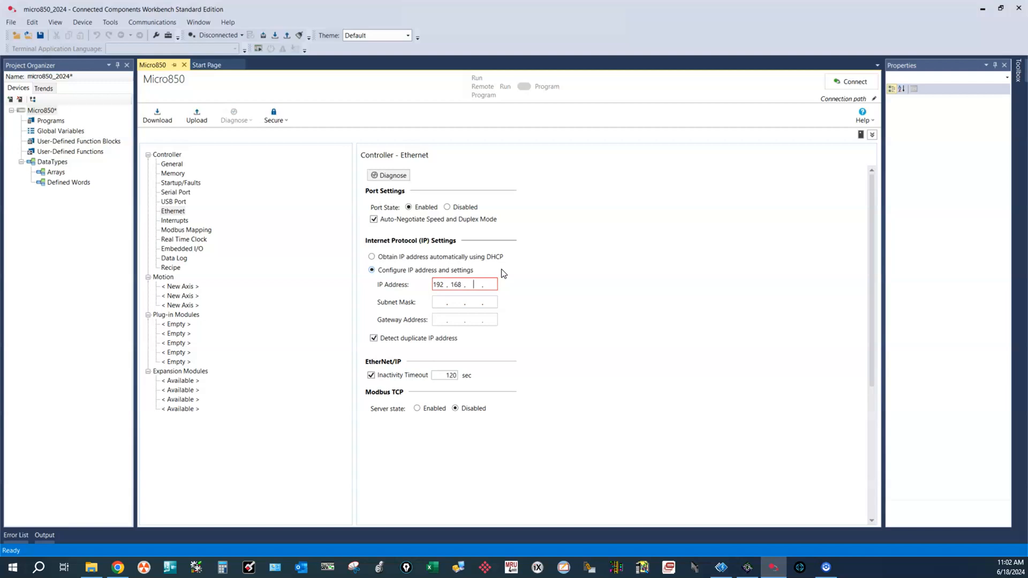
type("0")
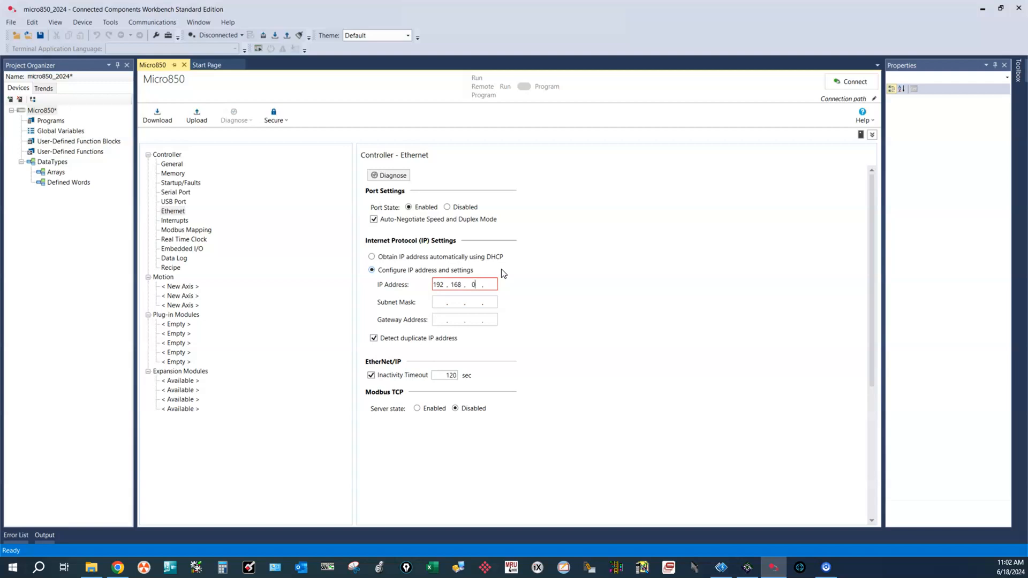
type("90")
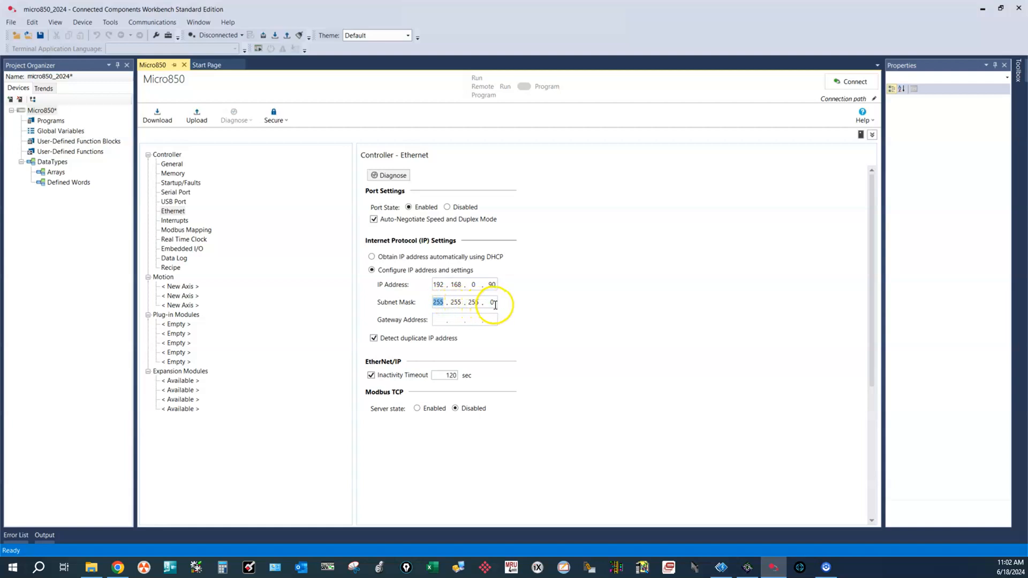
mouse_move(459, 251)
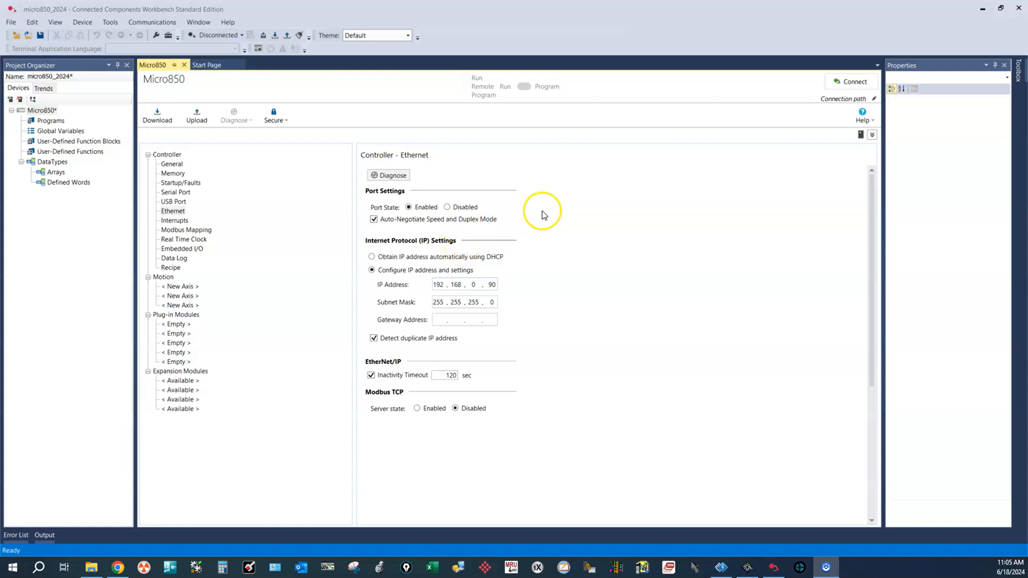
mouse_move(830, 117)
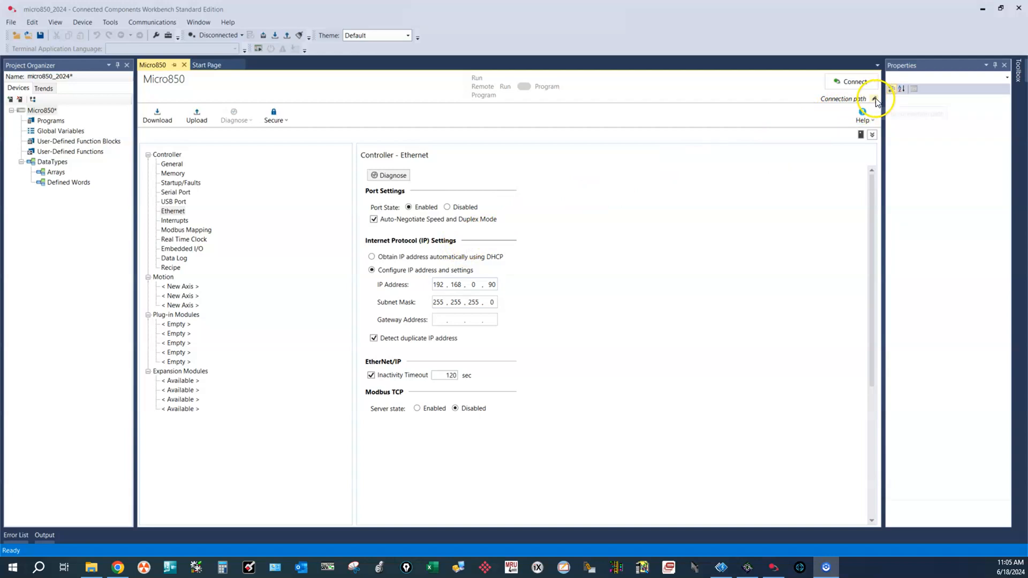
Choose '06, Micro850' under USB as the connection path (DESKTOP-FQ6Q1ID\USB\6).
left_click(874, 98)
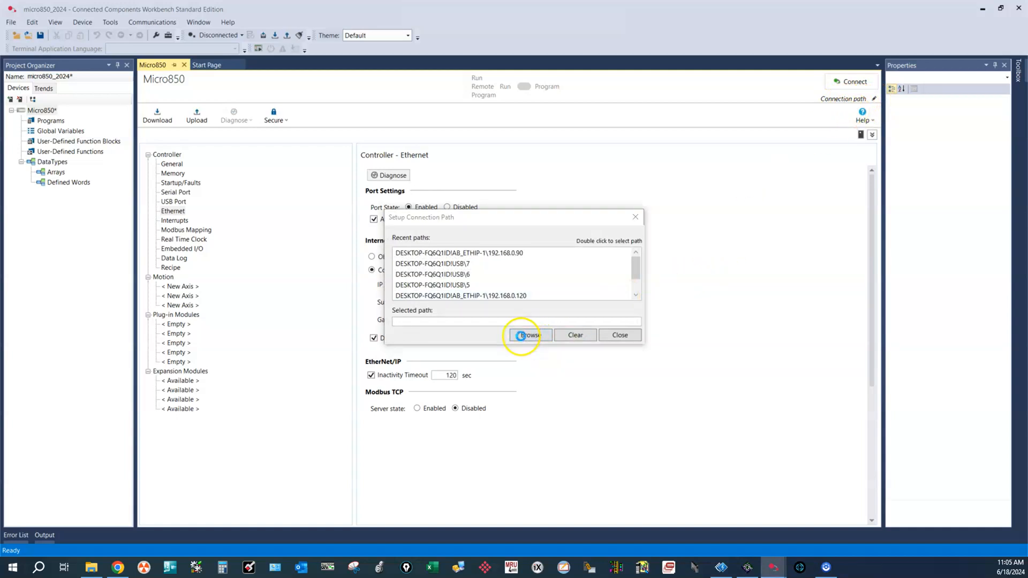
left_click(528, 336)
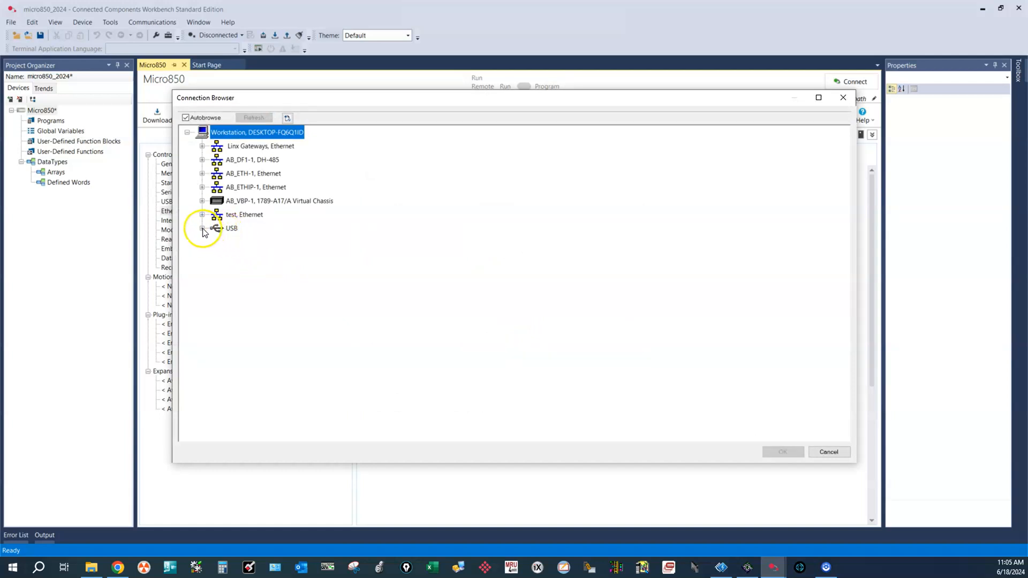
left_click(202, 228)
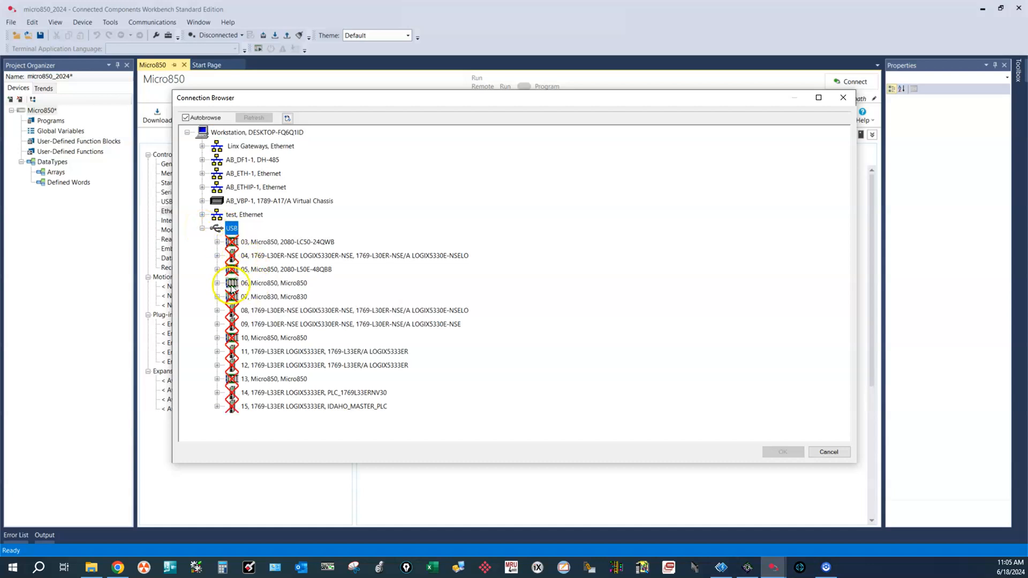
mouse_move(297, 287)
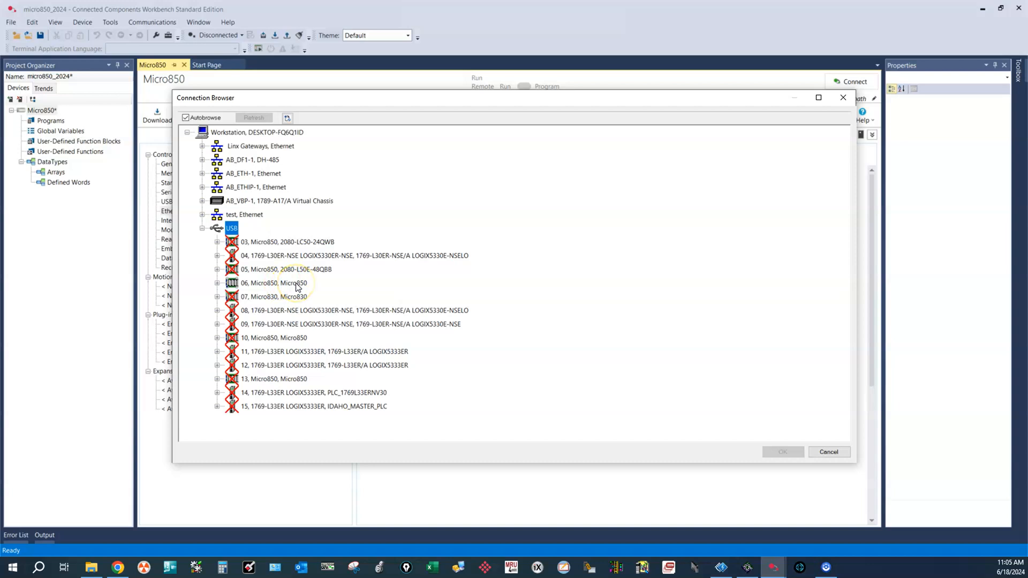
left_click(272, 283)
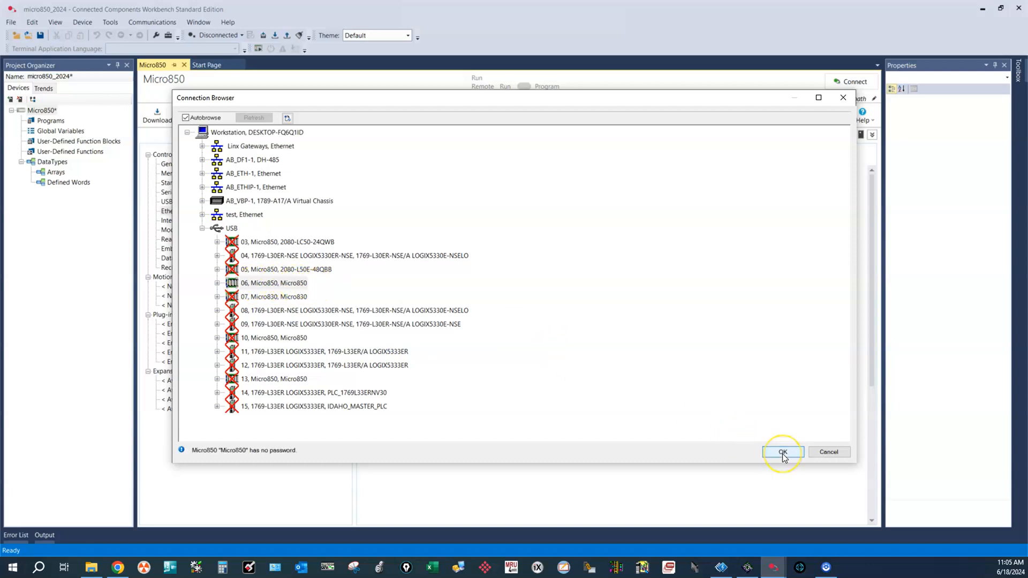
left_click(782, 452)
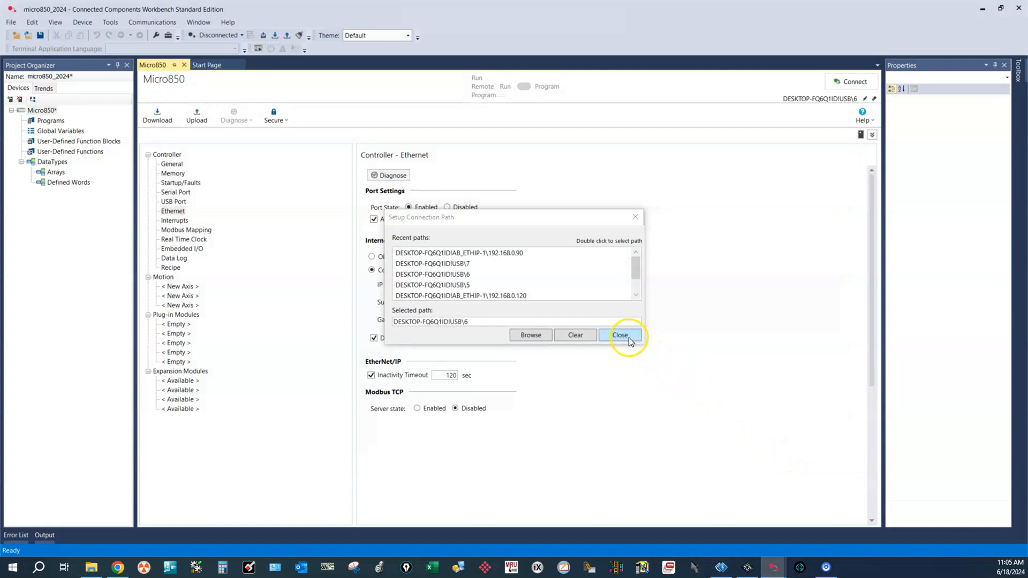
left_click(619, 335)
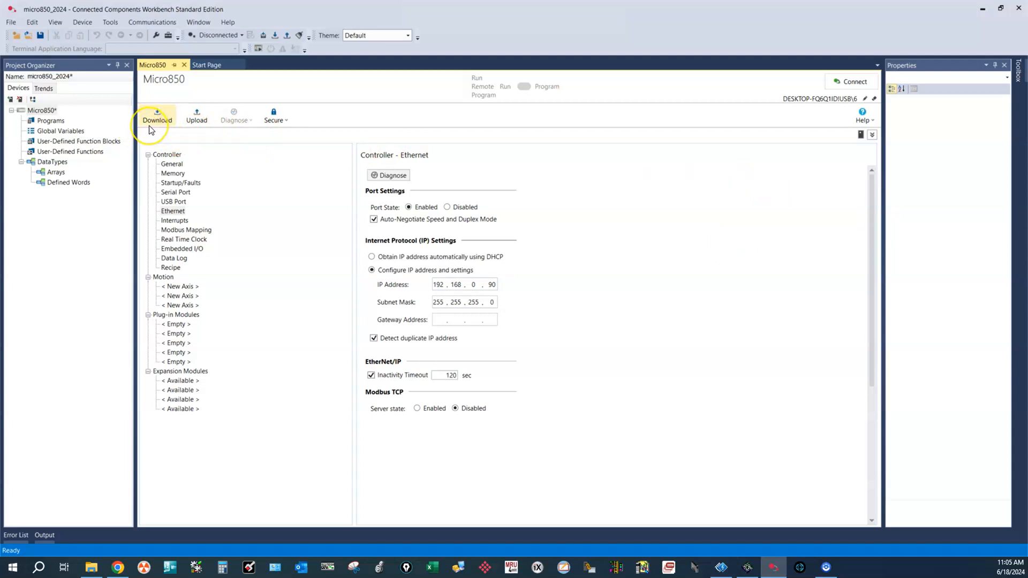
mouse_move(407, 286)
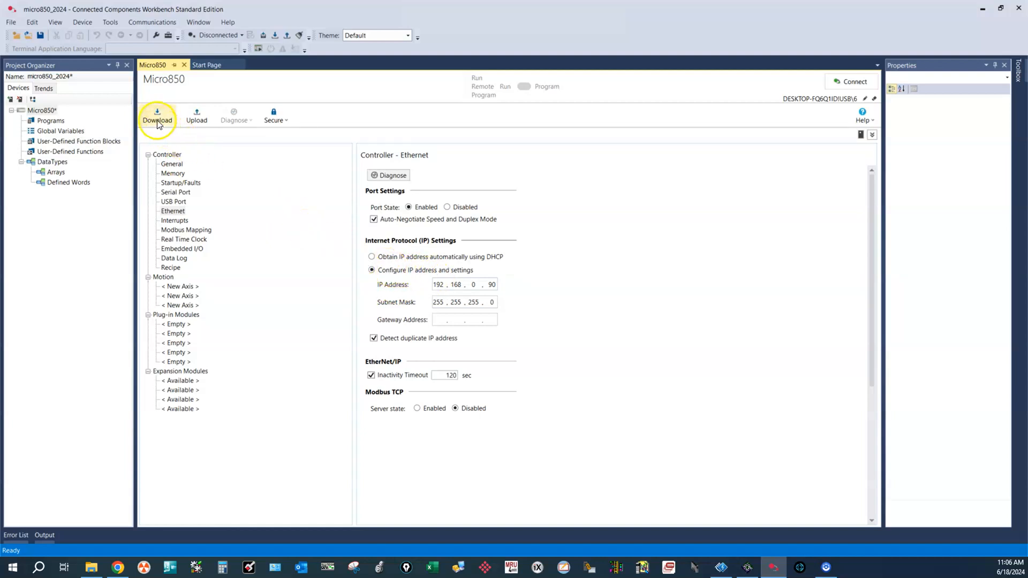
Download micro850_2024 with project values to the Micro850 and switch it to Remote Run.
left_click(157, 117)
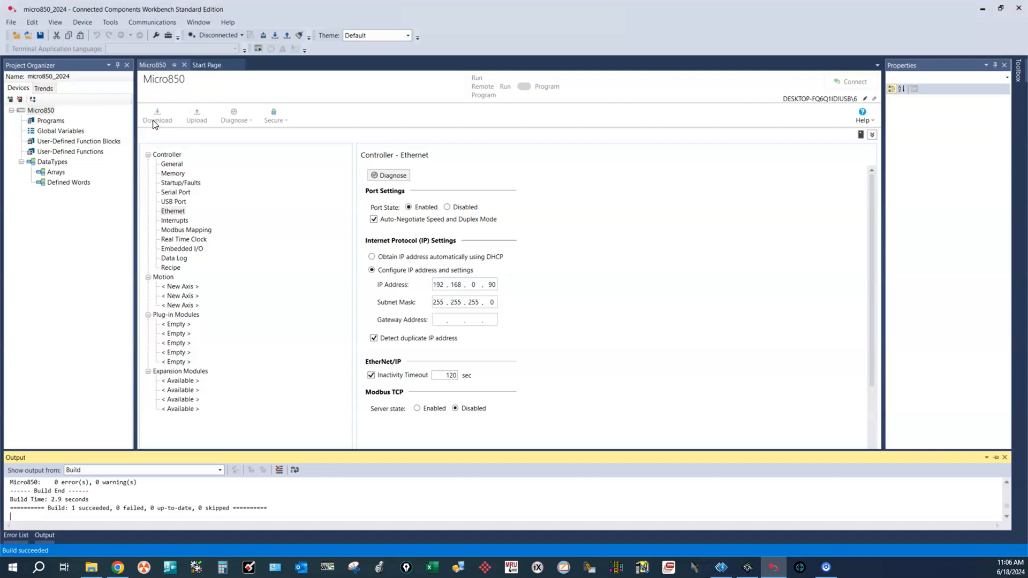
left_click(158, 116)
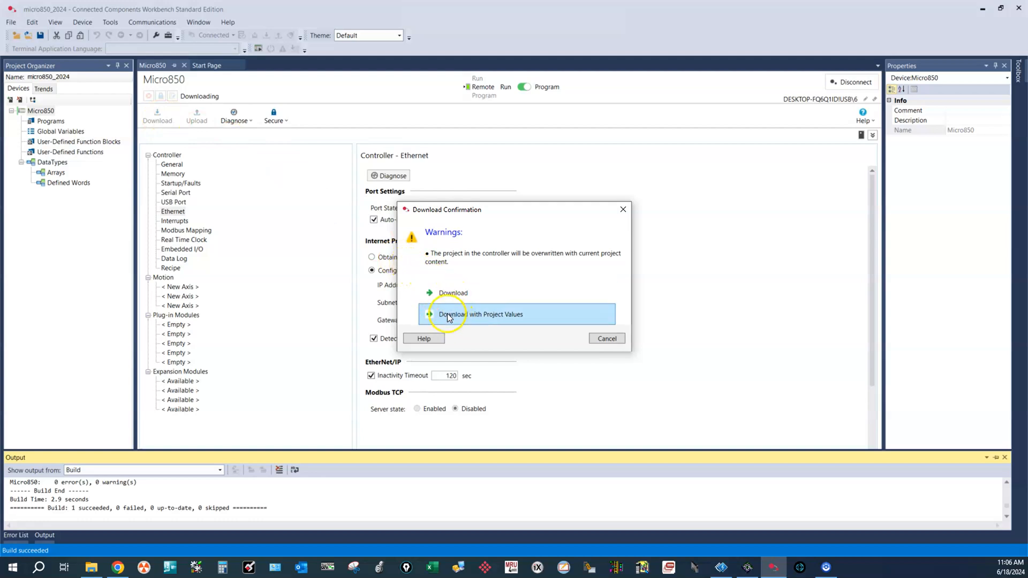
left_click(480, 314)
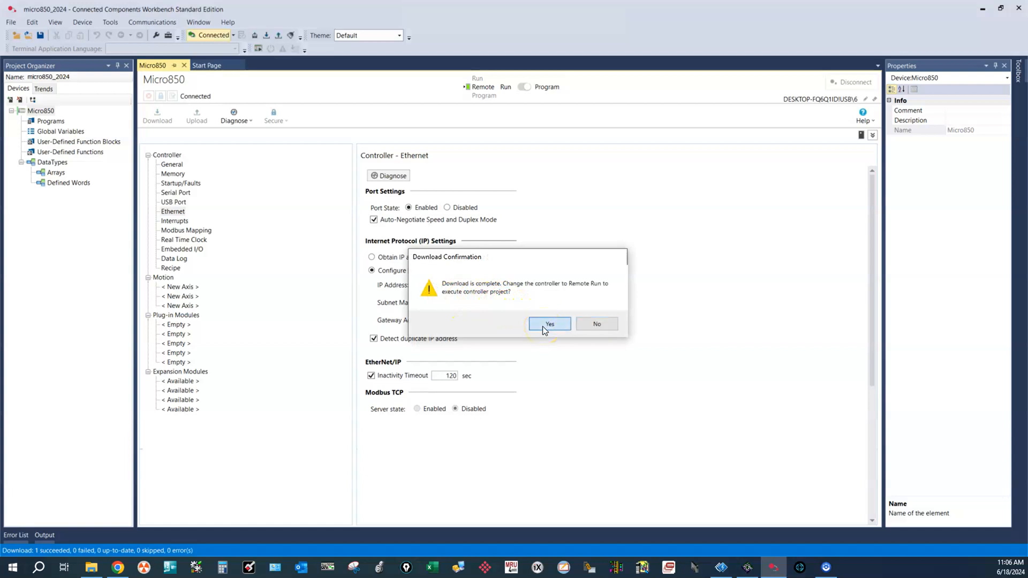
left_click(548, 324)
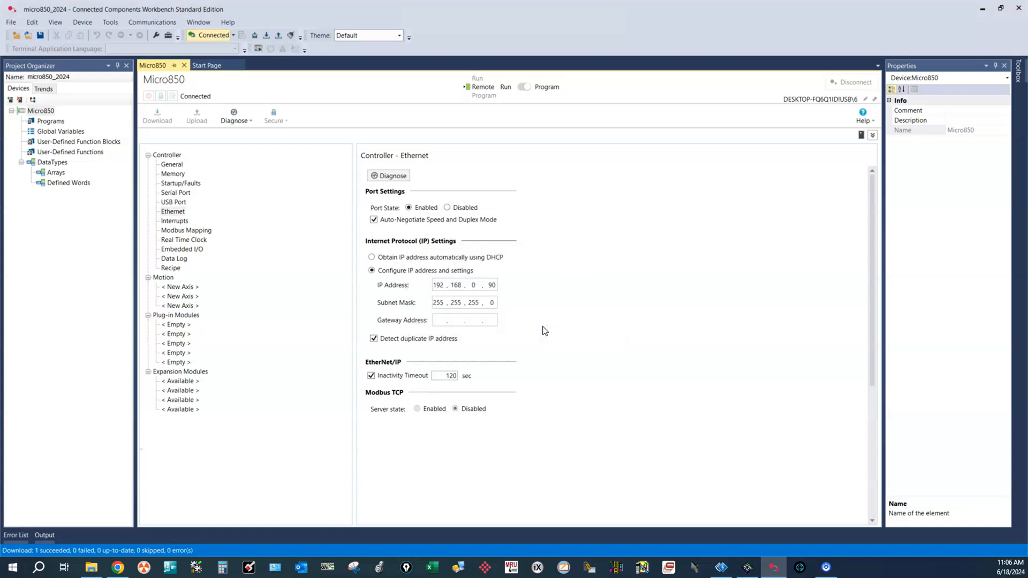
left_click(523, 87)
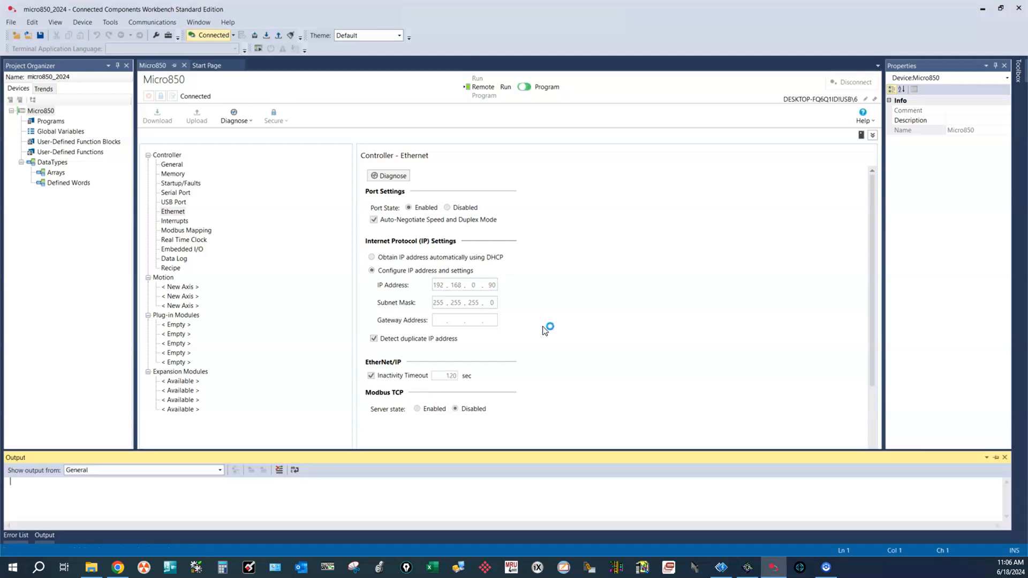
left_click(156, 116)
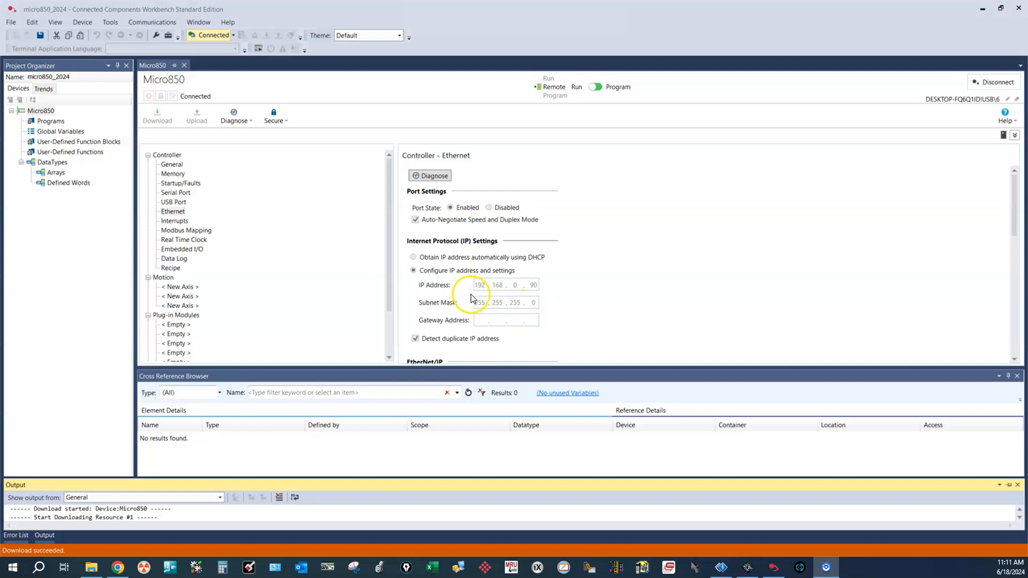
mouse_move(484, 295)
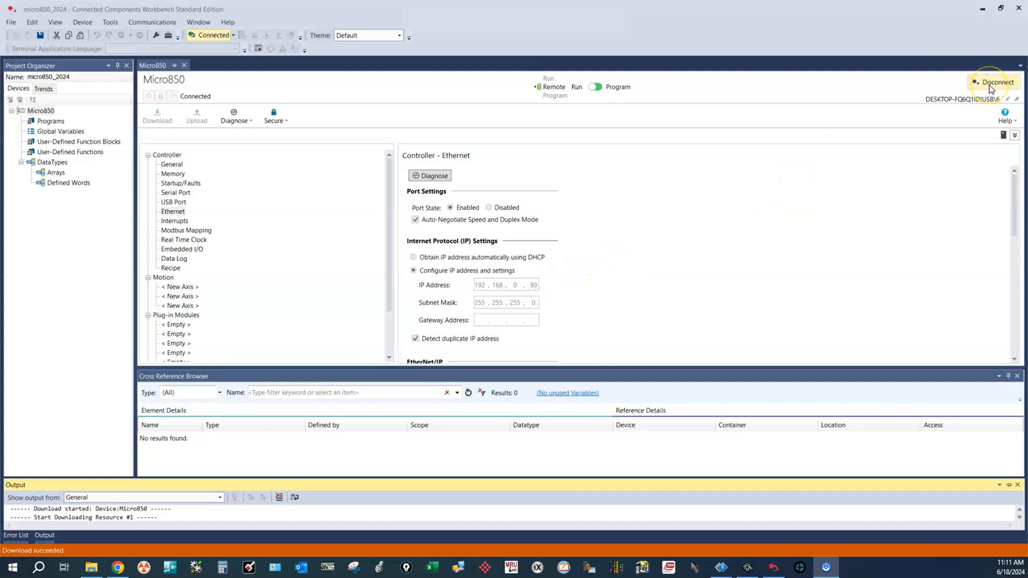
Disconnect from the Micro850 on its device page, returning to offline mode.
left_click(996, 82)
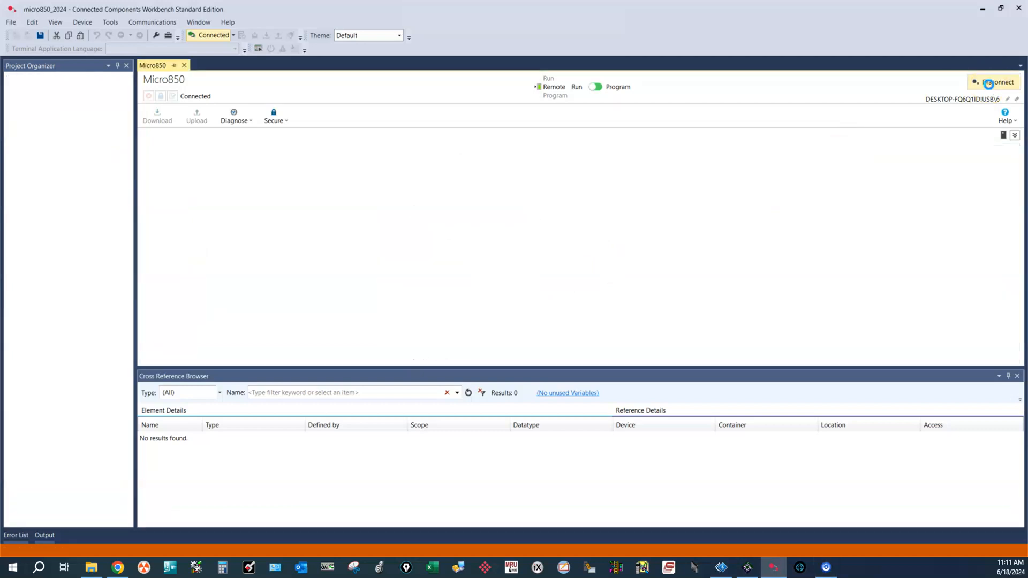
left_click(996, 81)
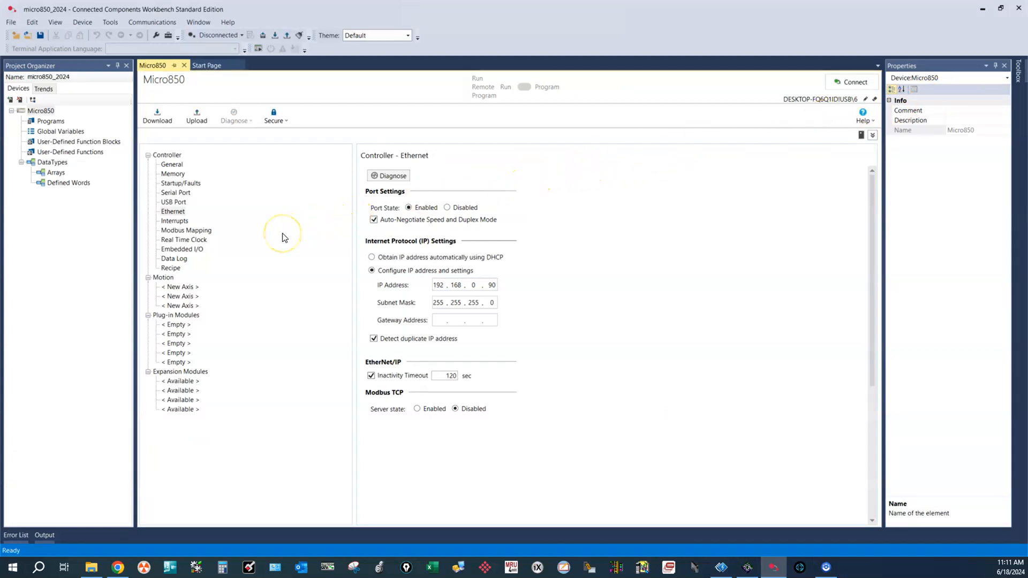
mouse_move(283, 237)
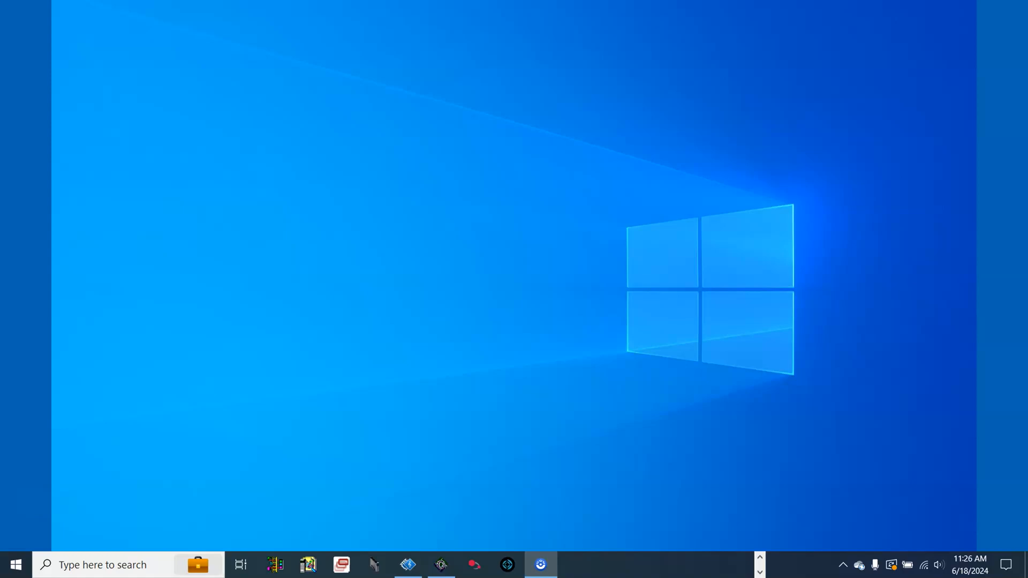
mouse_move(64, 447)
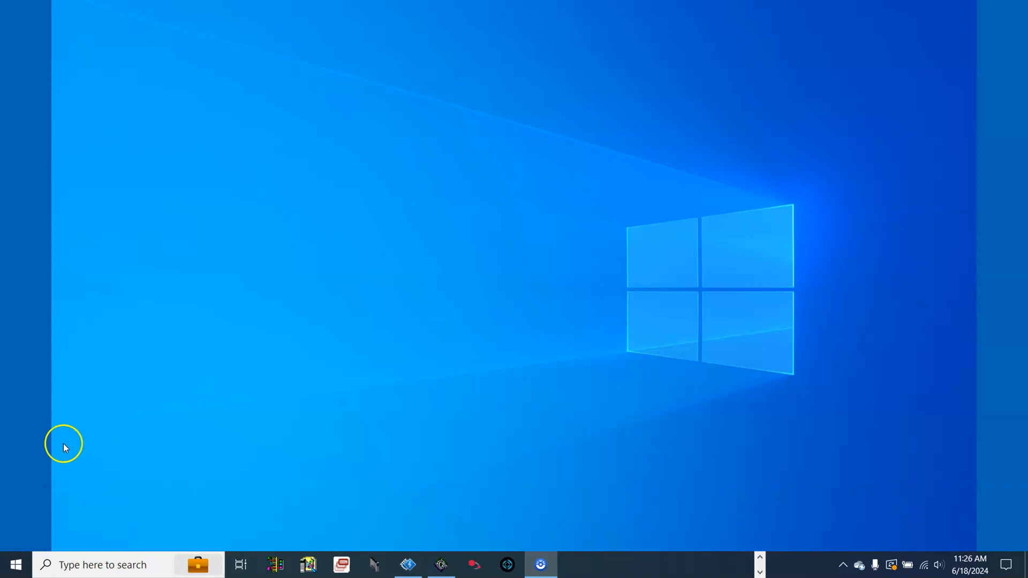
Open Network and Sharing Center through the Start menu and Control Panel.
left_click(98, 564)
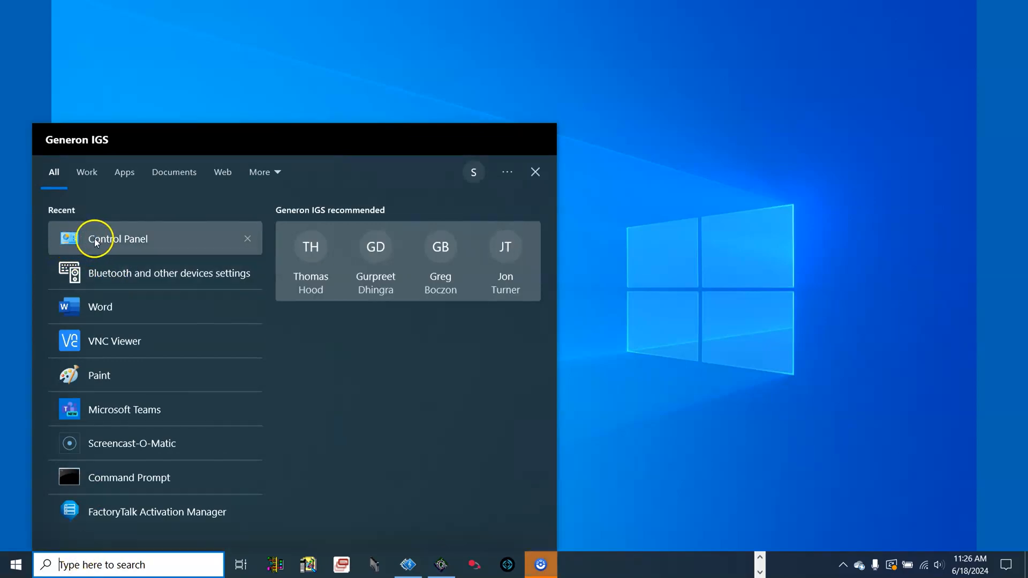
left_click(118, 239)
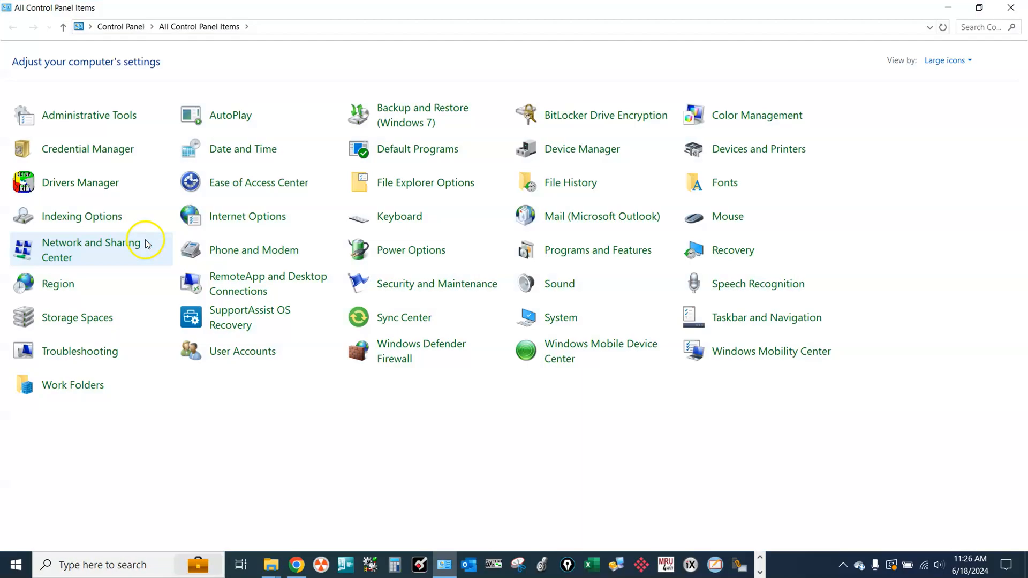
mouse_move(92, 249)
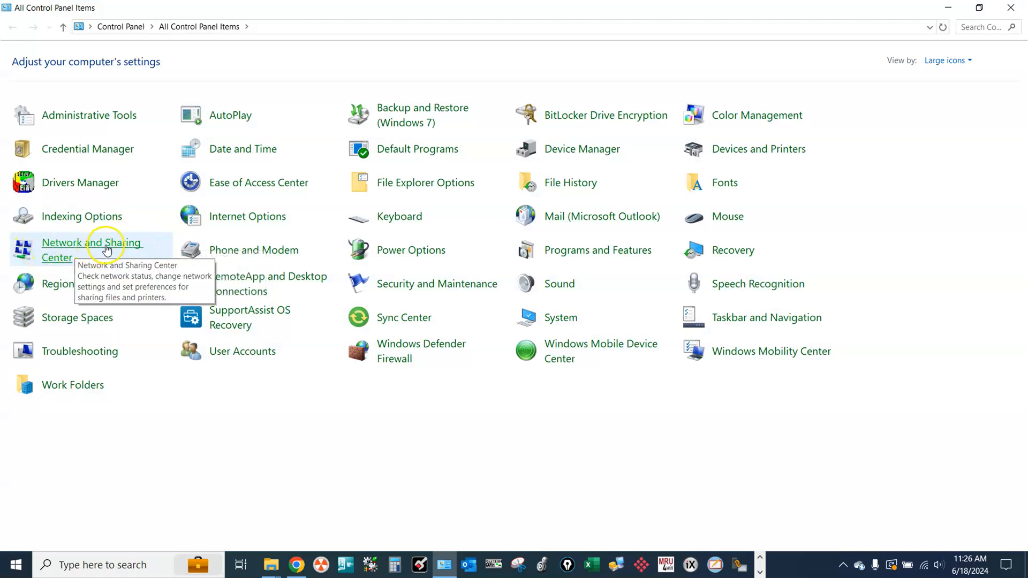
left_click(91, 242)
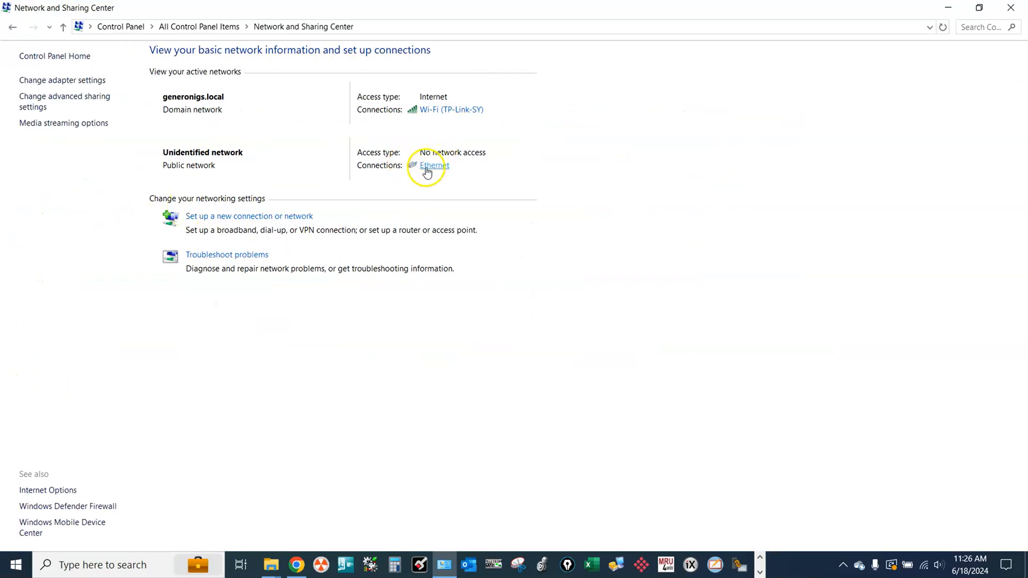
Set the PC's Ethernet IPv4 to static 192.168.0.11, mask 255.255.255.0, and close the dialogs.
left_click(434, 165)
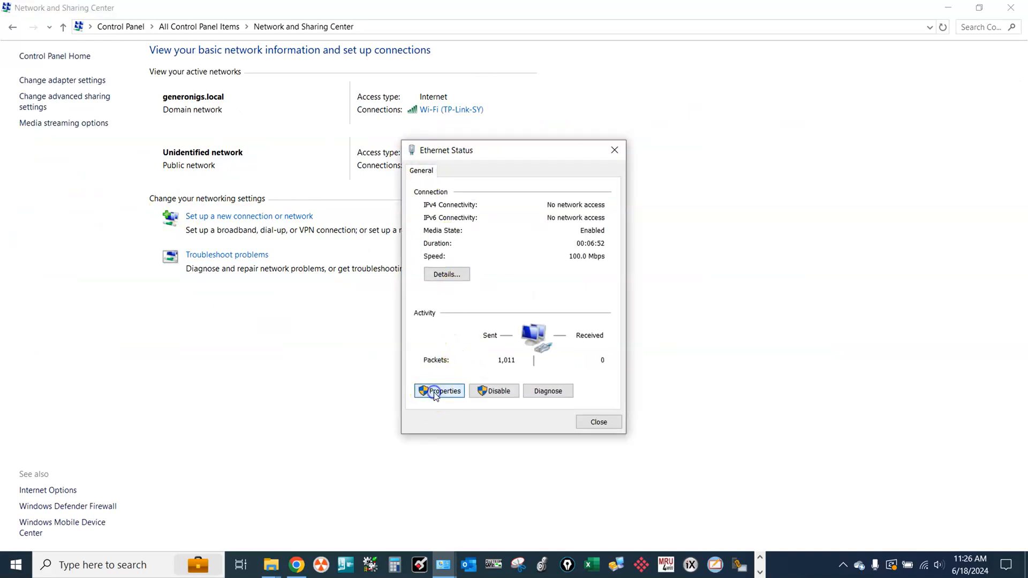
left_click(444, 391)
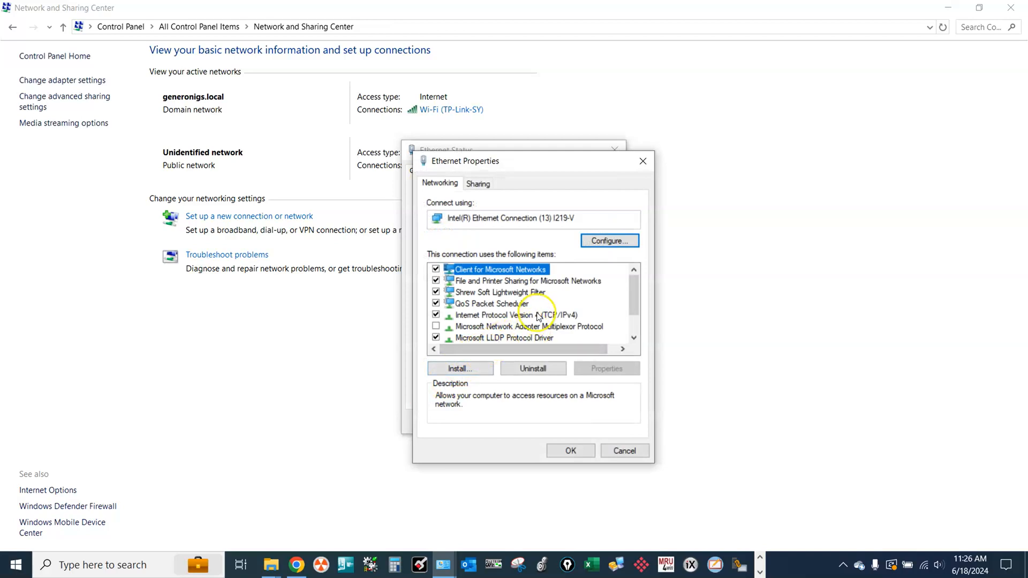
double_click(514, 315)
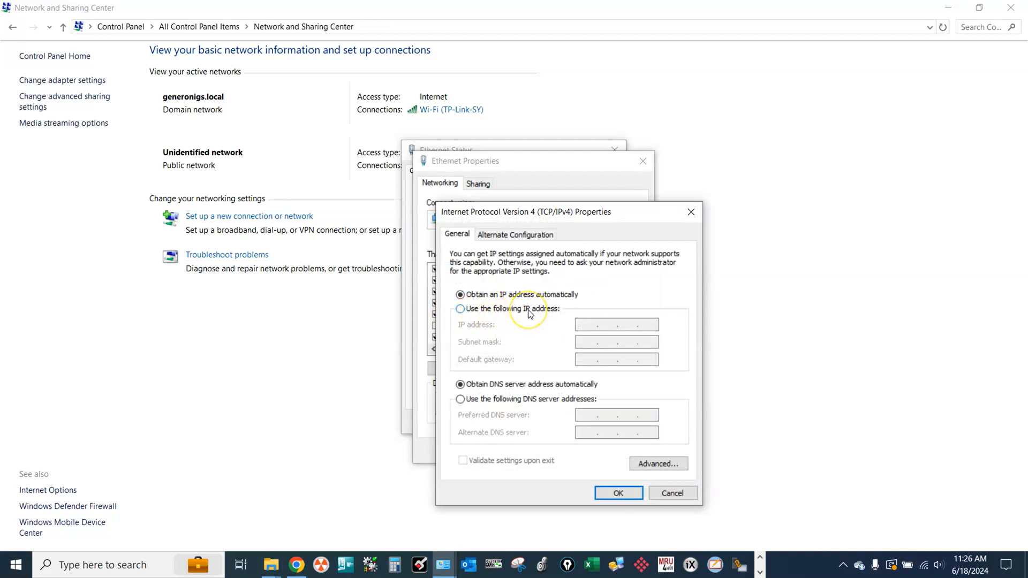
left_click(460, 309)
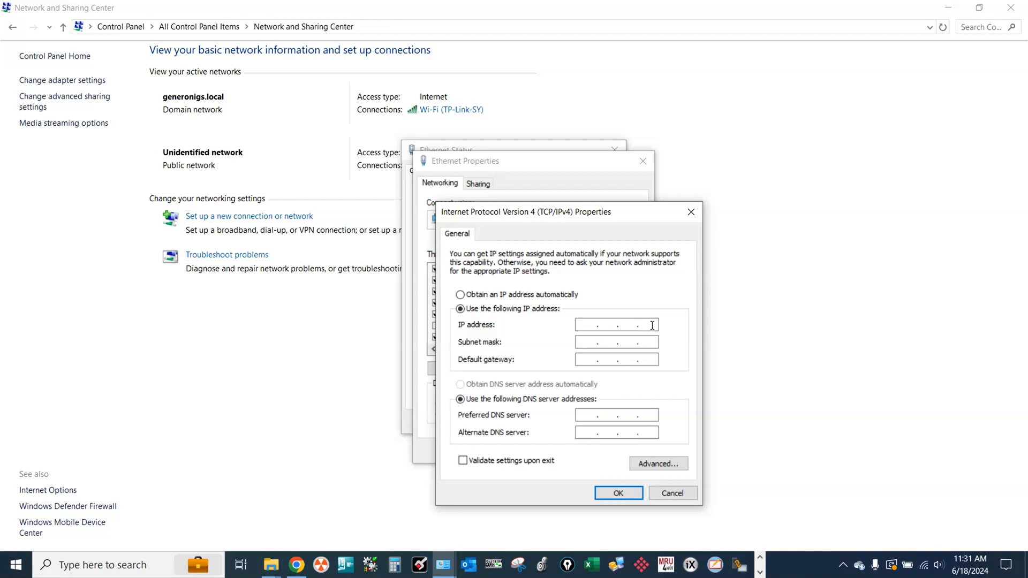
left_click(592, 324)
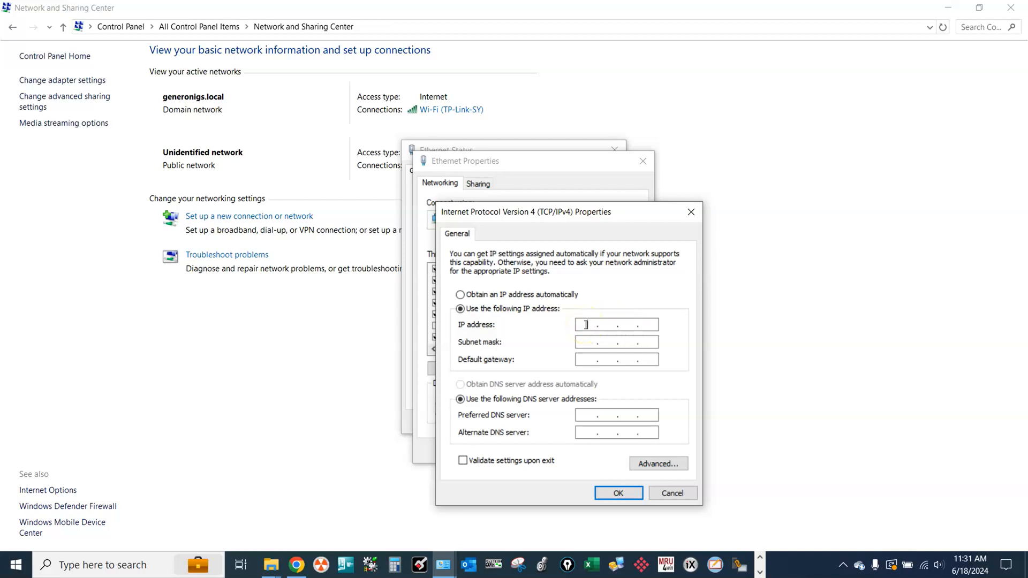
type("192")
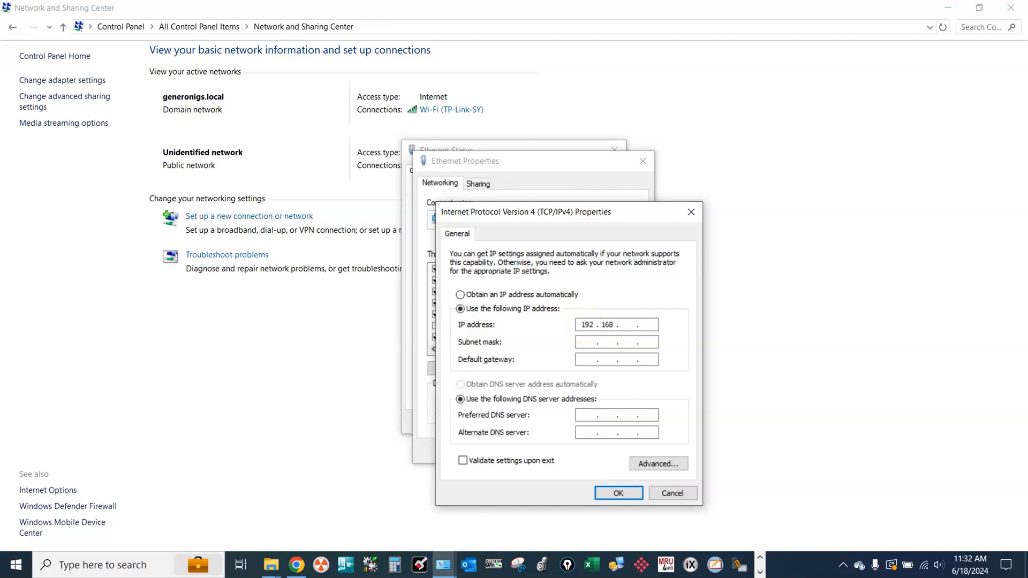
type("0")
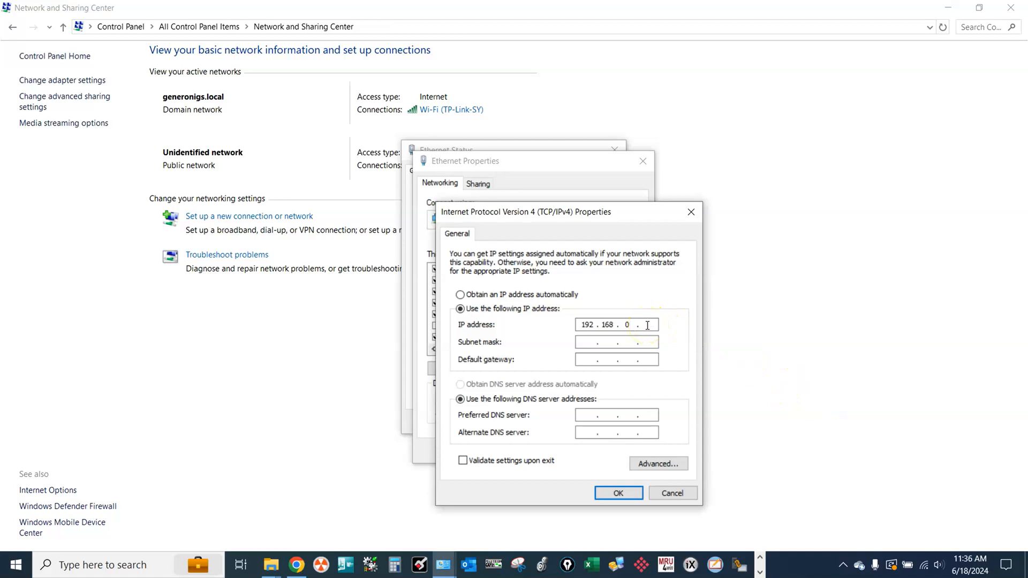
type("11")
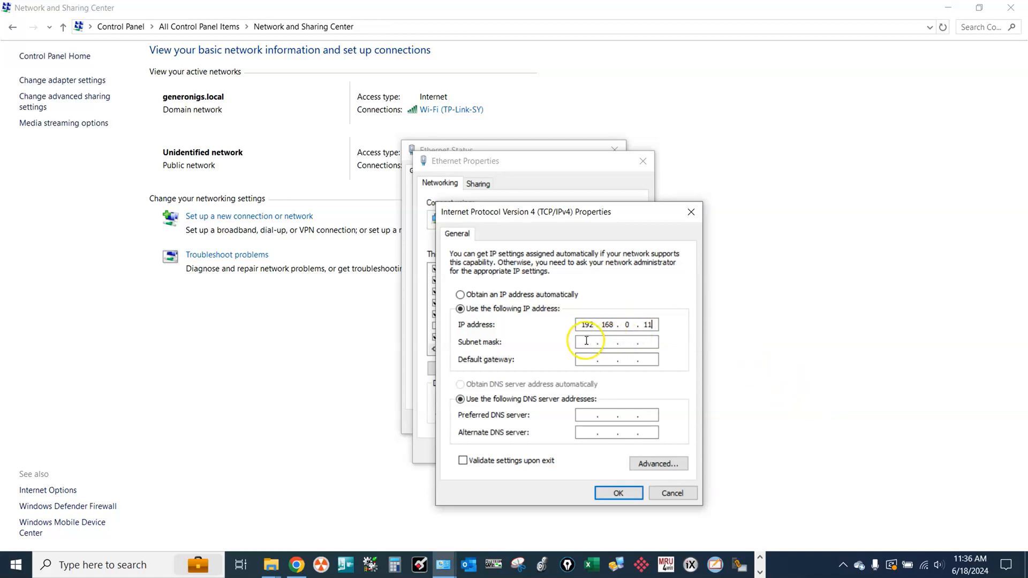
mouse_move(525, 348)
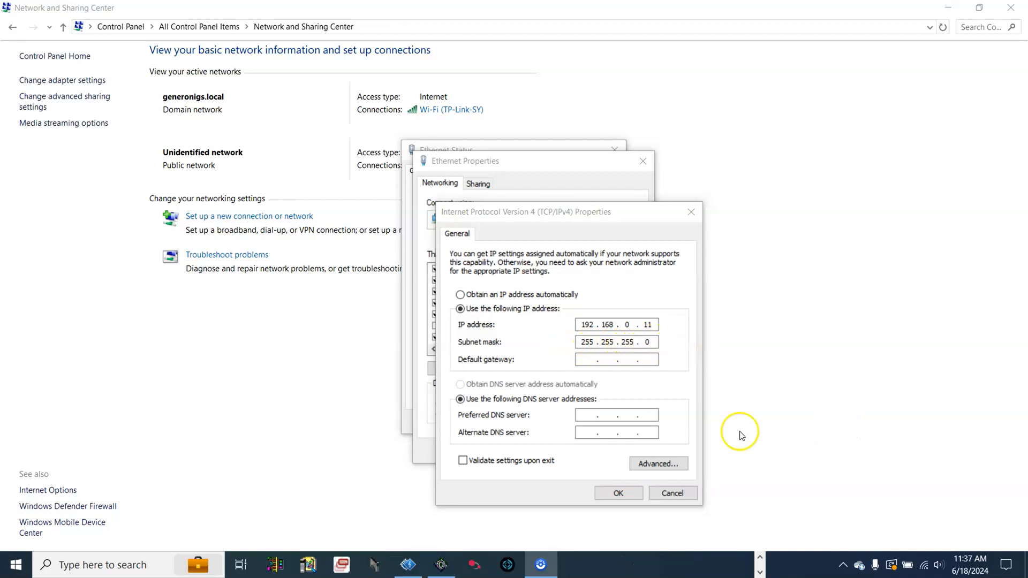
left_click(617, 493)
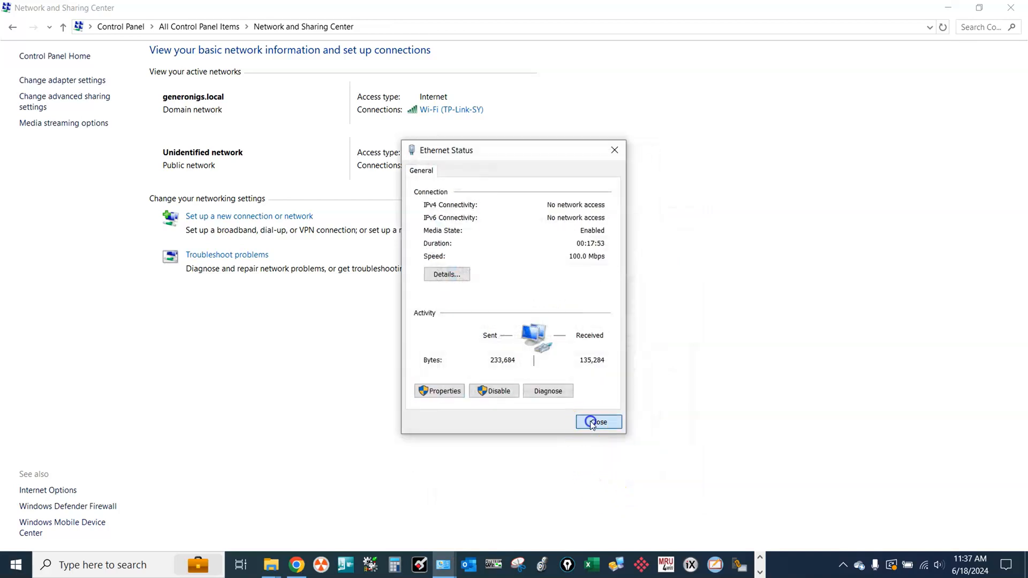
left_click(597, 421)
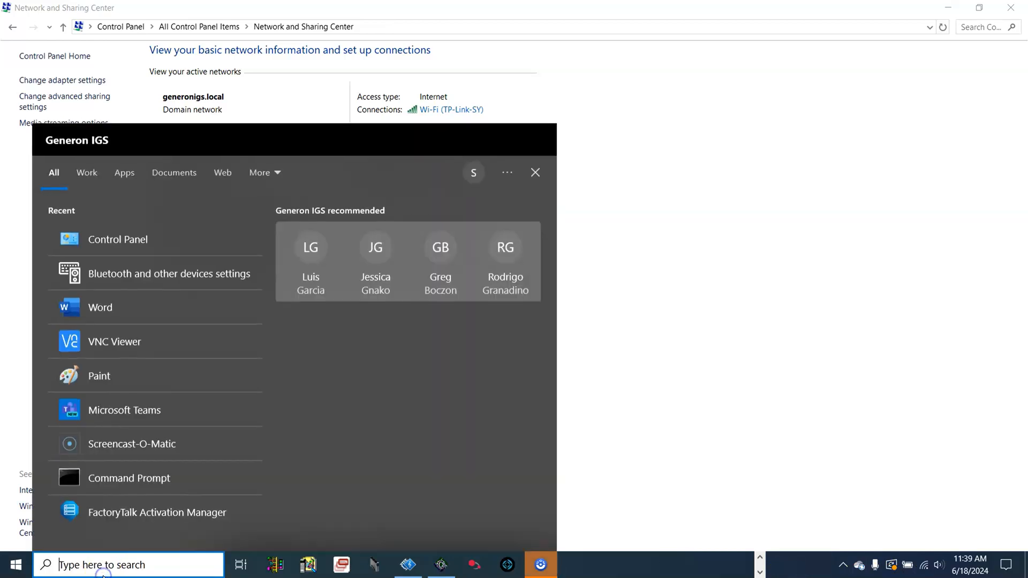
Ping 192.168.0.90 in Command Prompt, confirm 4 replies with 0% loss, then close it.
type("cmd")
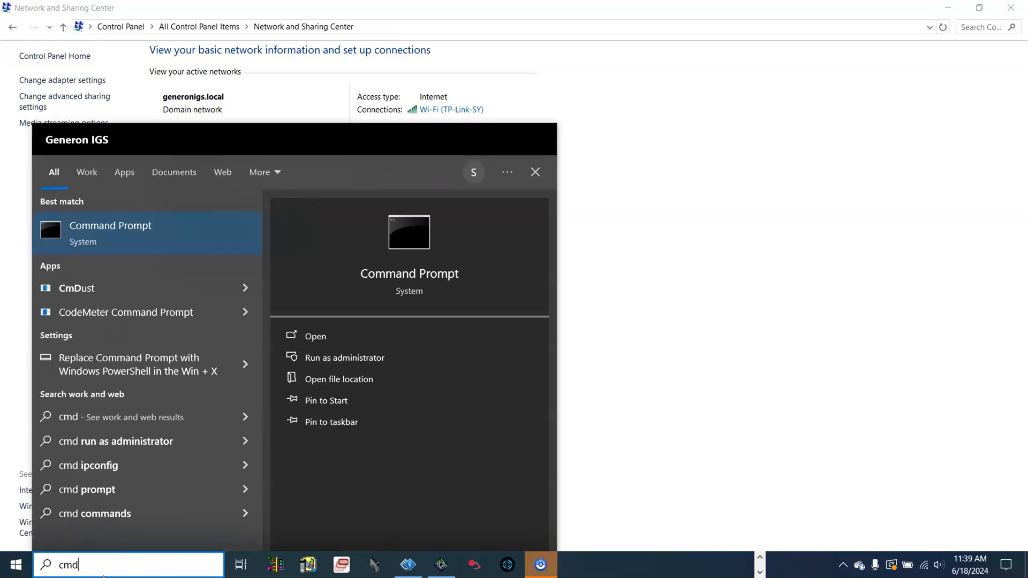
left_click(110, 225)
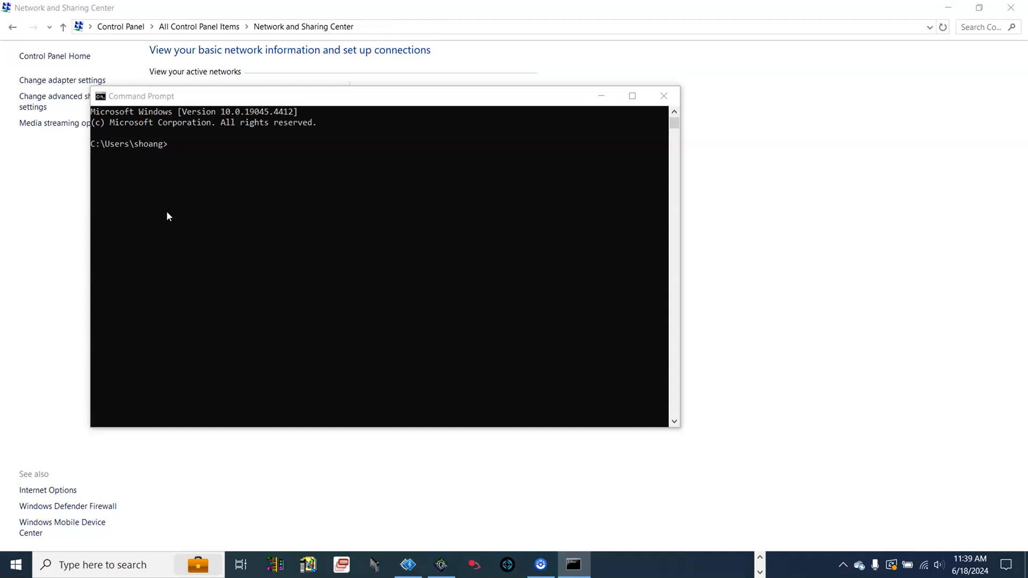
type("p")
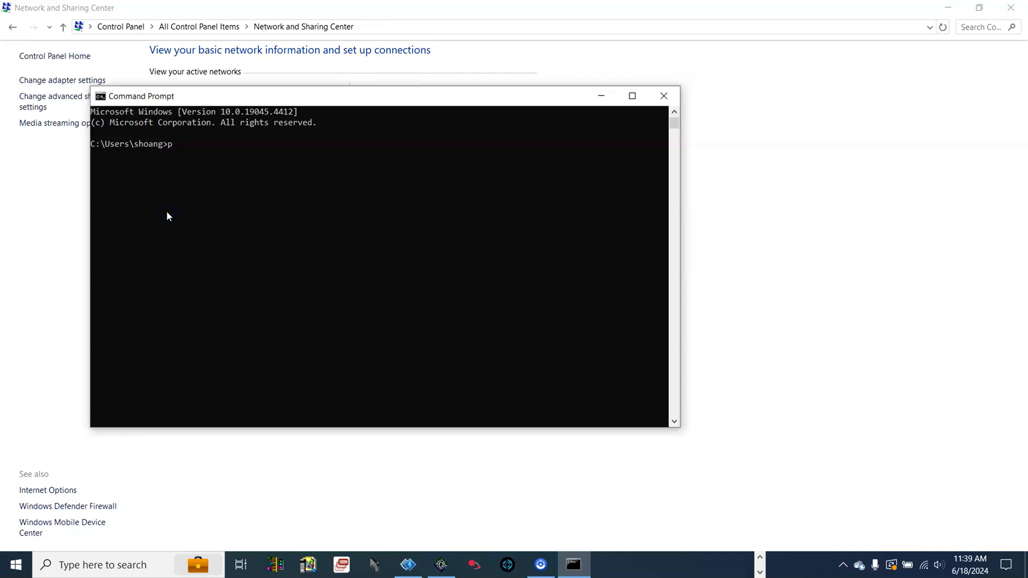
type("ing")
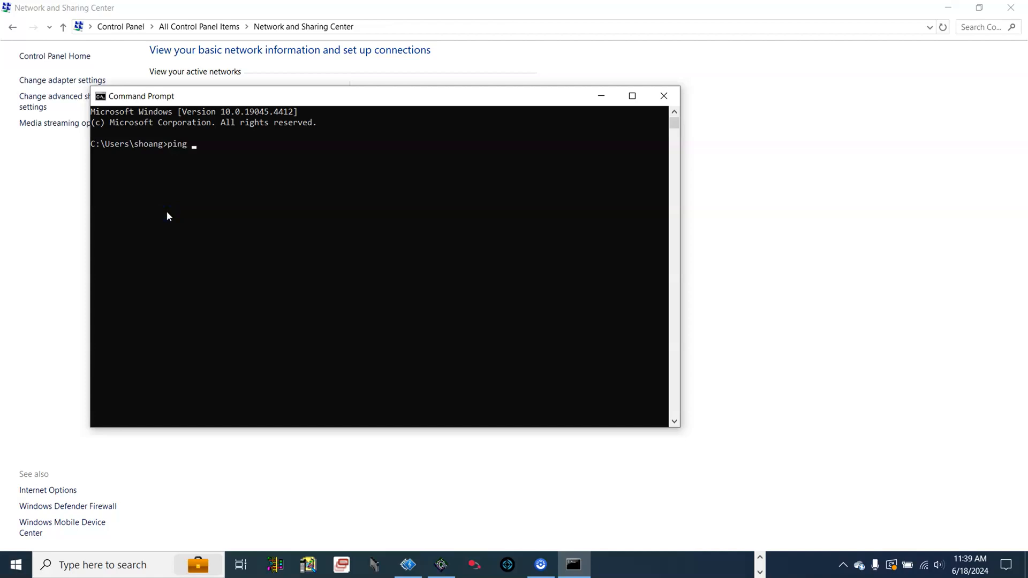
type("192.1")
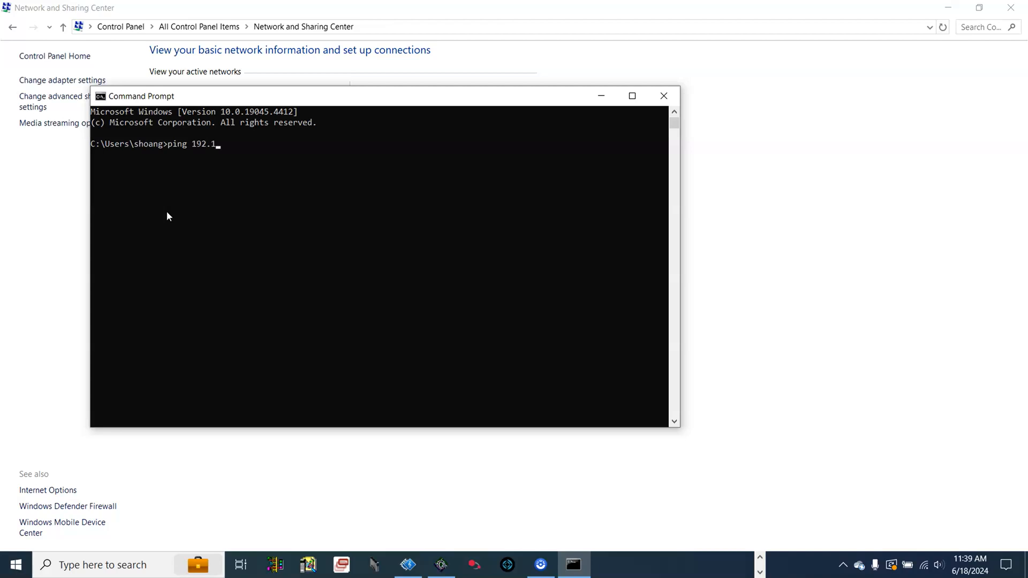
type("68.0.90")
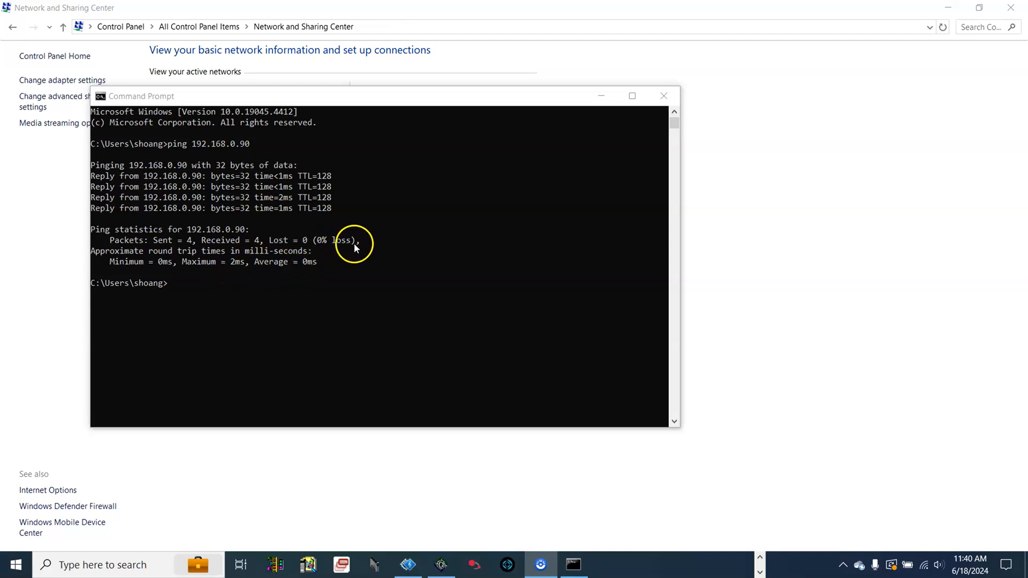
mouse_move(365, 252)
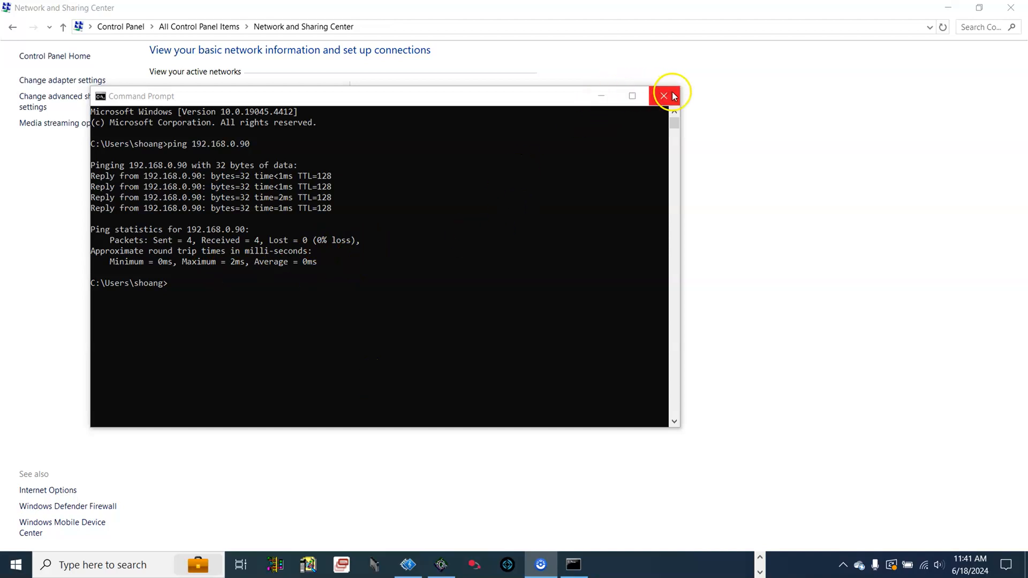
left_click(663, 96)
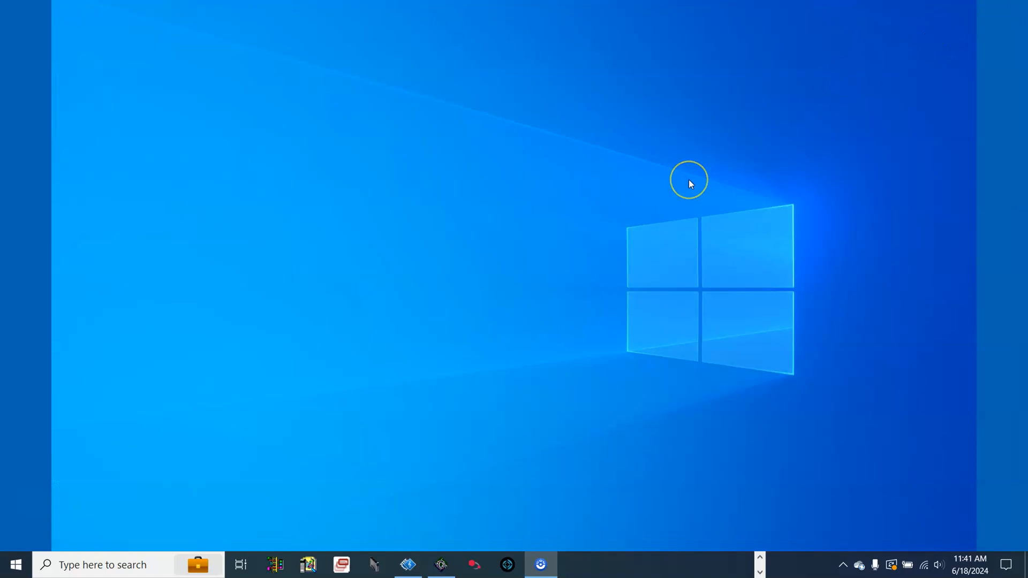
Open PLC_850_2024_06_18.ccwsln from its project folder in File Explorer.
left_click(688, 179)
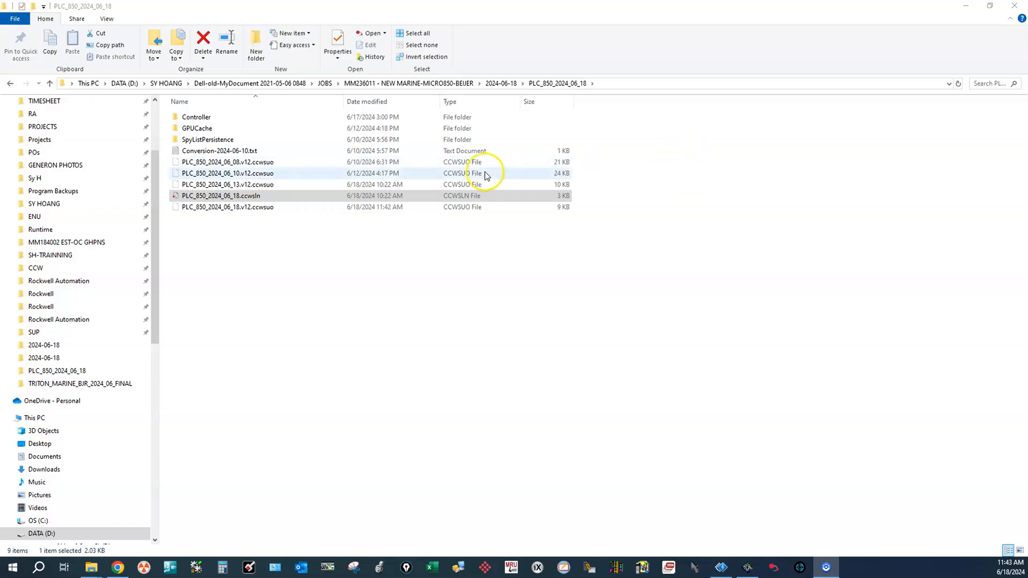
left_click(221, 195)
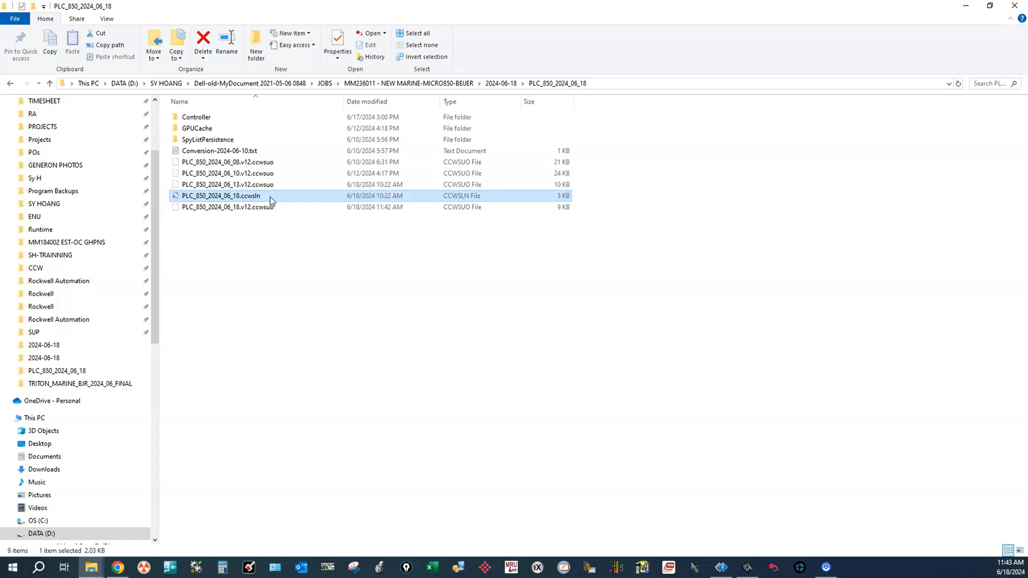
double_click(221, 195)
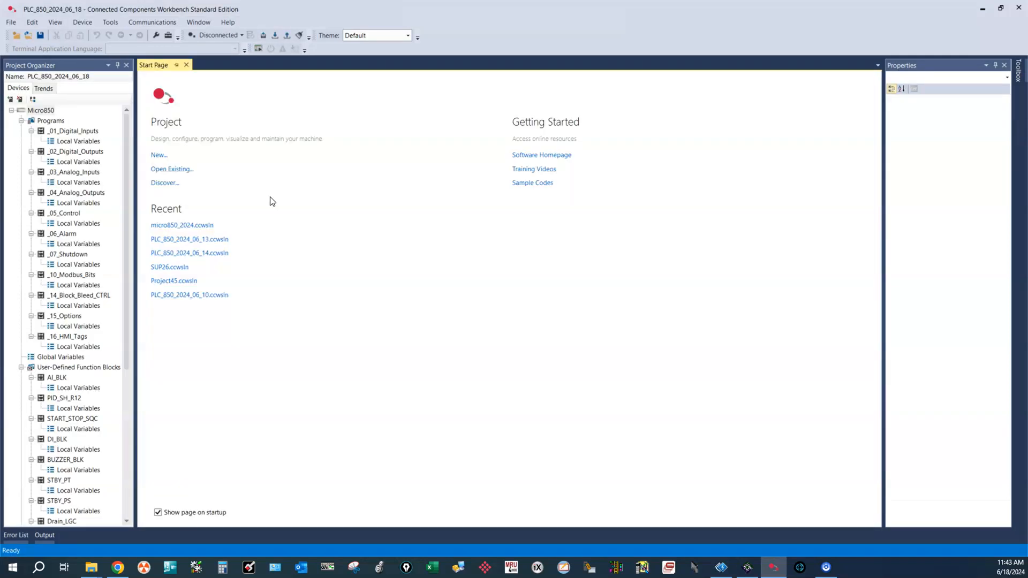
Open the Micro850 overview and browse connection path drivers, choosing AB_ETHIP-1.
left_click(41, 109)
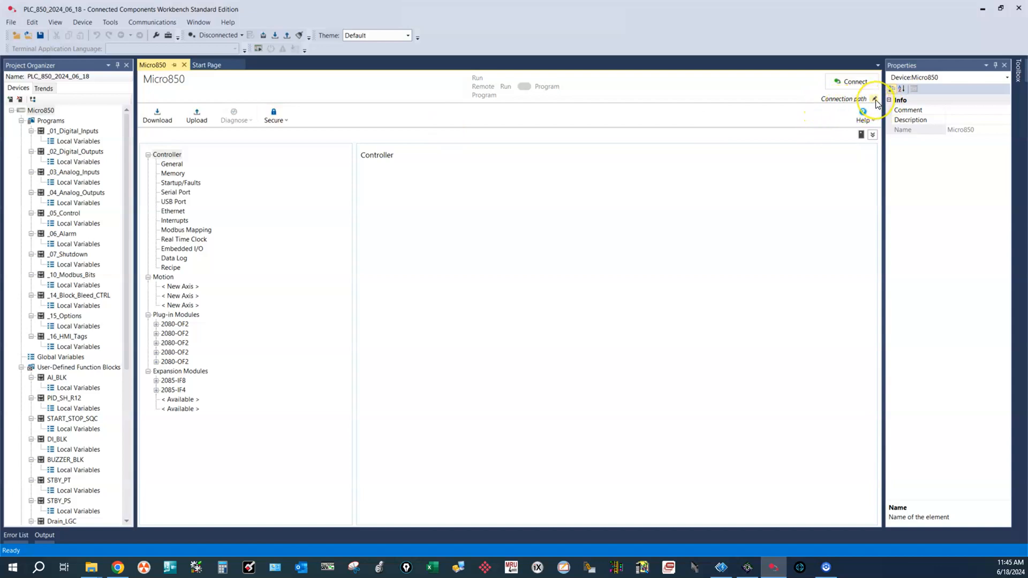
left_click(874, 99)
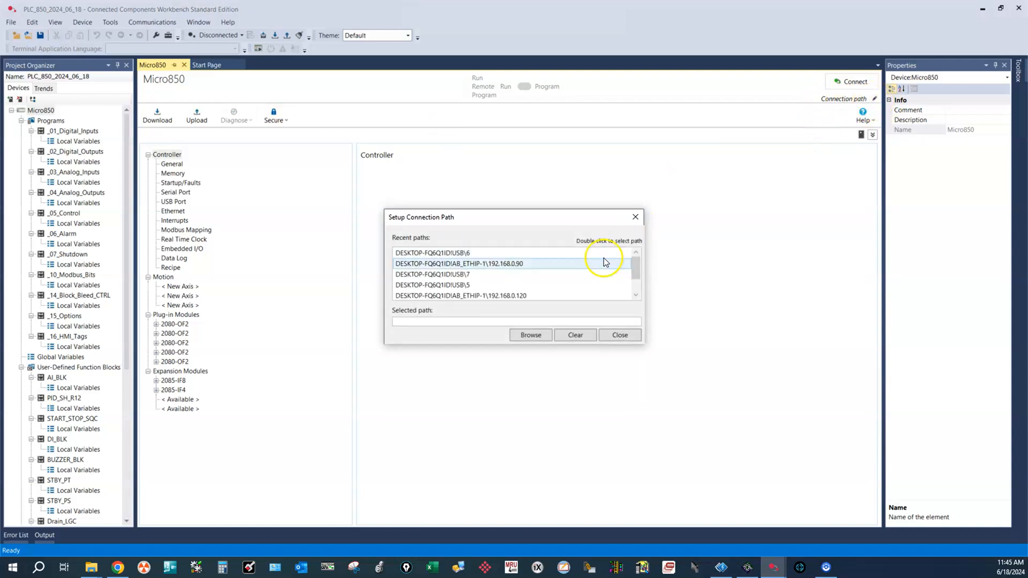
left_click(531, 335)
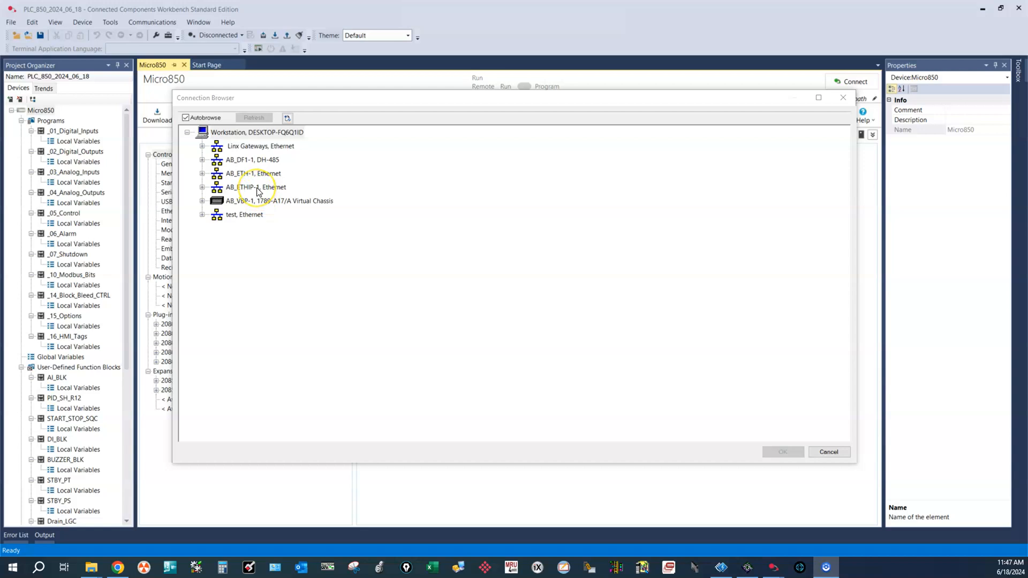
left_click(254, 187)
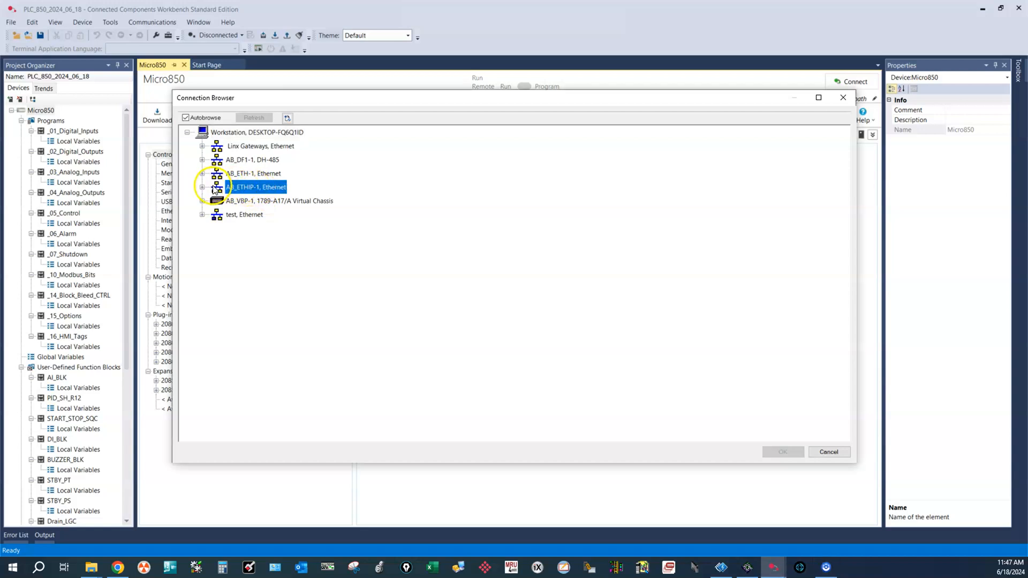
Select the Micro850 at 192.168.0.90 as the connection path and close setup.
left_click(202, 186)
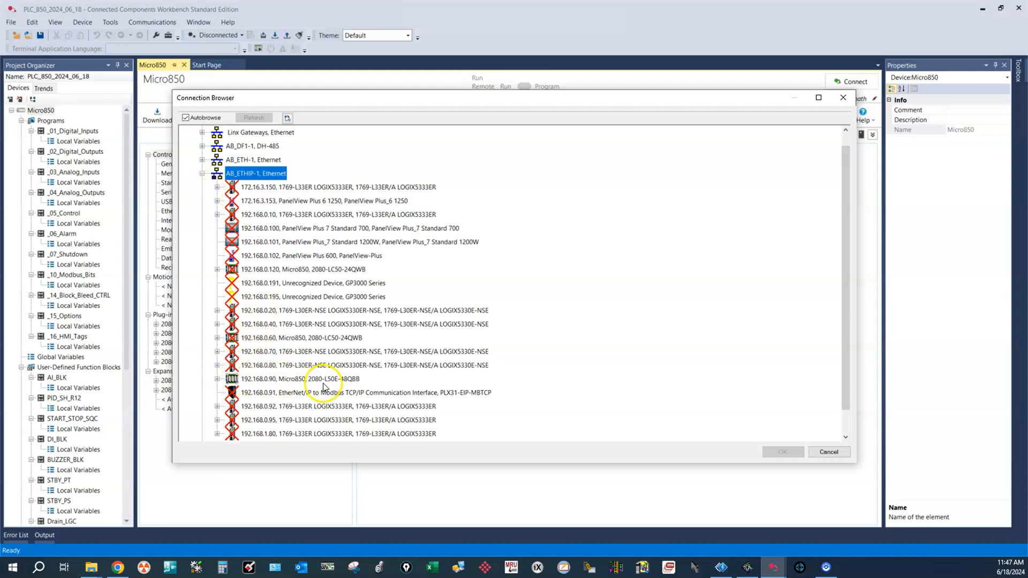
left_click(319, 379)
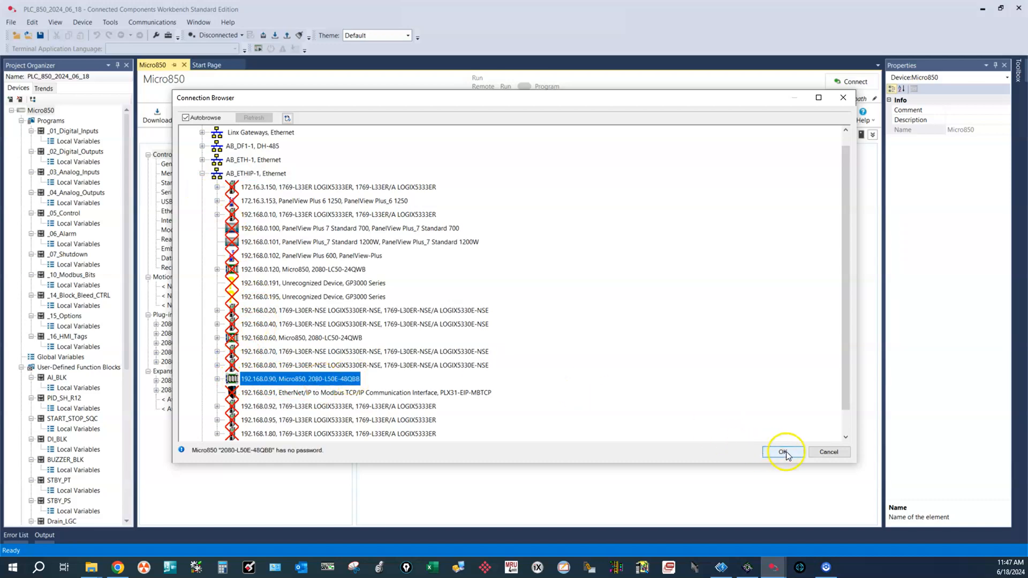
left_click(784, 453)
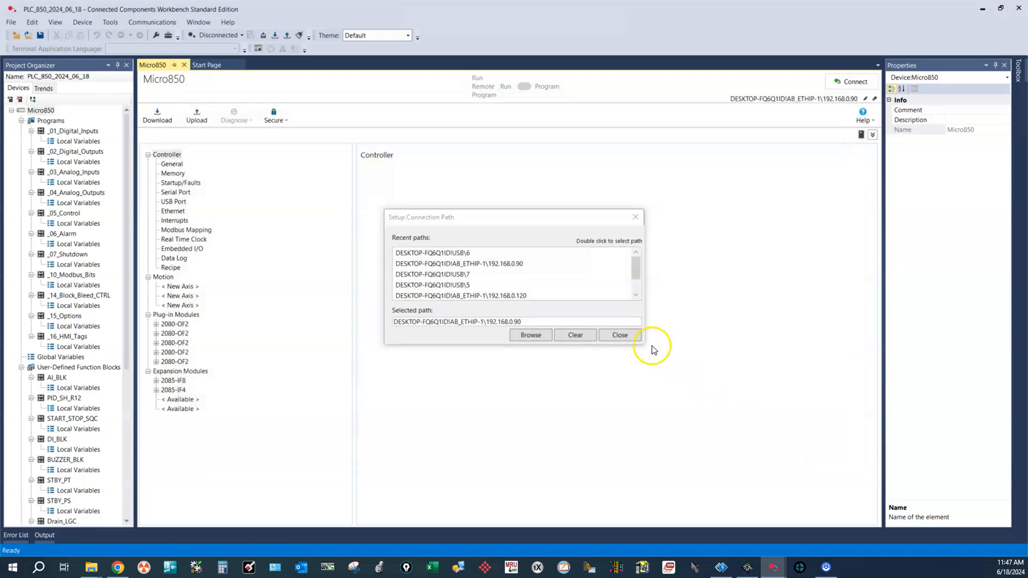
left_click(619, 335)
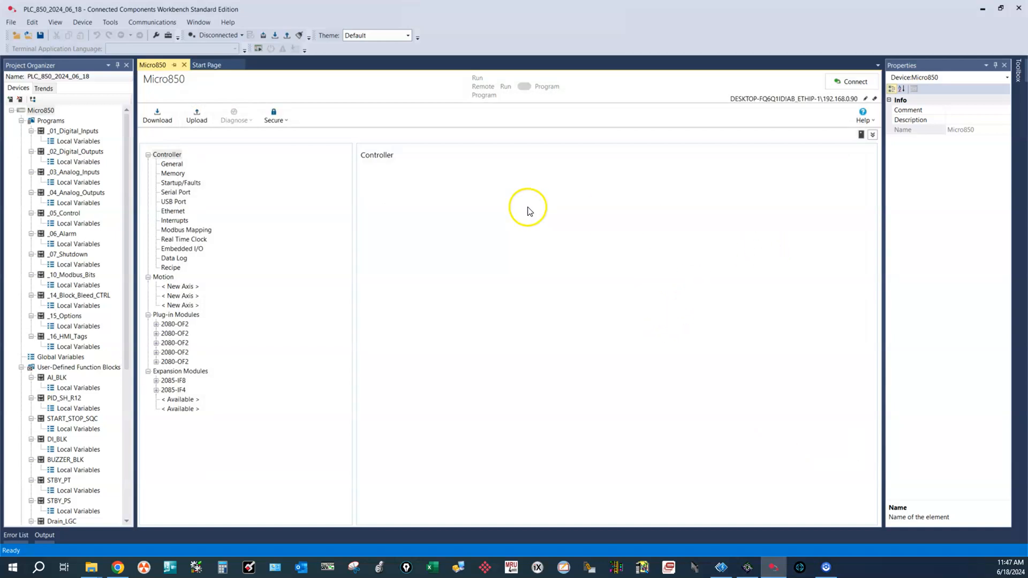
mouse_move(157, 114)
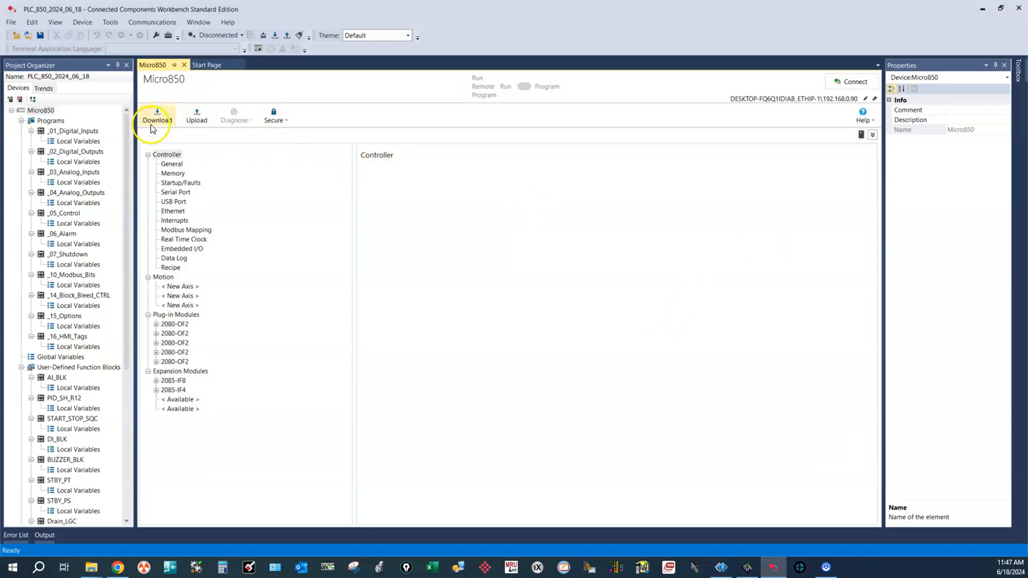
Build the project with 0 errors and start the download to the Micro850.
left_click(157, 116)
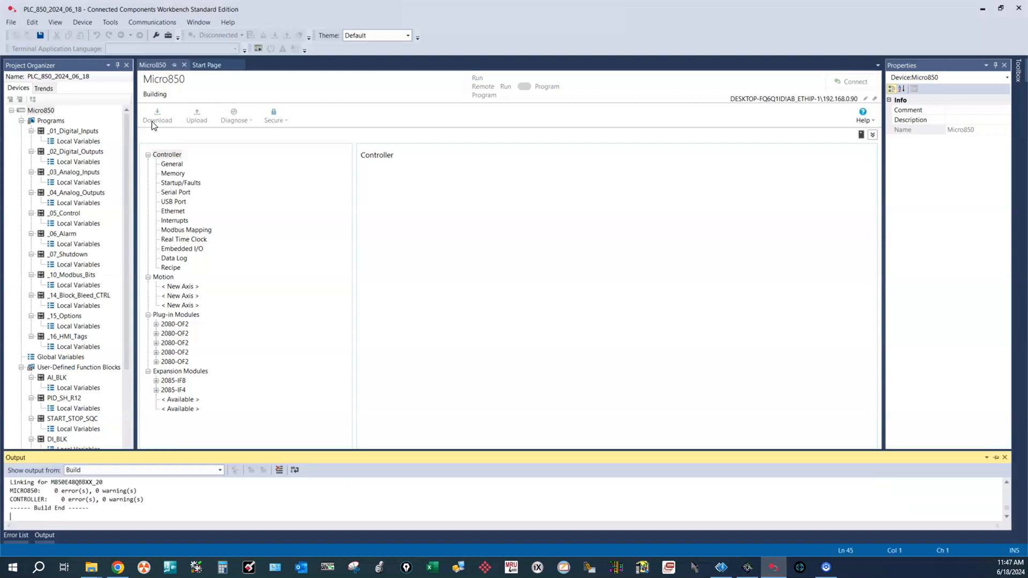
left_click(158, 116)
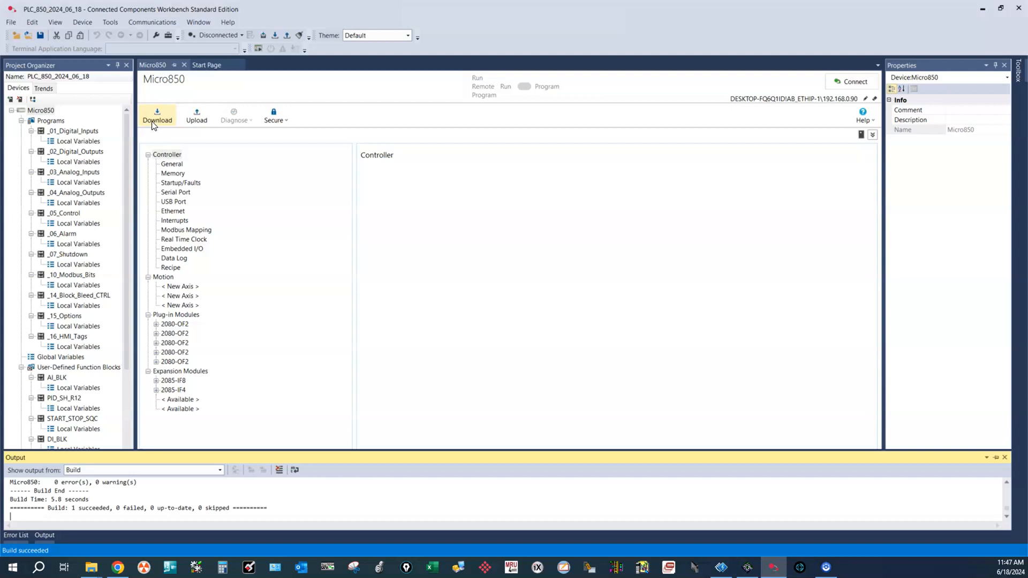
left_click(158, 116)
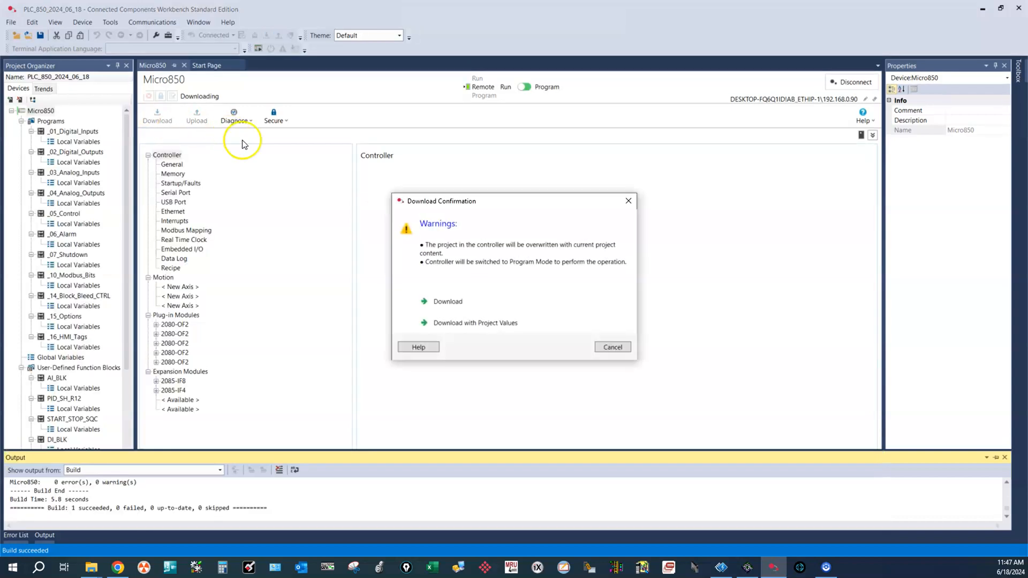
Confirm the download to the Micro850 and switch the controller to Remote Run.
left_click(448, 301)
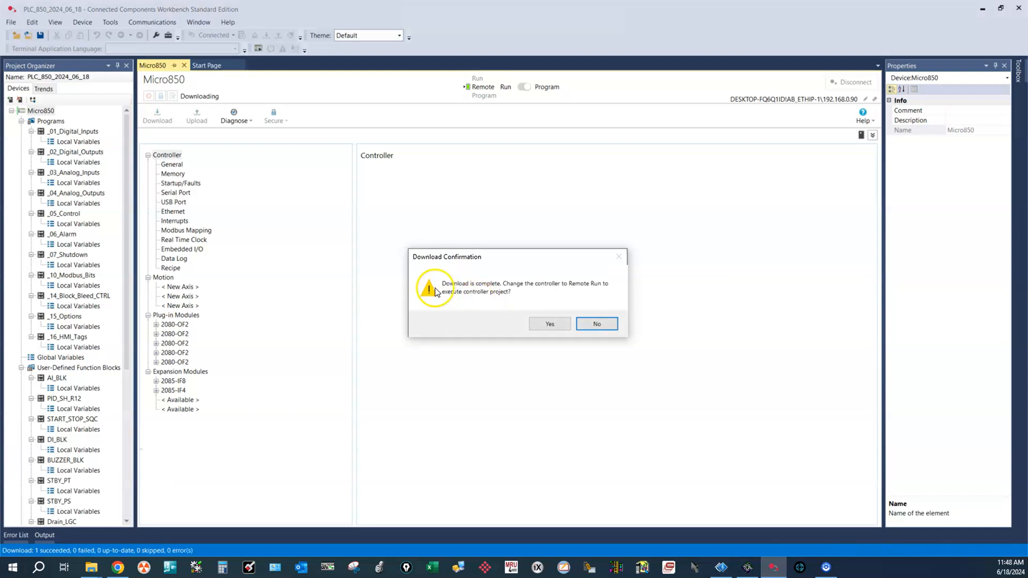
mouse_move(529, 296)
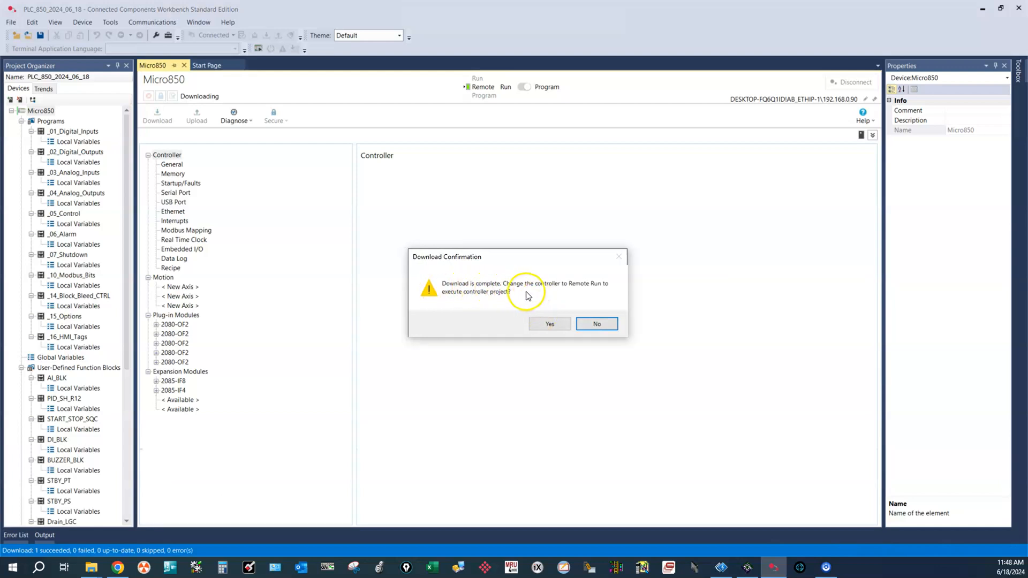
mouse_move(579, 293)
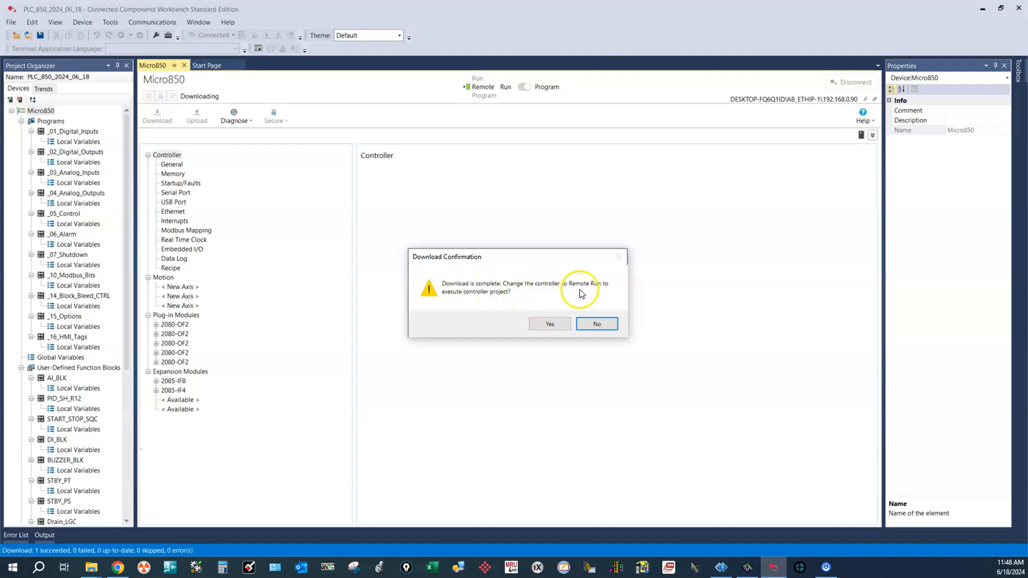
mouse_move(587, 295)
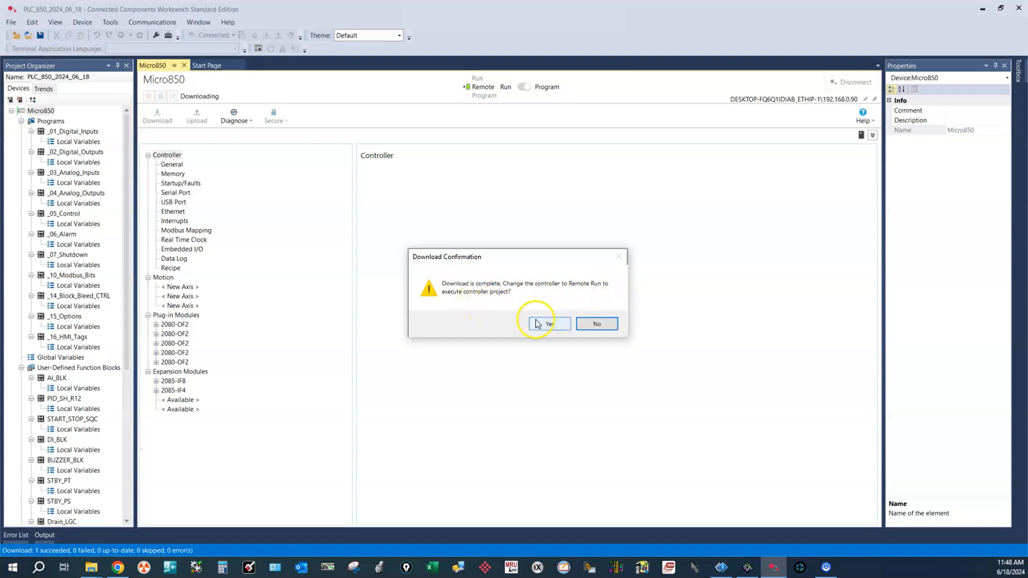
left_click(548, 324)
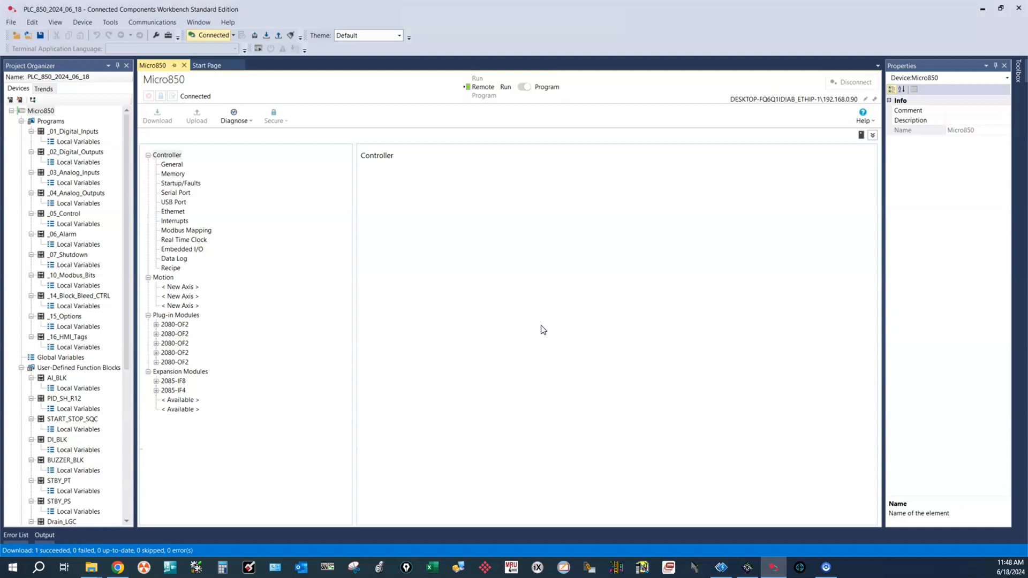
View the _01_Digital_Inputs ladder online, then return to the Micro850 device tab.
left_click(523, 86)
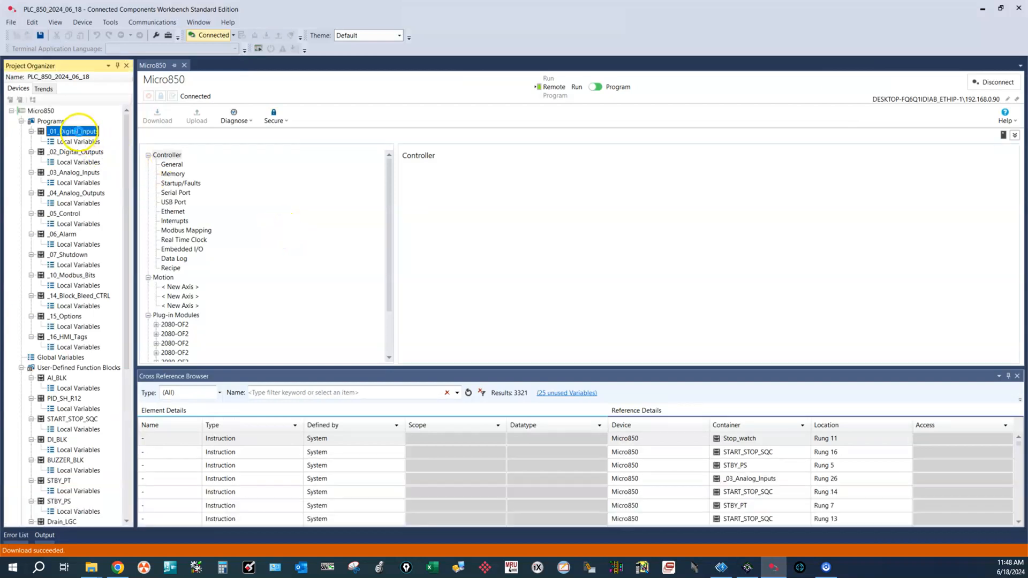
double_click(73, 131)
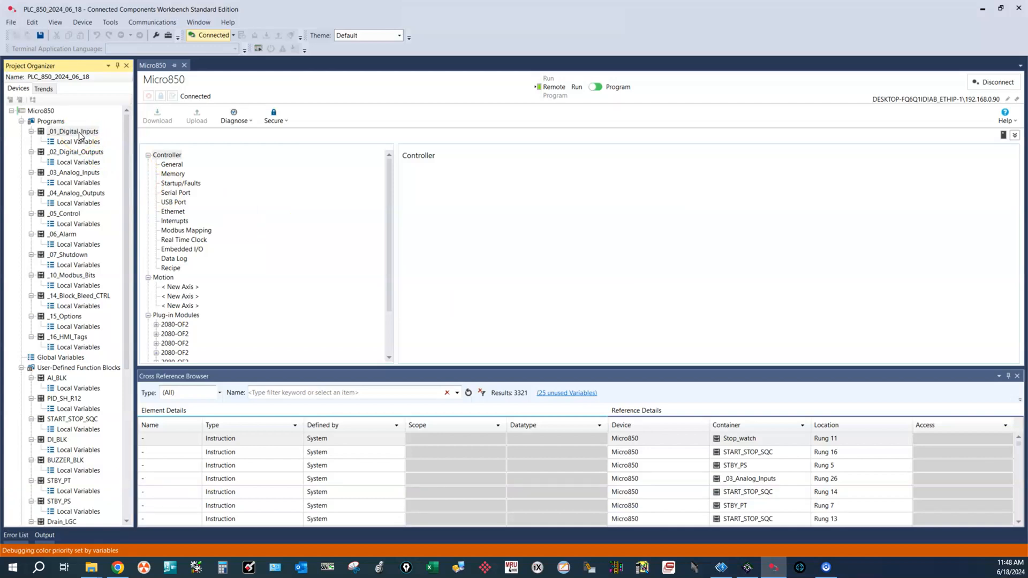
double_click(74, 131)
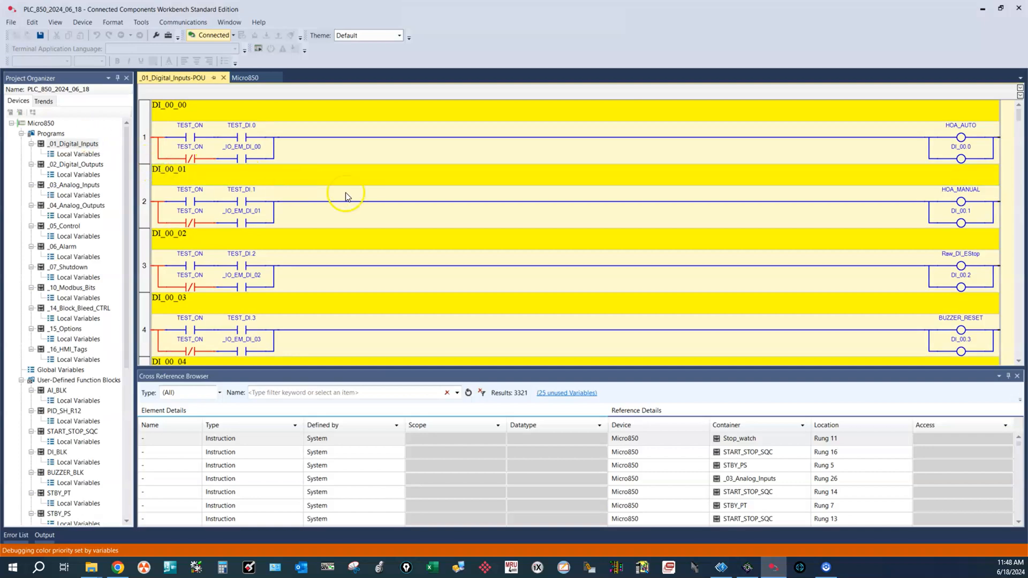
mouse_move(772, 167)
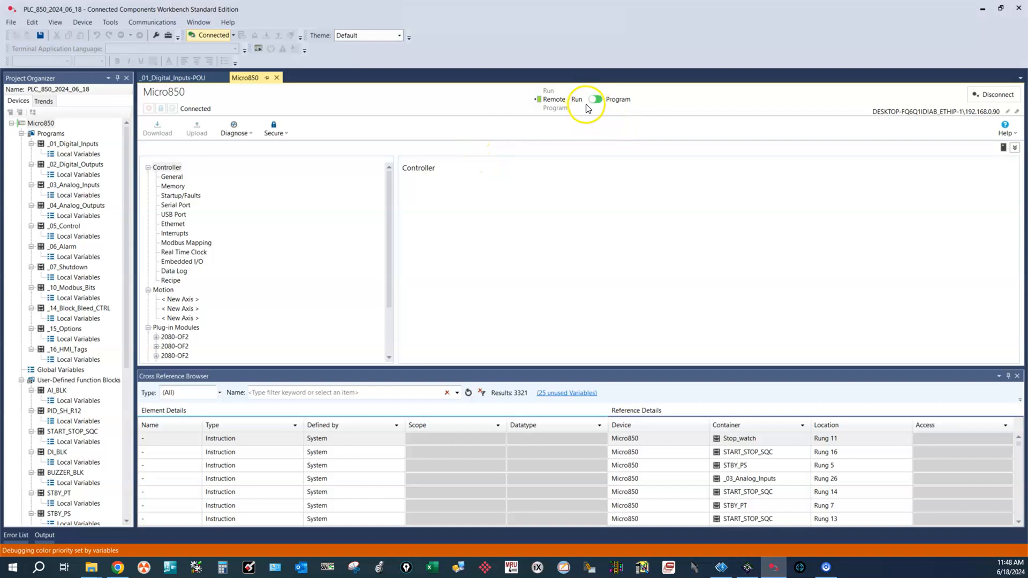
left_click(596, 99)
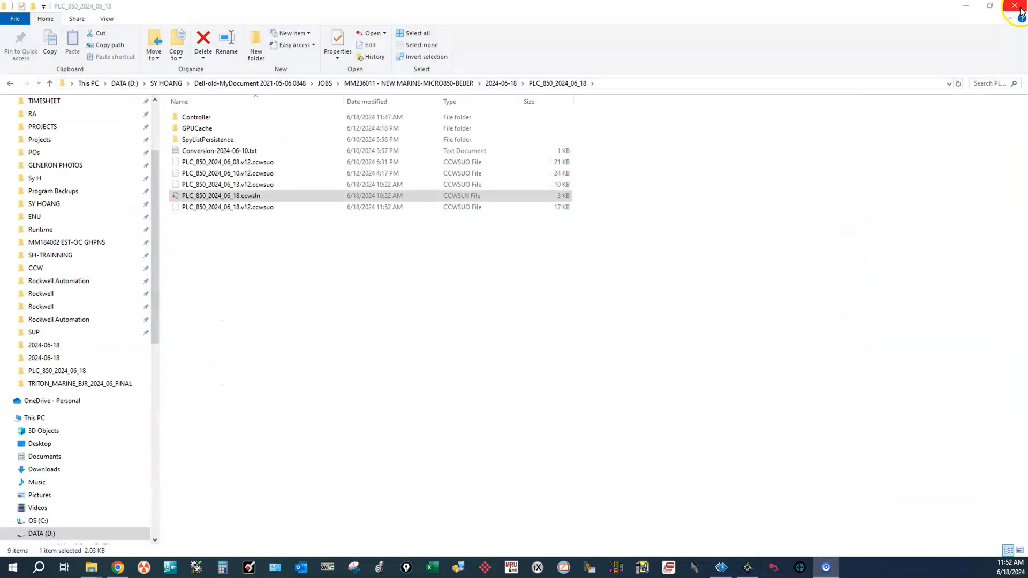
Close the PLC_850_2024_06_18 File Explorer window to reveal the desktop.
left_click(1016, 5)
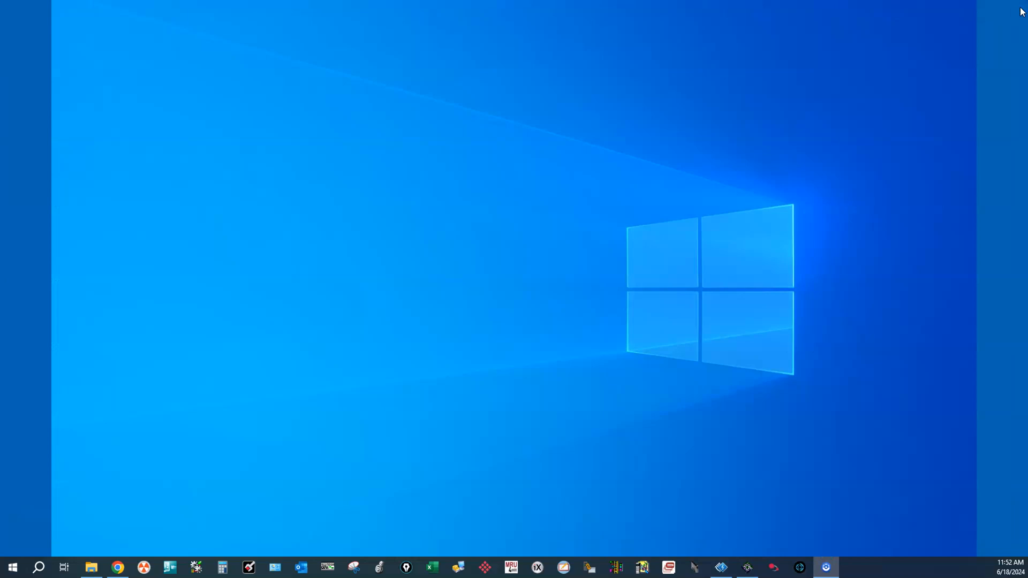
mouse_move(488, 266)
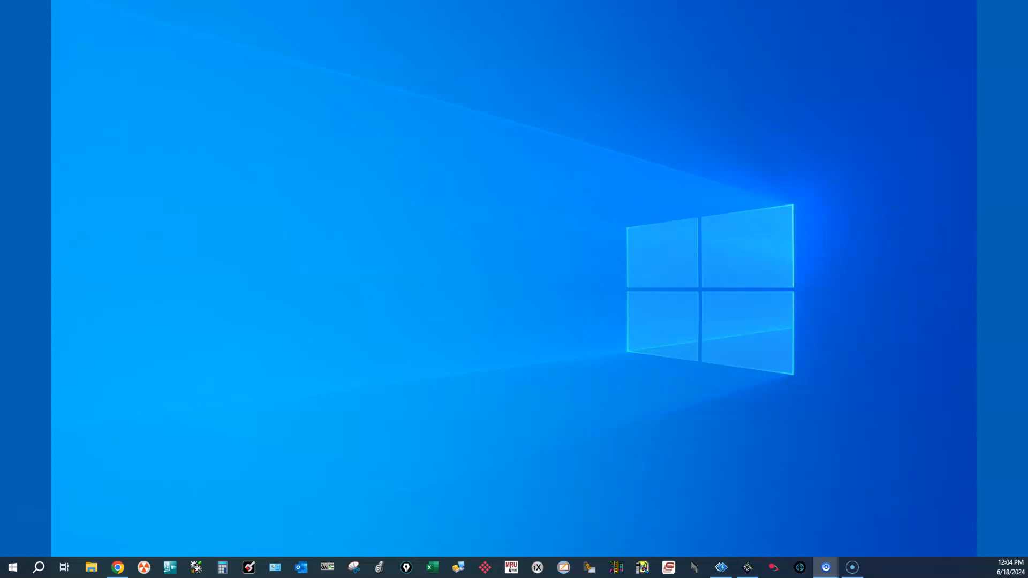
mouse_move(55, 468)
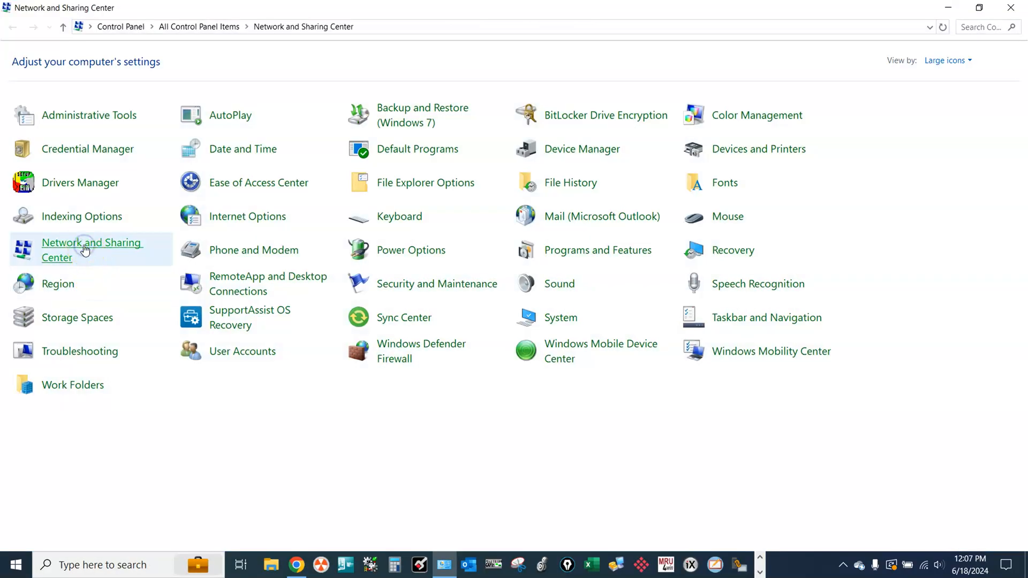
Verify Ethernet IPv4 is static 192.168.0.11, mask 255.255.255.0, then close the windows.
left_click(91, 250)
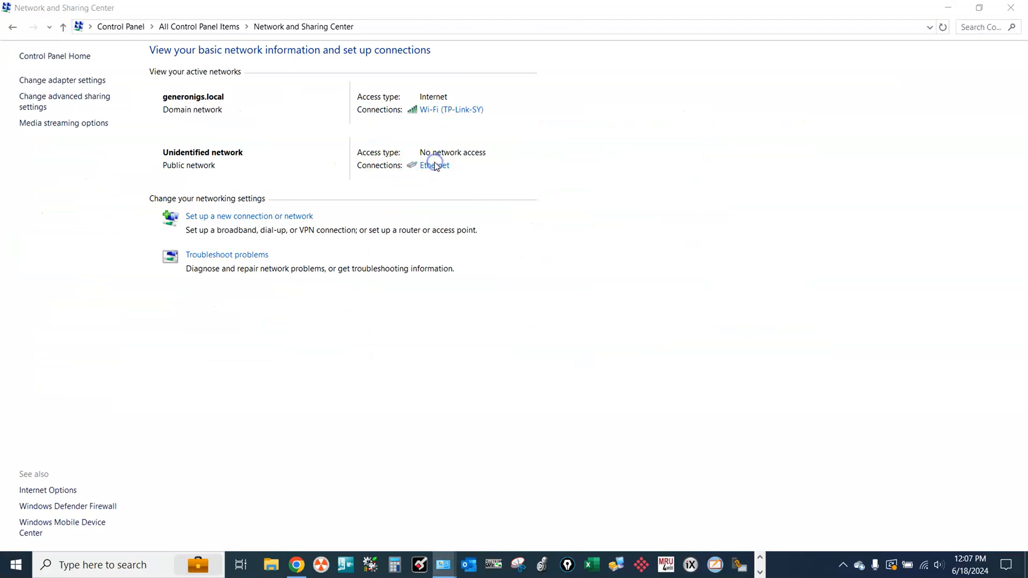
left_click(435, 164)
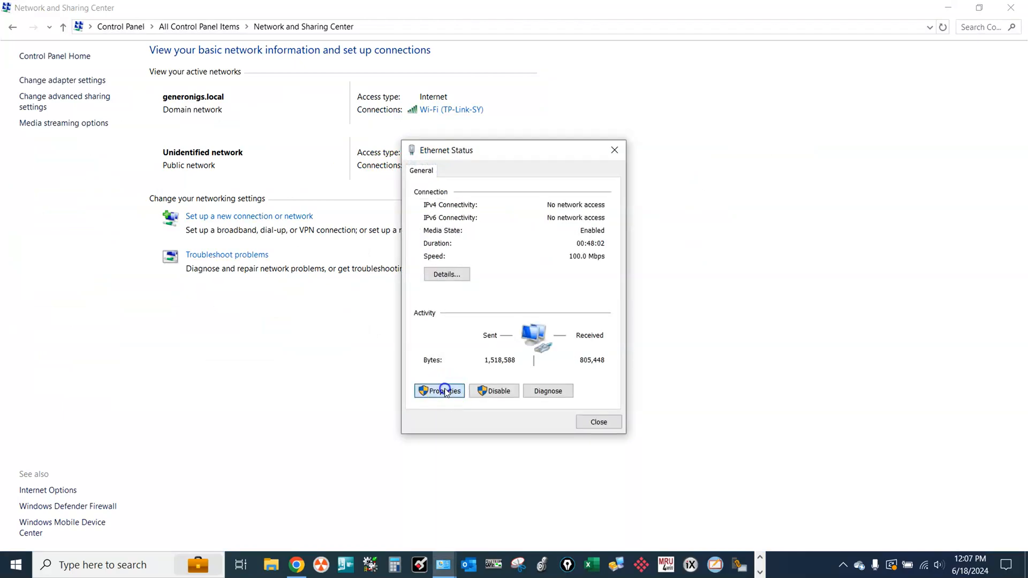
left_click(439, 391)
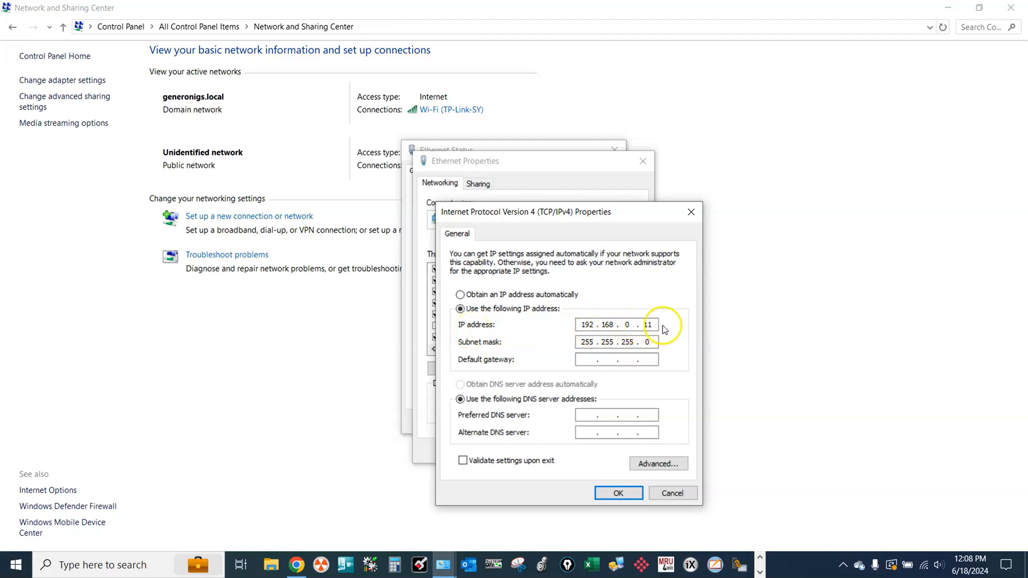
left_click(617, 492)
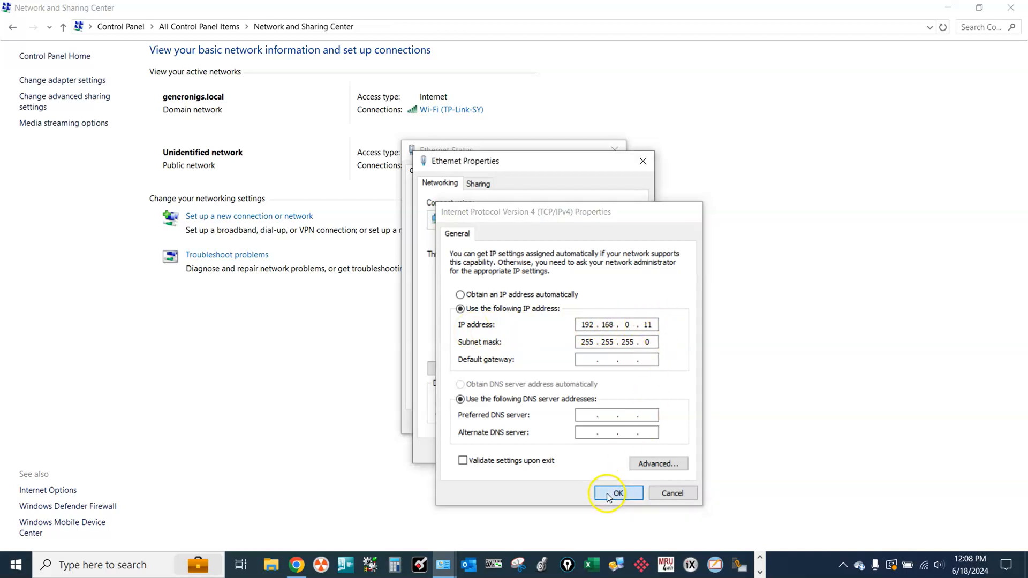
left_click(615, 493)
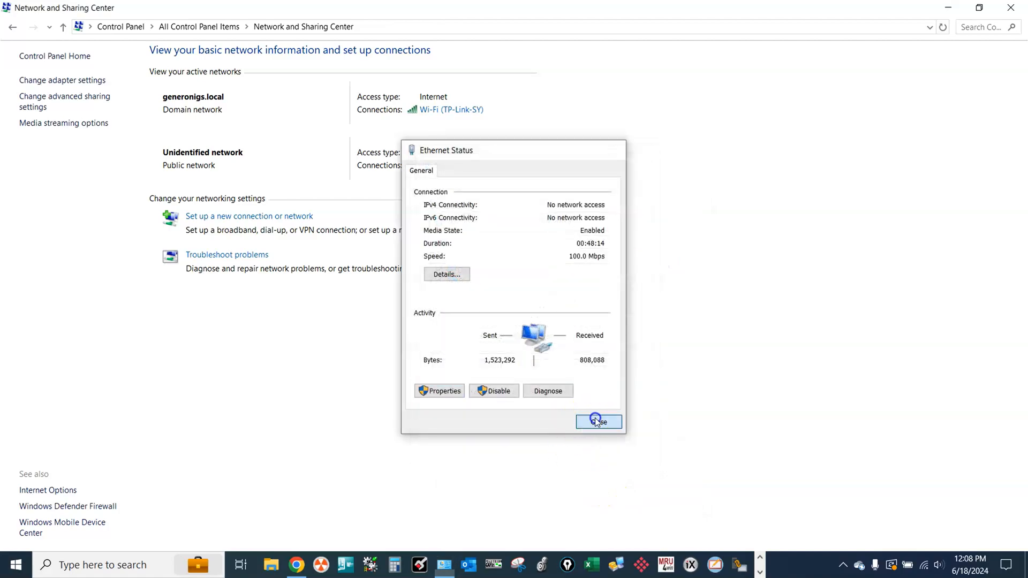
left_click(597, 421)
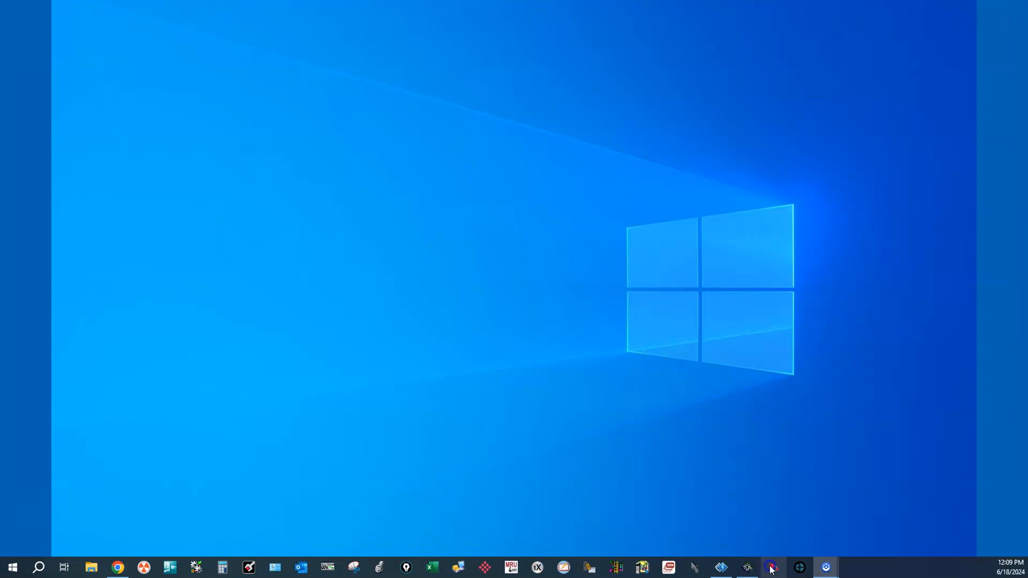
Launch Connected Components Workbench from the taskbar to its Start Page.
left_click(772, 567)
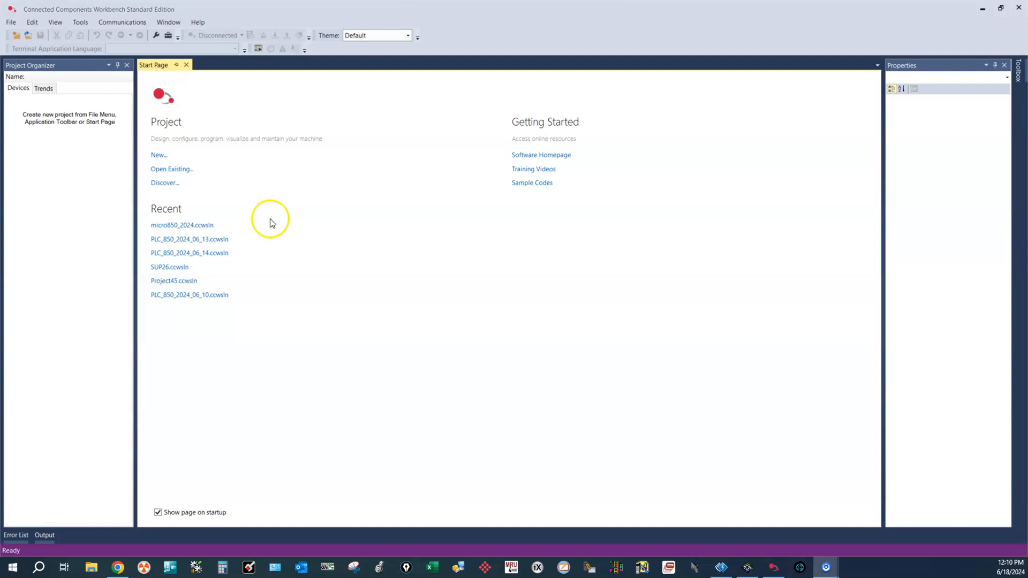
mouse_move(164, 184)
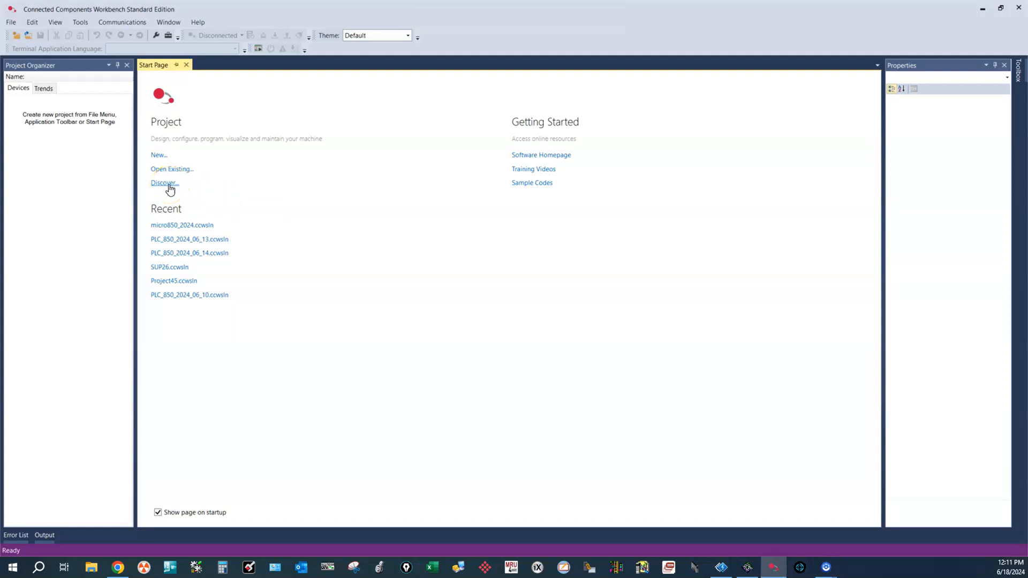
Discover the Micro850 at 192.168.0.90 on AB_ETHIP-1 to create Project46.
left_click(163, 183)
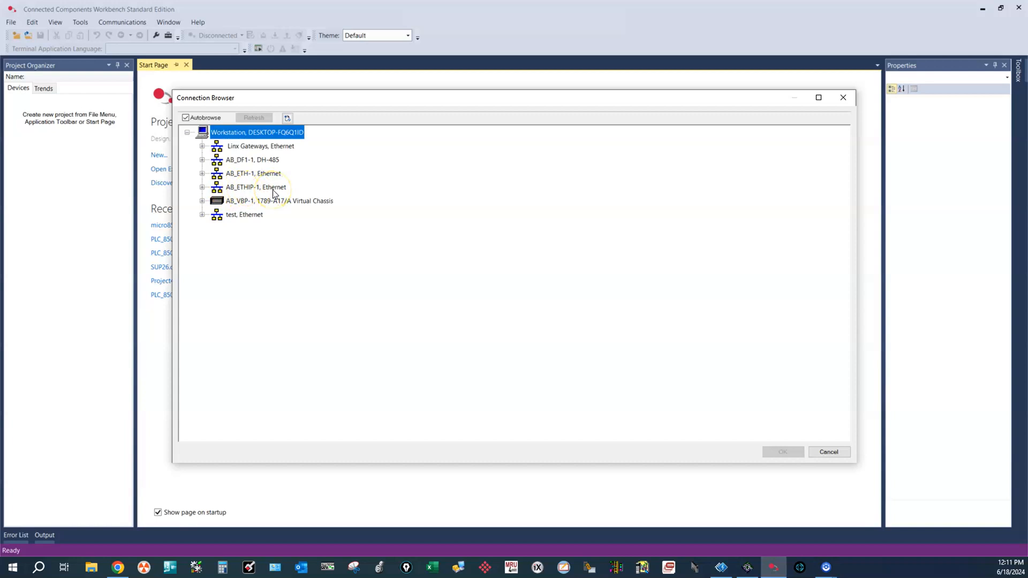
left_click(256, 187)
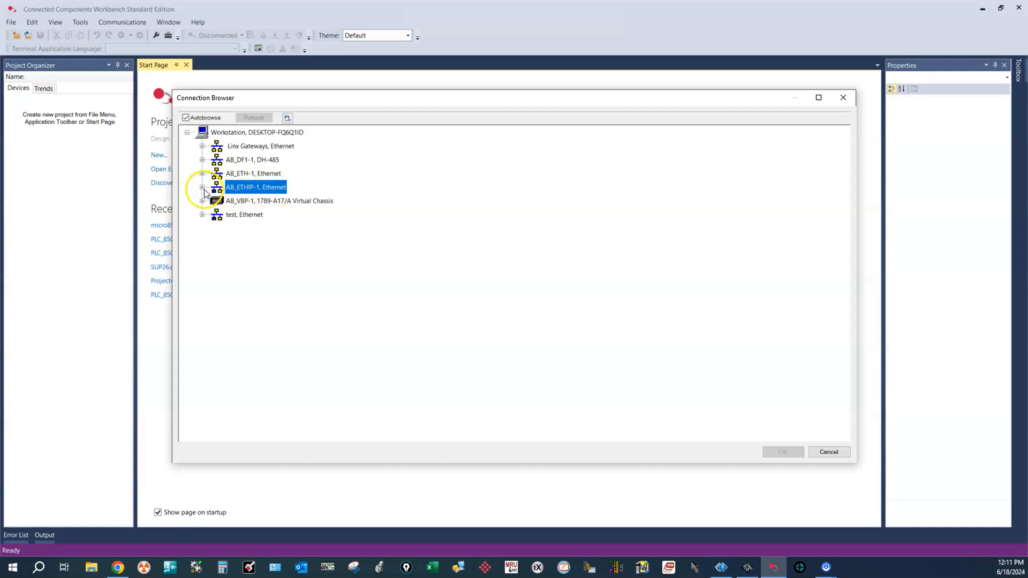
left_click(202, 187)
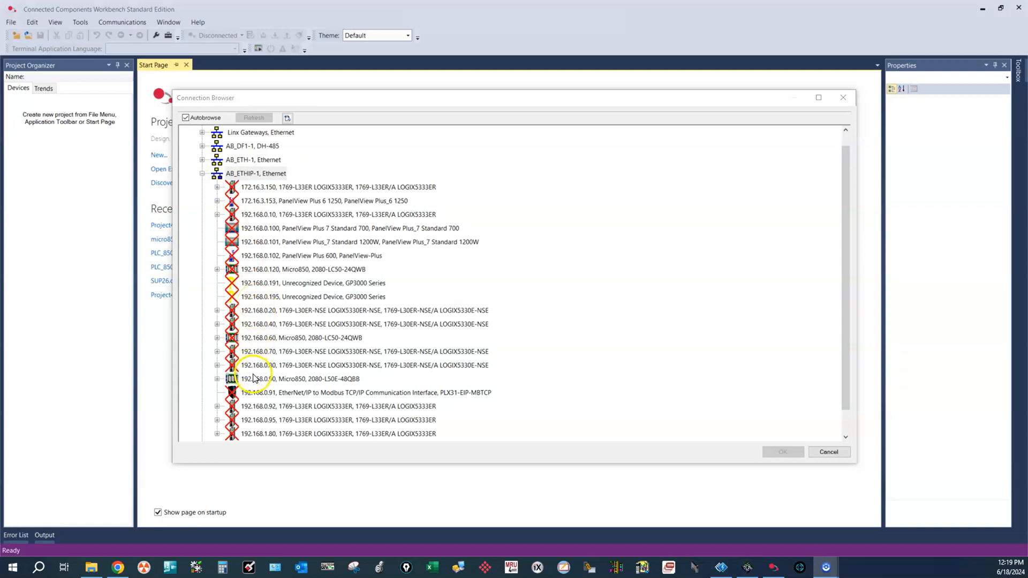
left_click(300, 378)
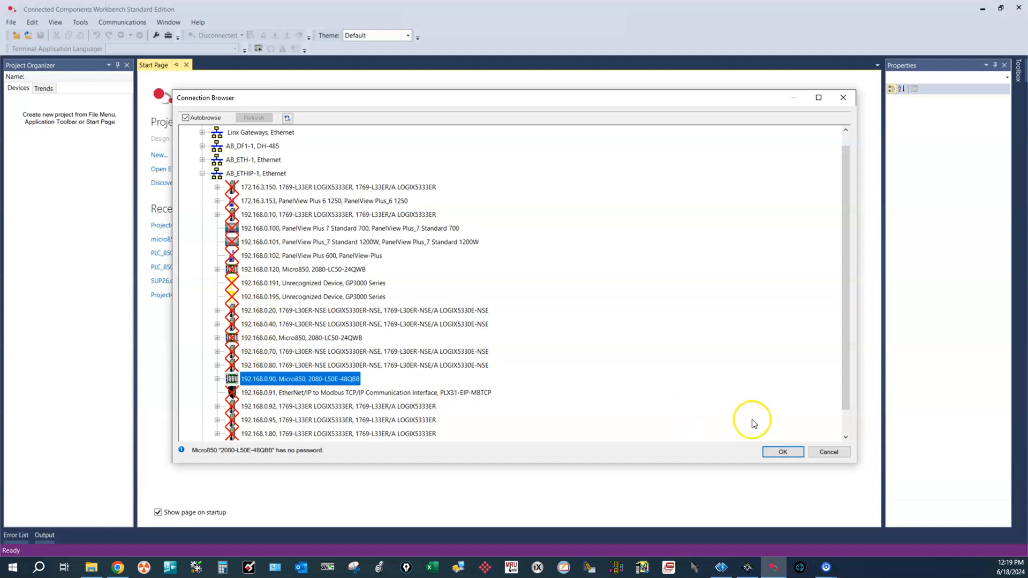
left_click(781, 452)
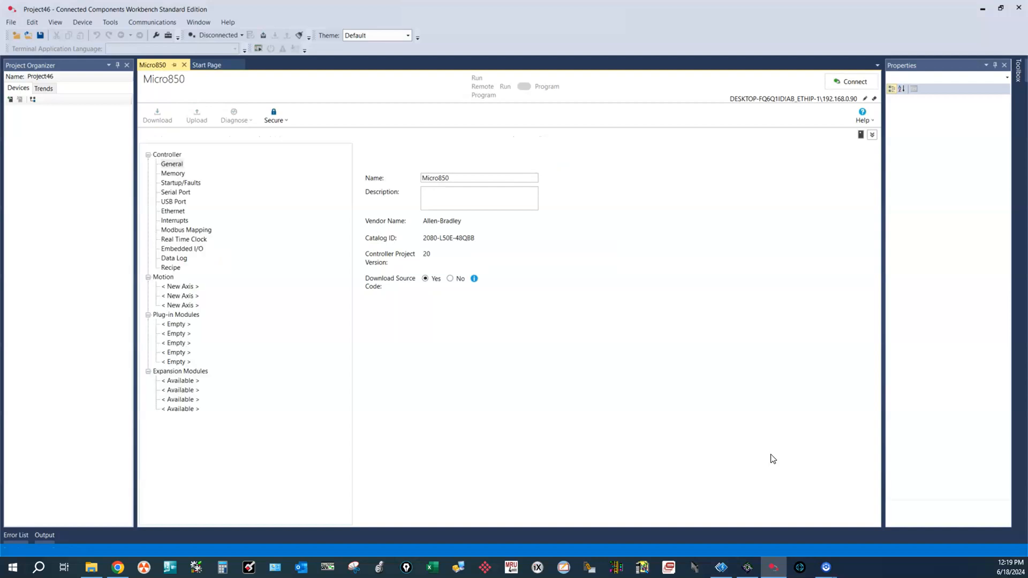
Connect Project46 to the Micro850 and upload the controller's program.
left_click(171, 164)
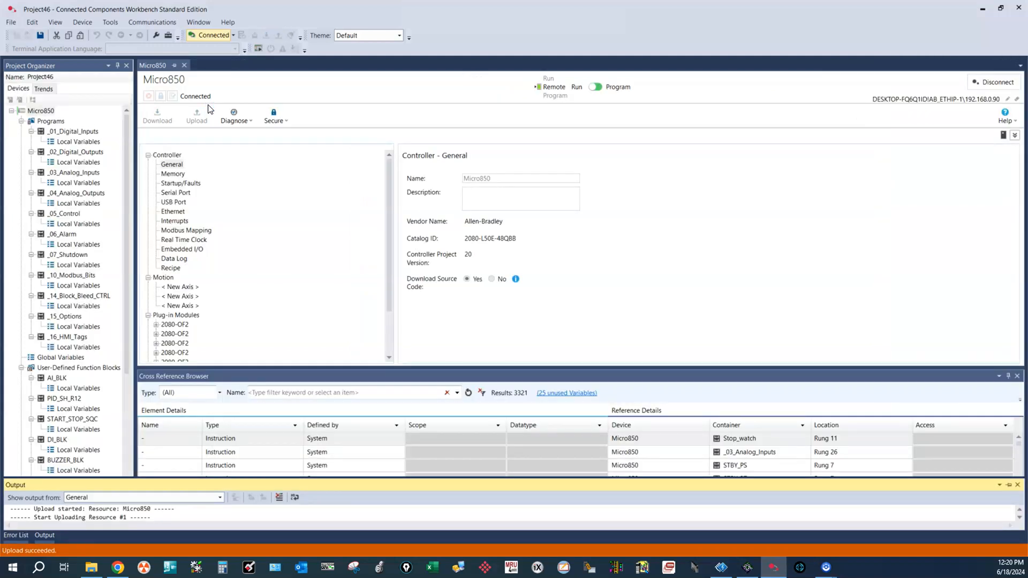
mouse_move(97, 113)
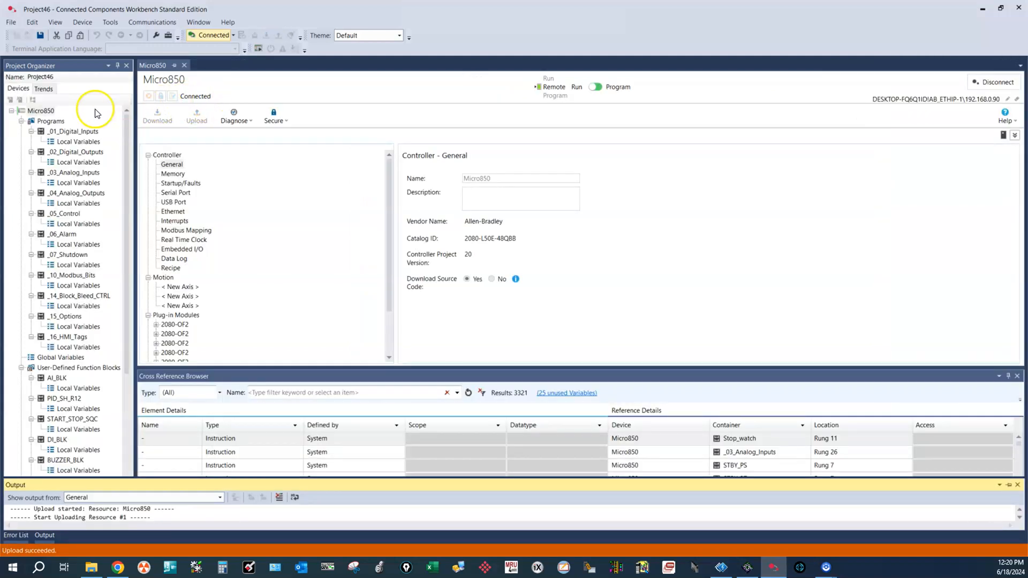
Open the uploaded _01_Digital_Inputs ladder rungs online, then disconnect from the Micro850.
left_click(76, 131)
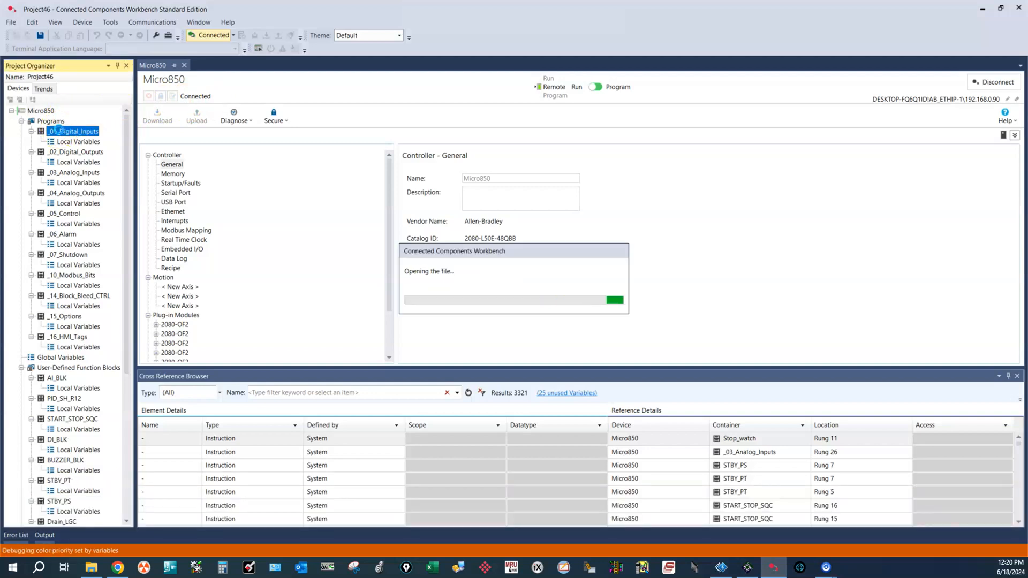
double_click(75, 132)
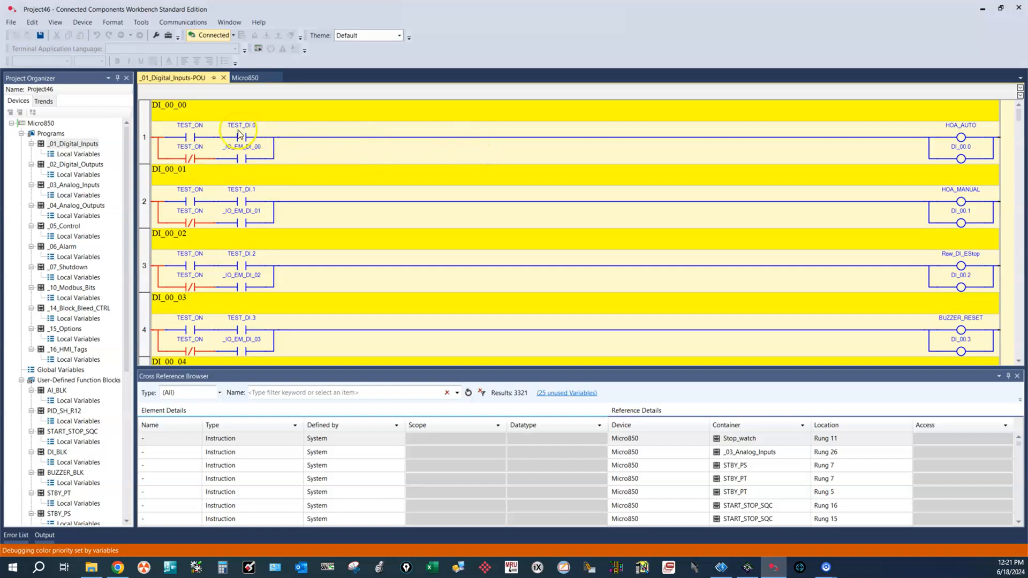
mouse_move(243, 146)
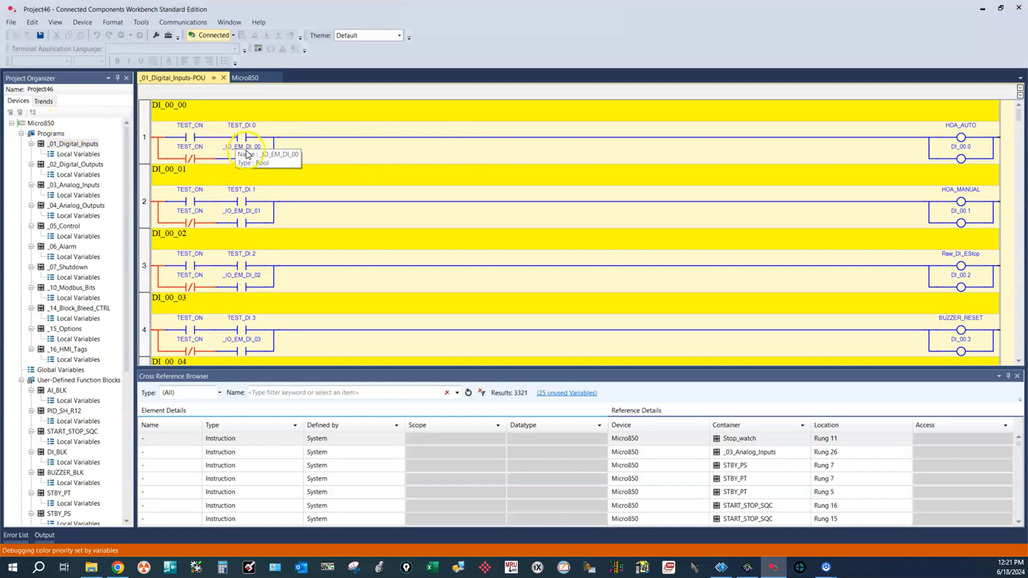
mouse_move(264, 144)
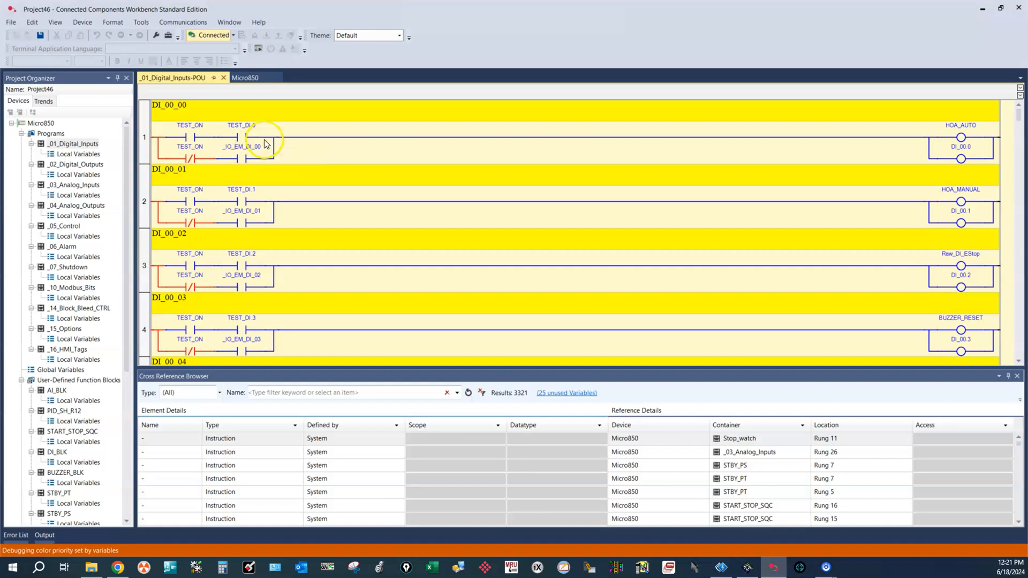
left_click(40, 123)
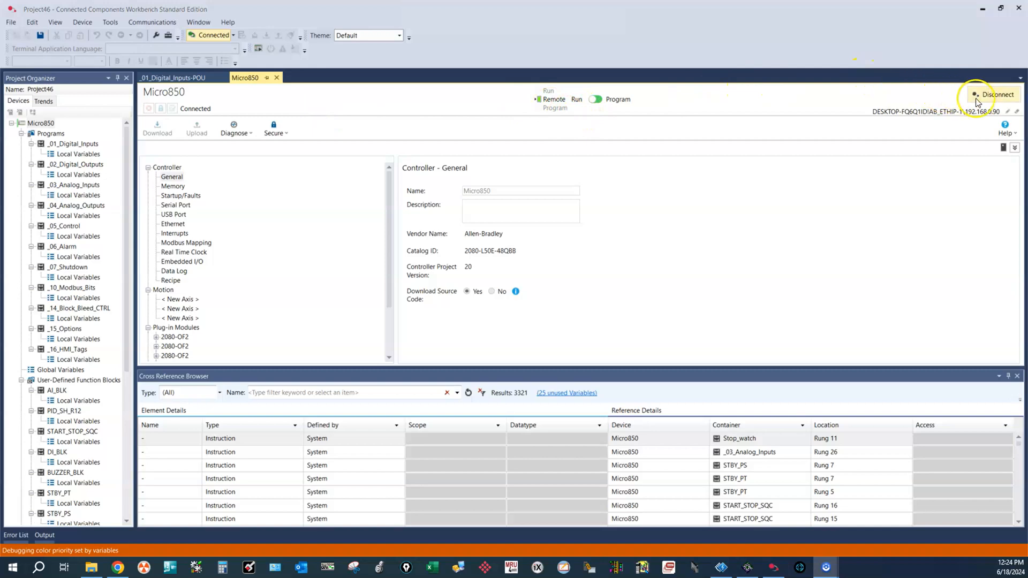
left_click(997, 94)
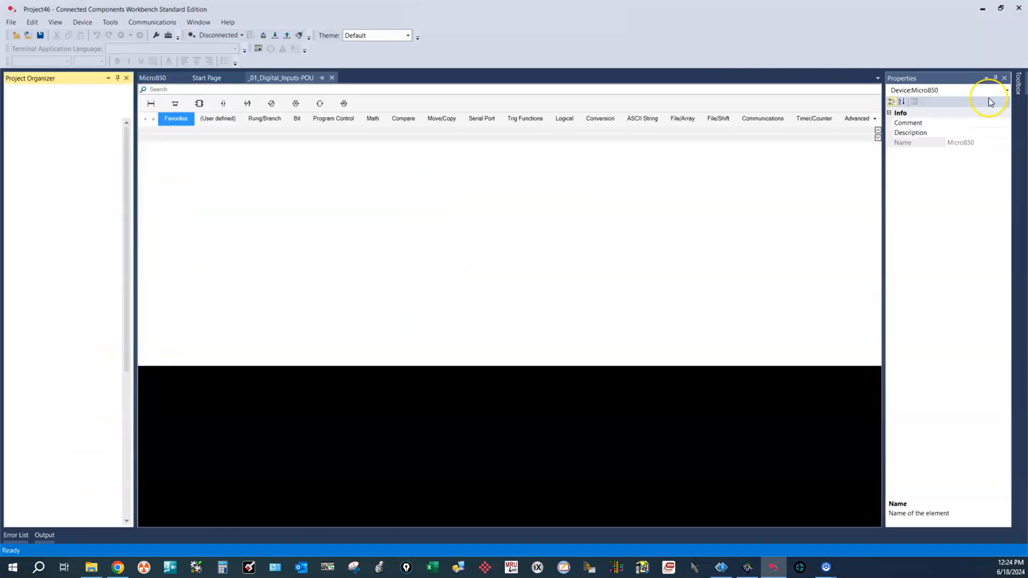